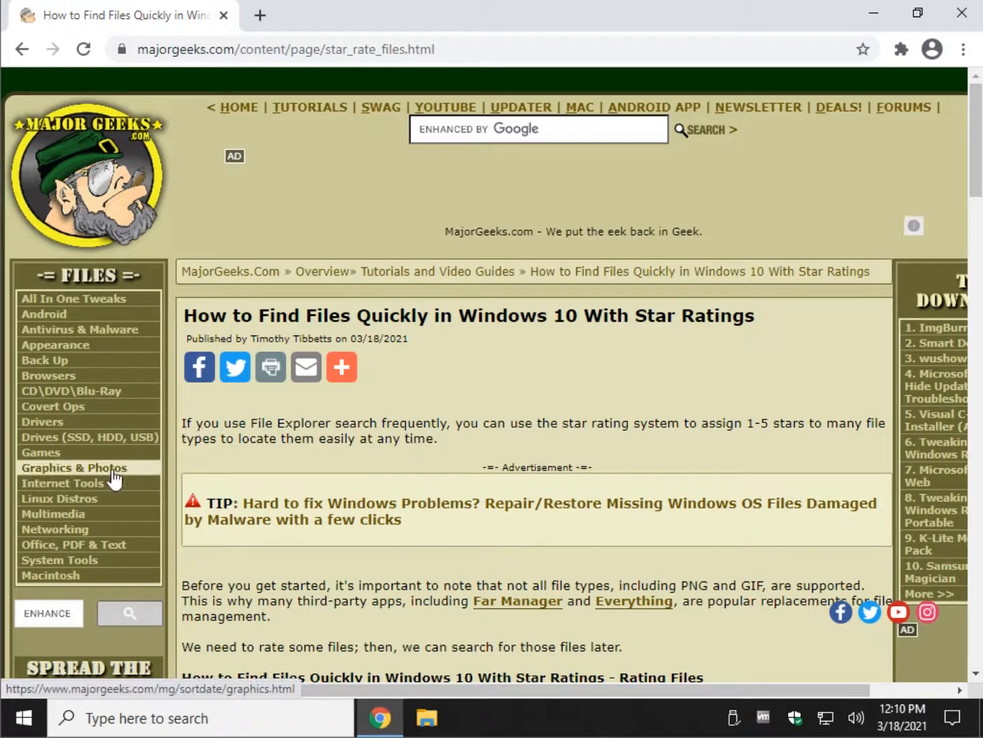
mouse_move(62, 498)
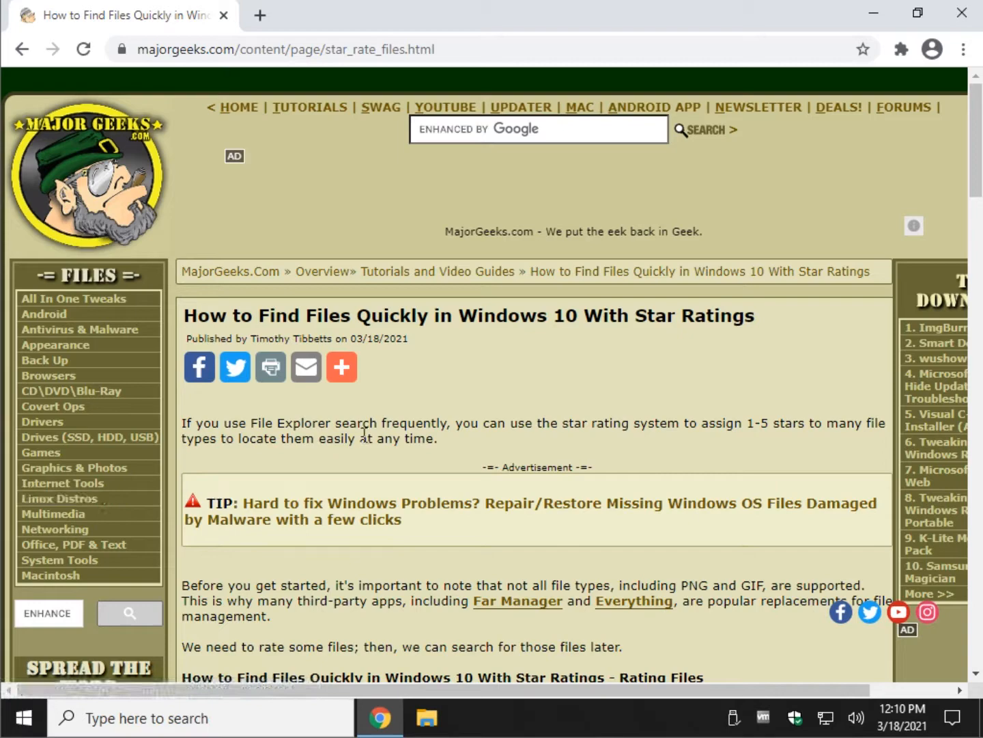
Step: Scroll the star-ratings article and open the Far Manager link in a new tab
scroll("down", 3)
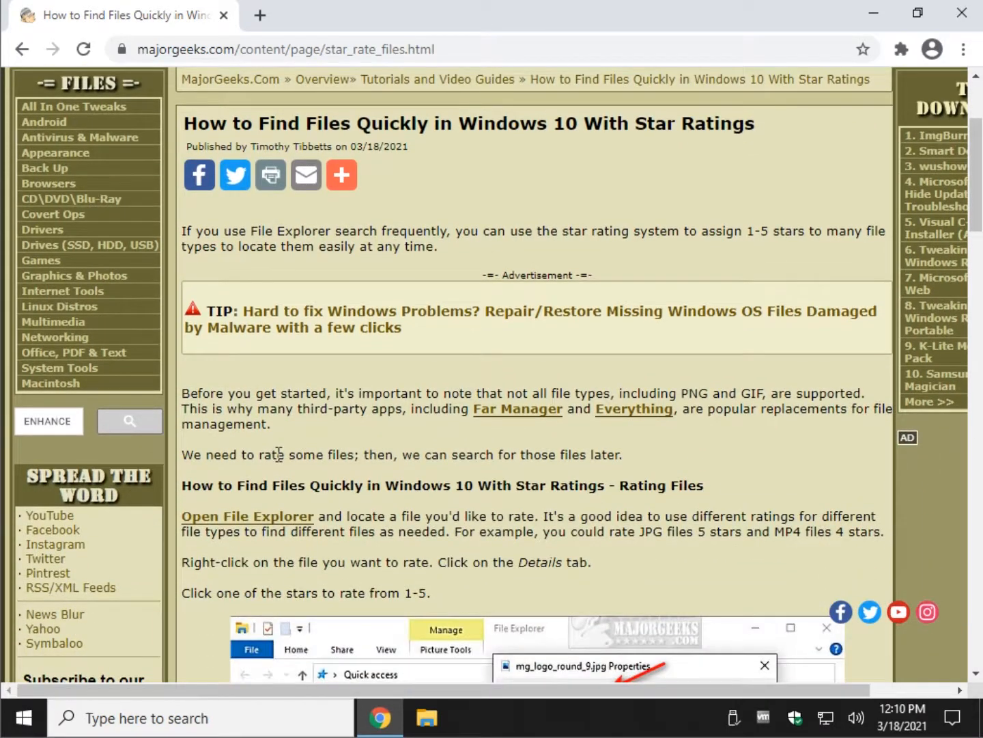
mouse_move(295, 396)
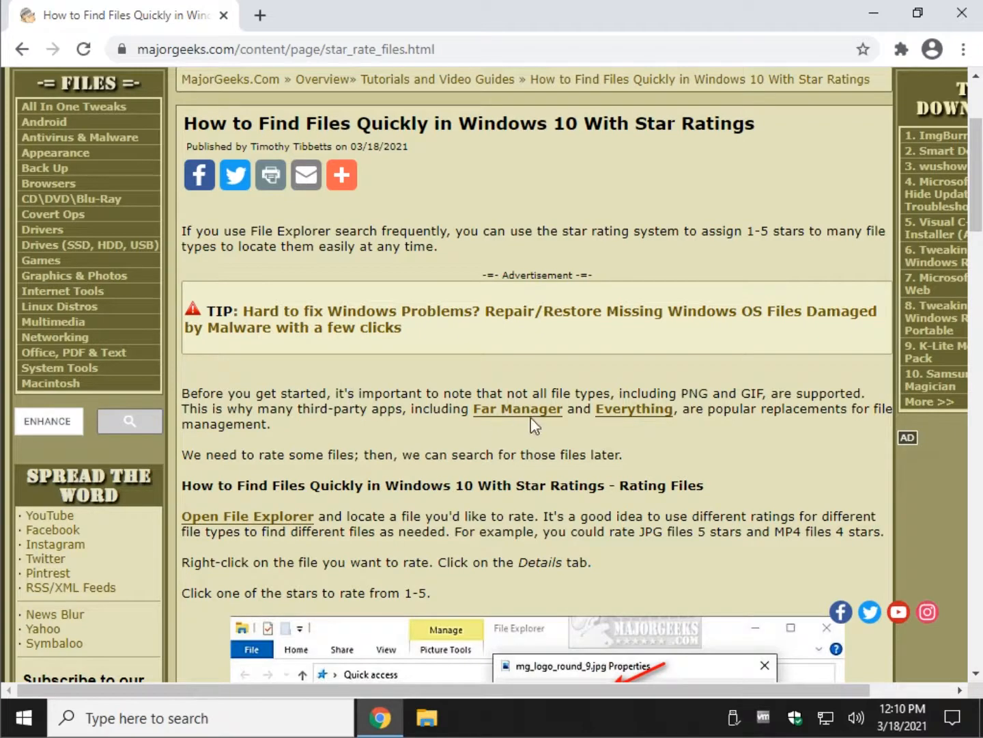
mouse_move(633, 408)
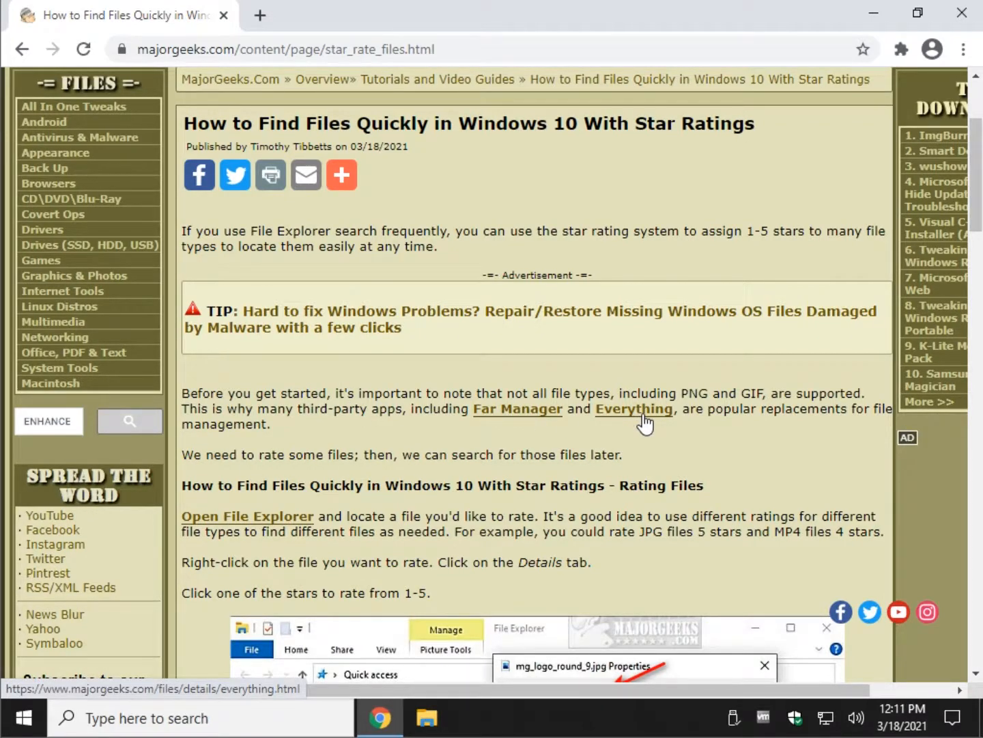
mouse_move(886, 44)
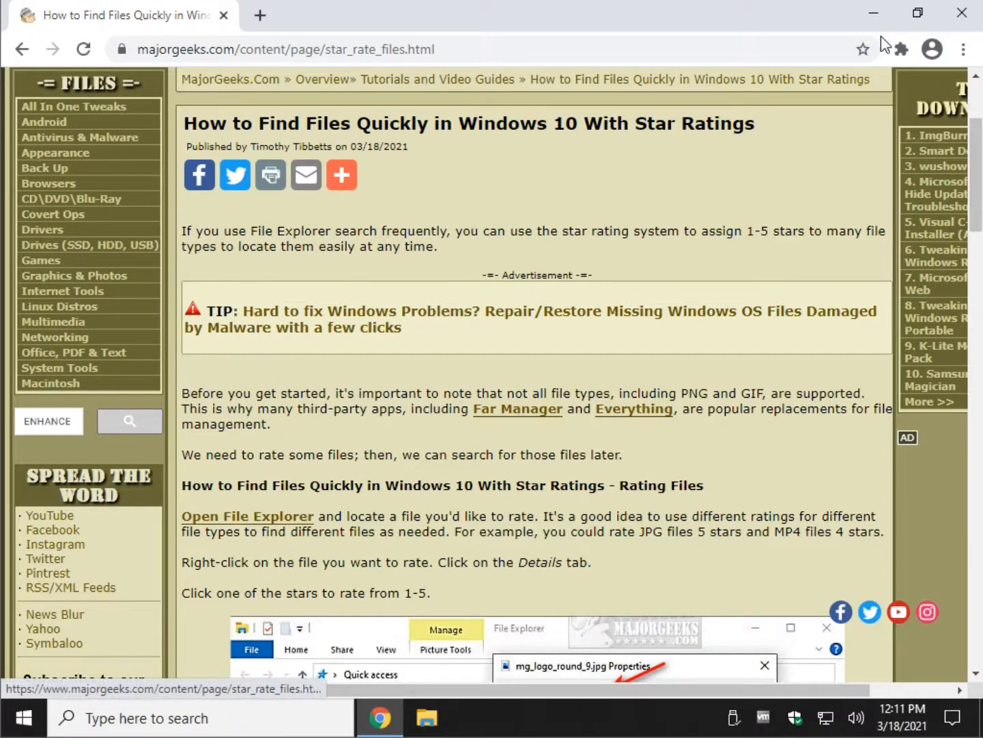
left_click(517, 408)
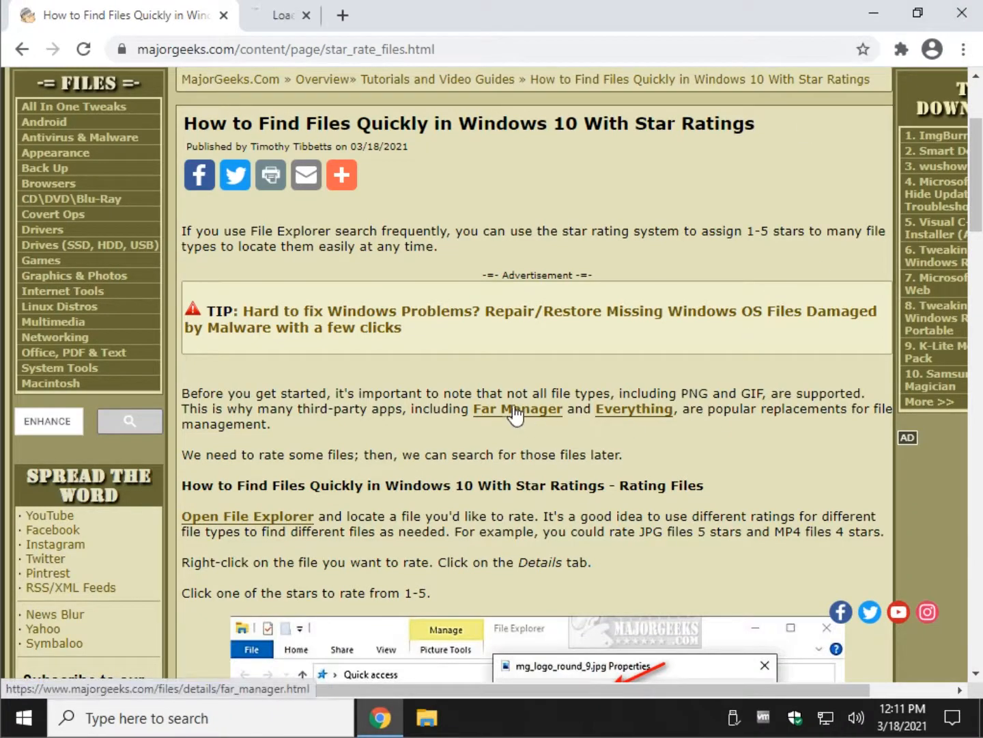
Step: In the Far Manager tab, show the File Managers category sorted by popularity
left_click(517, 409)
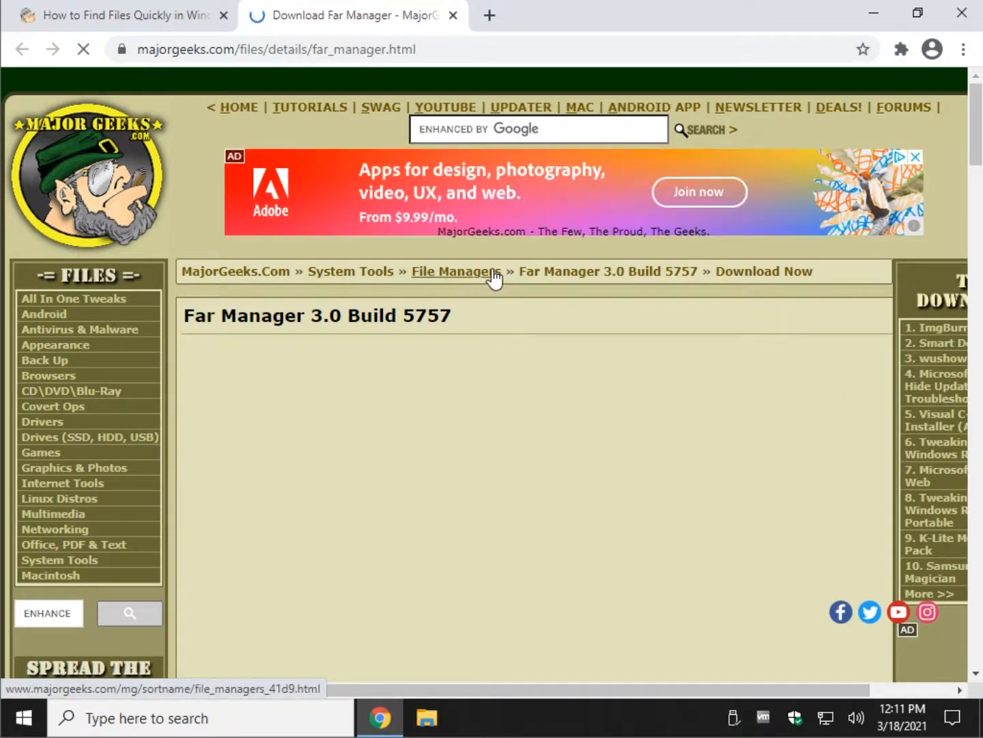
left_click(456, 271)
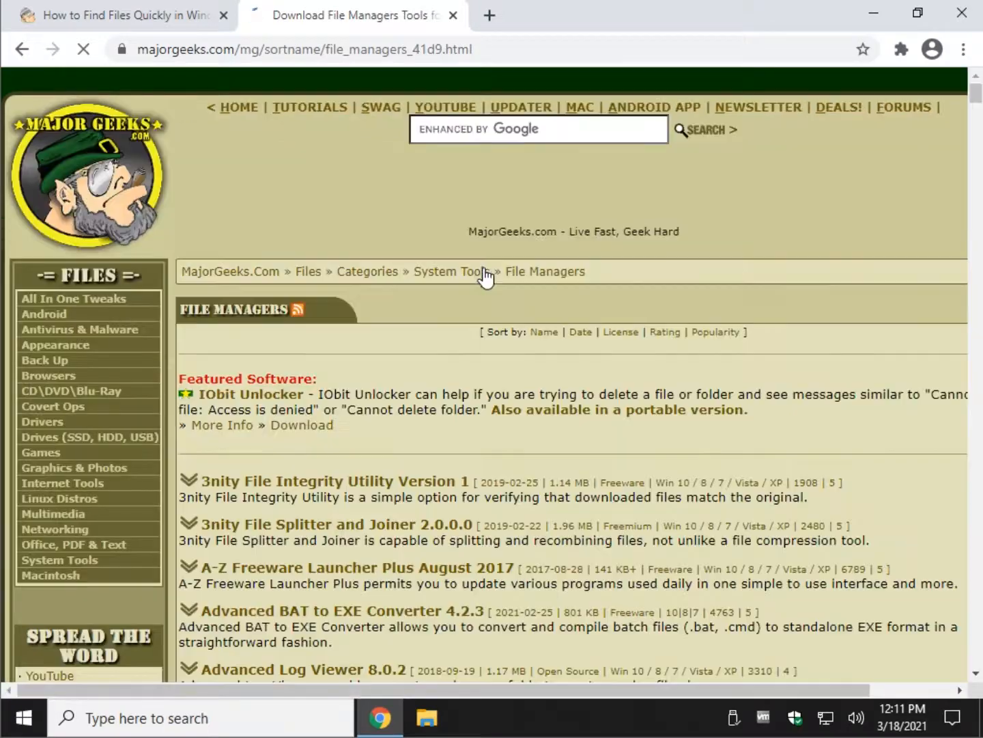
left_click(715, 332)
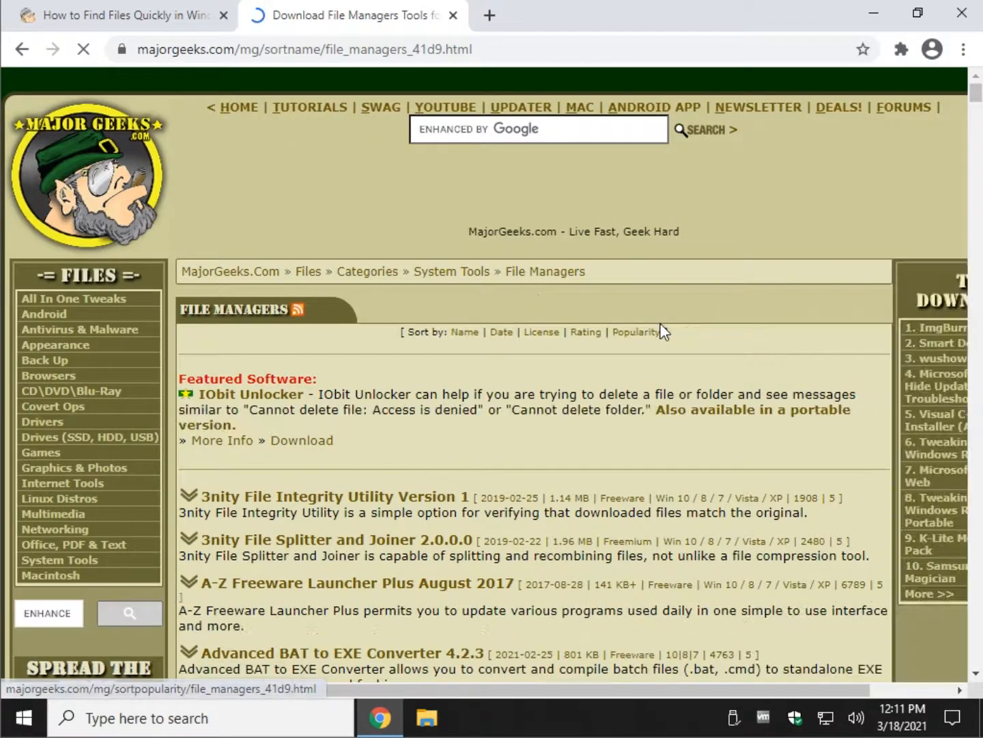
left_click(635, 332)
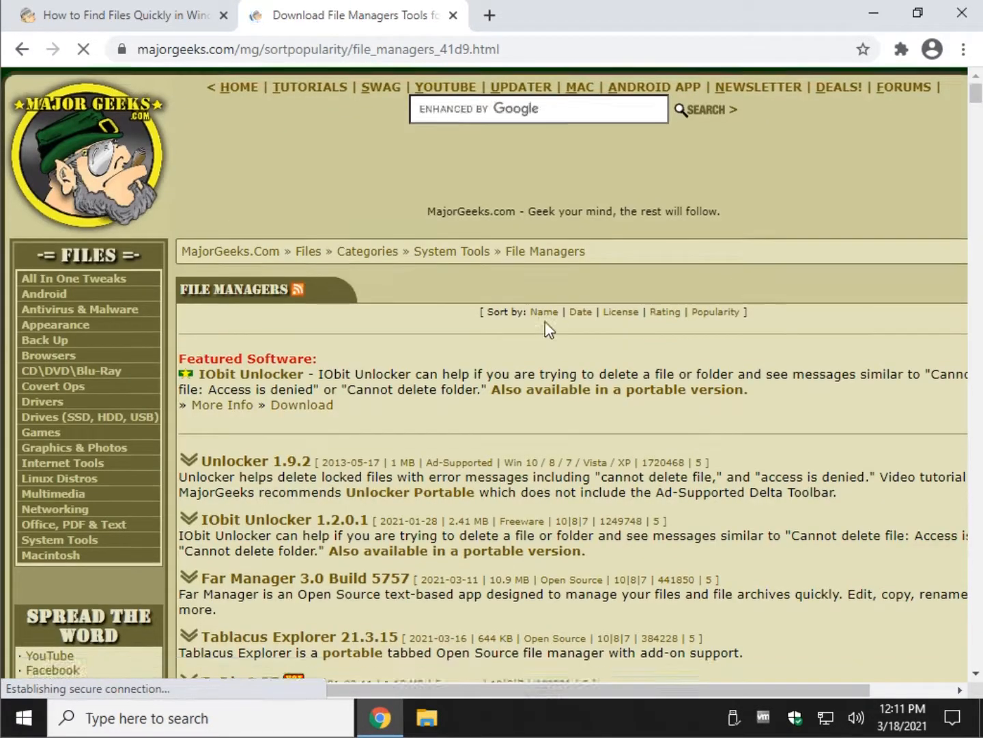
Step: Scroll the popularity list past FastCopy down to Everything Search Engine
scroll("down", 3)
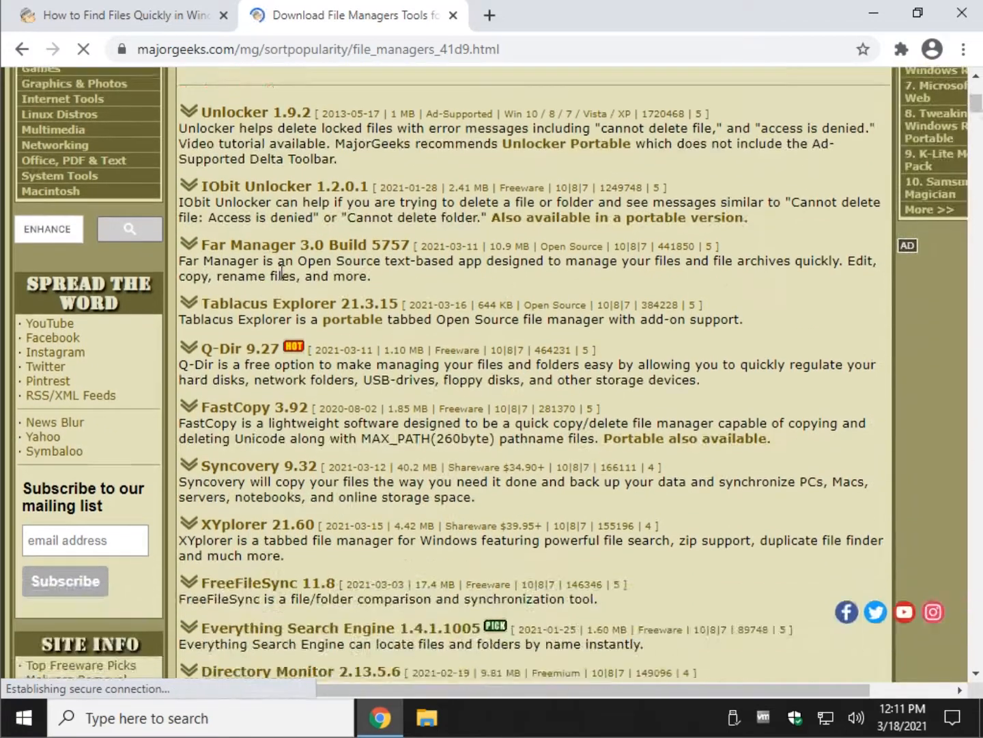
mouse_move(254, 407)
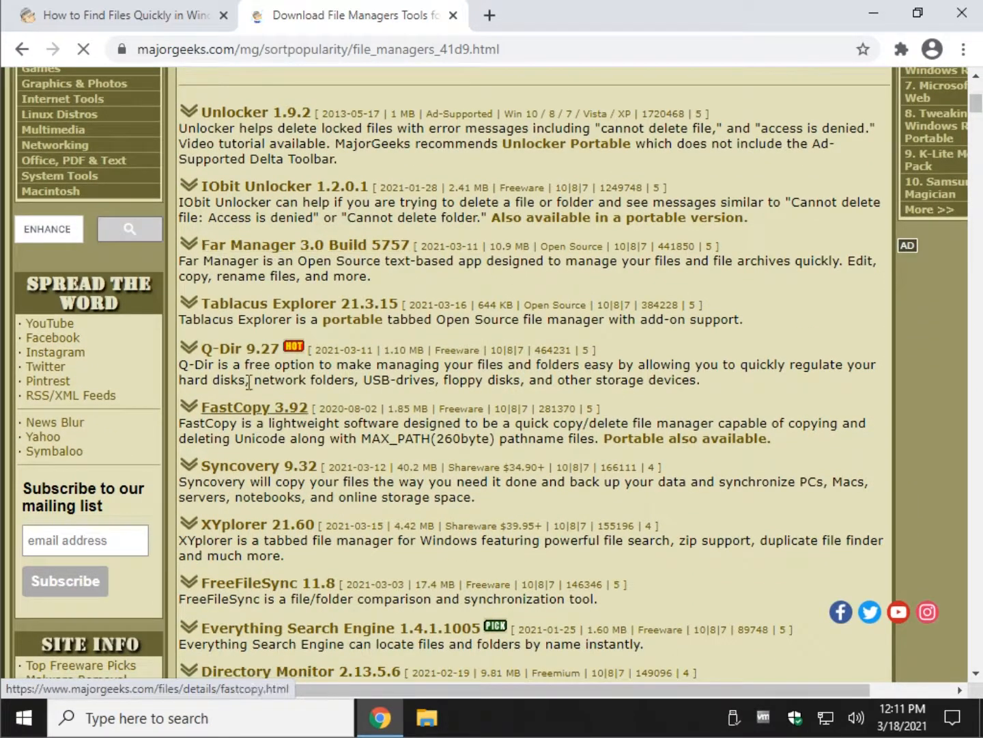
left_click(254, 407)
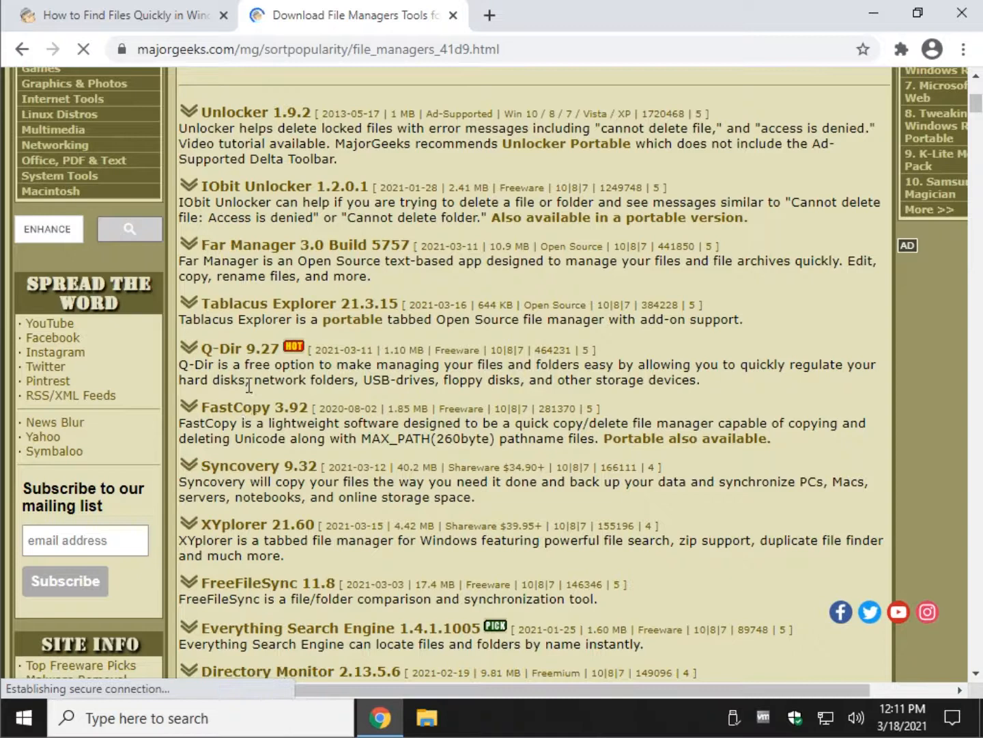
mouse_move(258, 465)
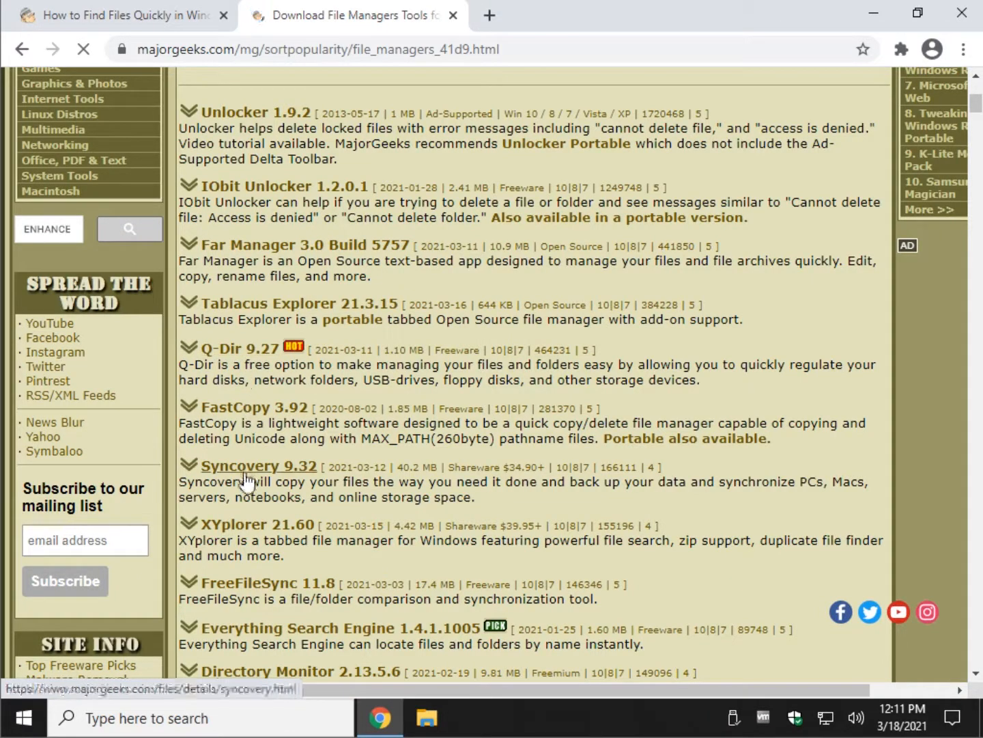
scroll("down", 3)
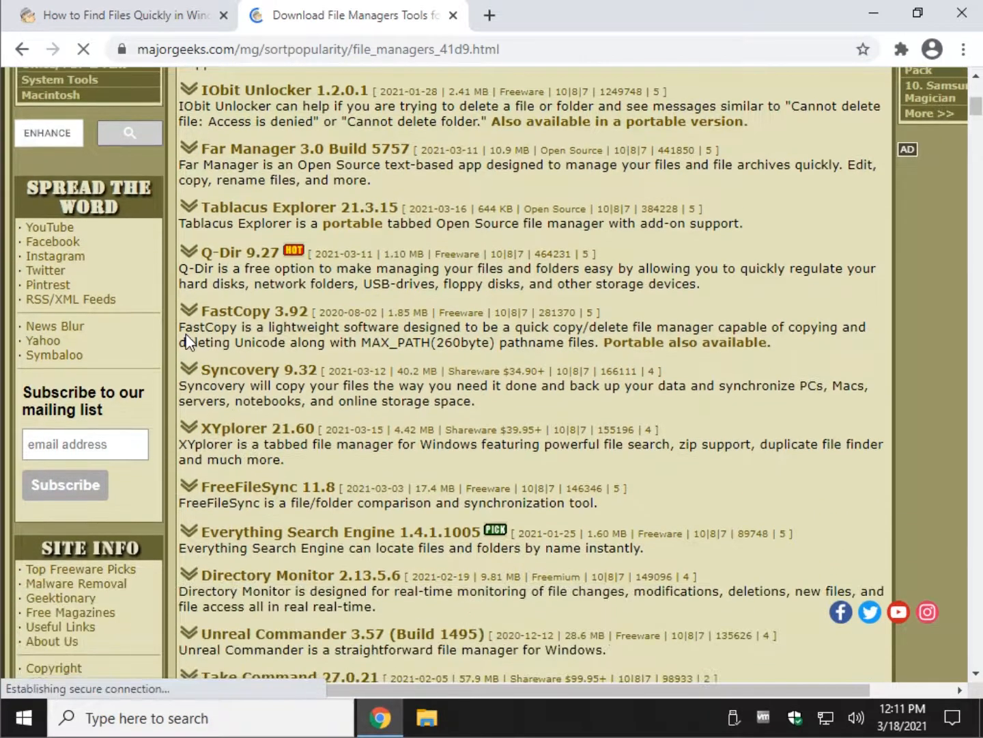
double_click(590, 312)
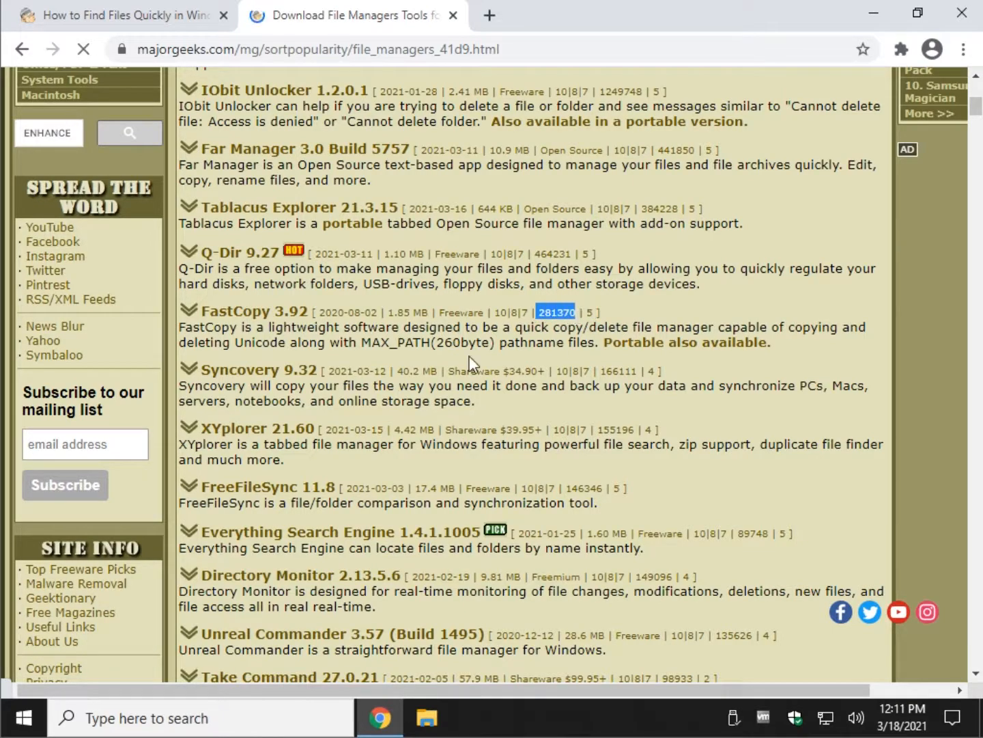
scroll("up", 3)
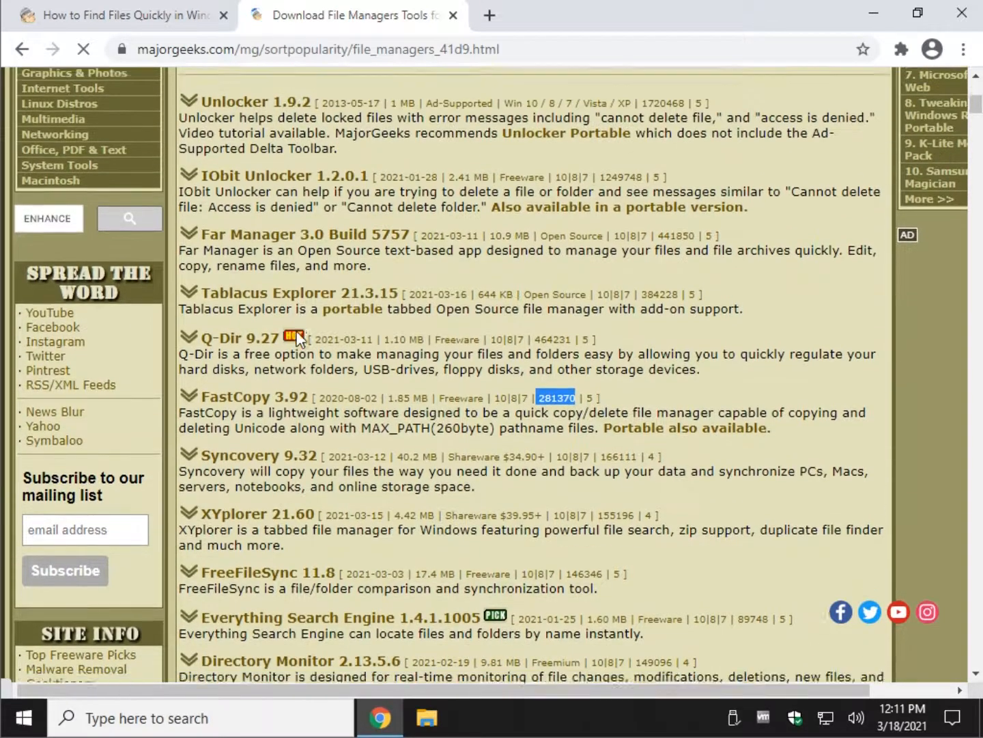
scroll("down", 3)
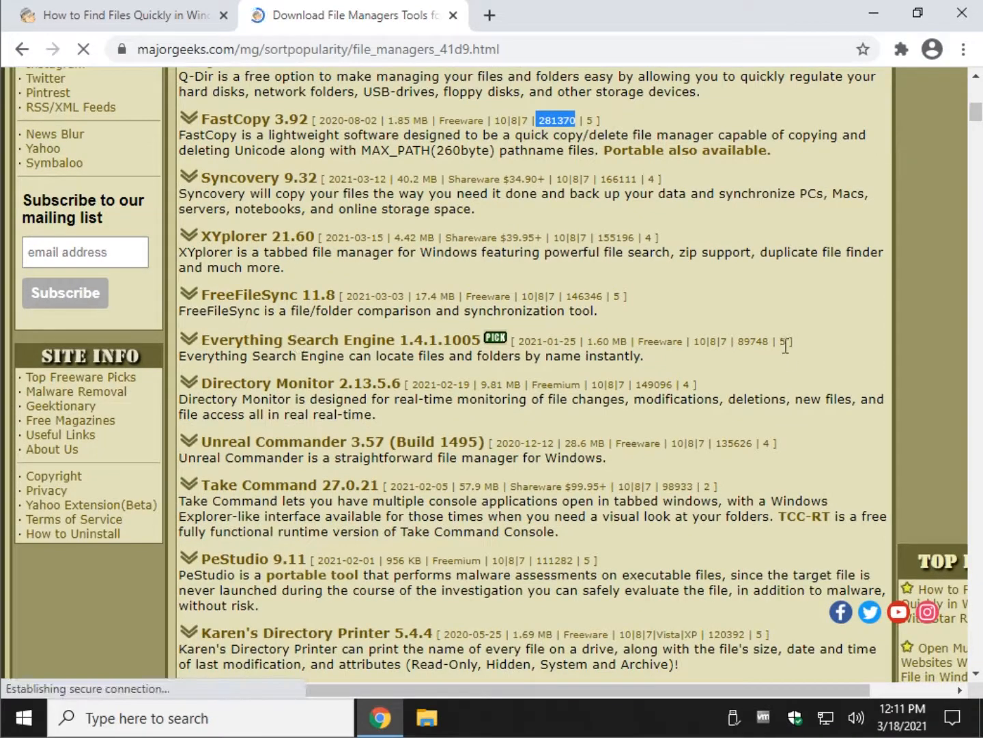
double_click(658, 341)
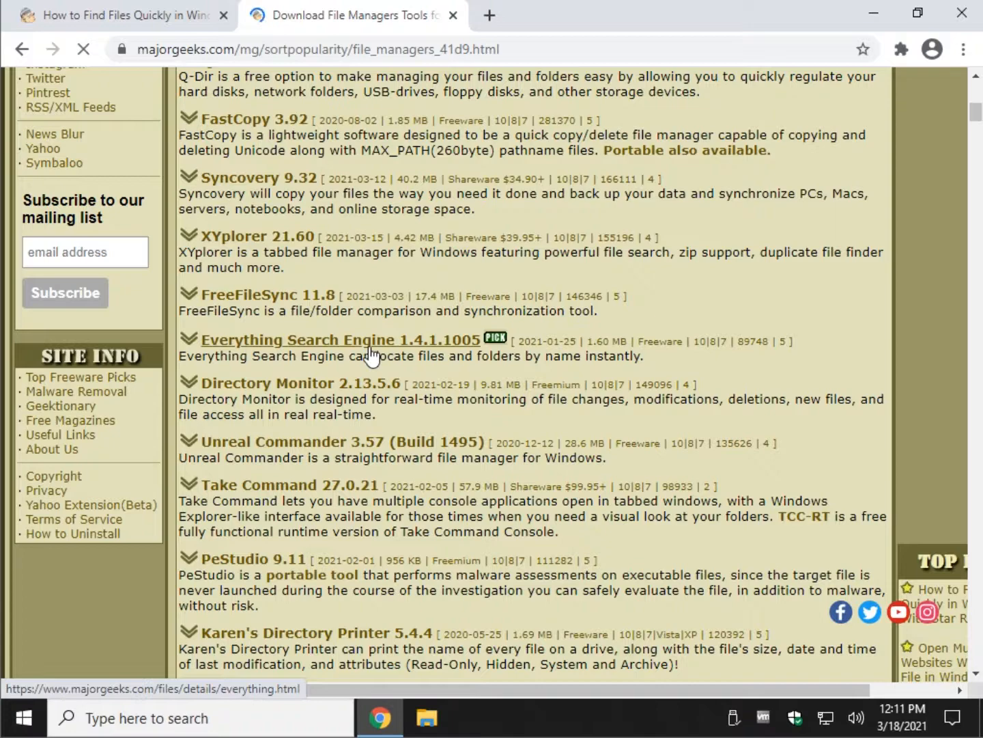
Step: Open the Everything Search Engine 1.4.1.1005 download page and scroll through its details
left_click(340, 340)
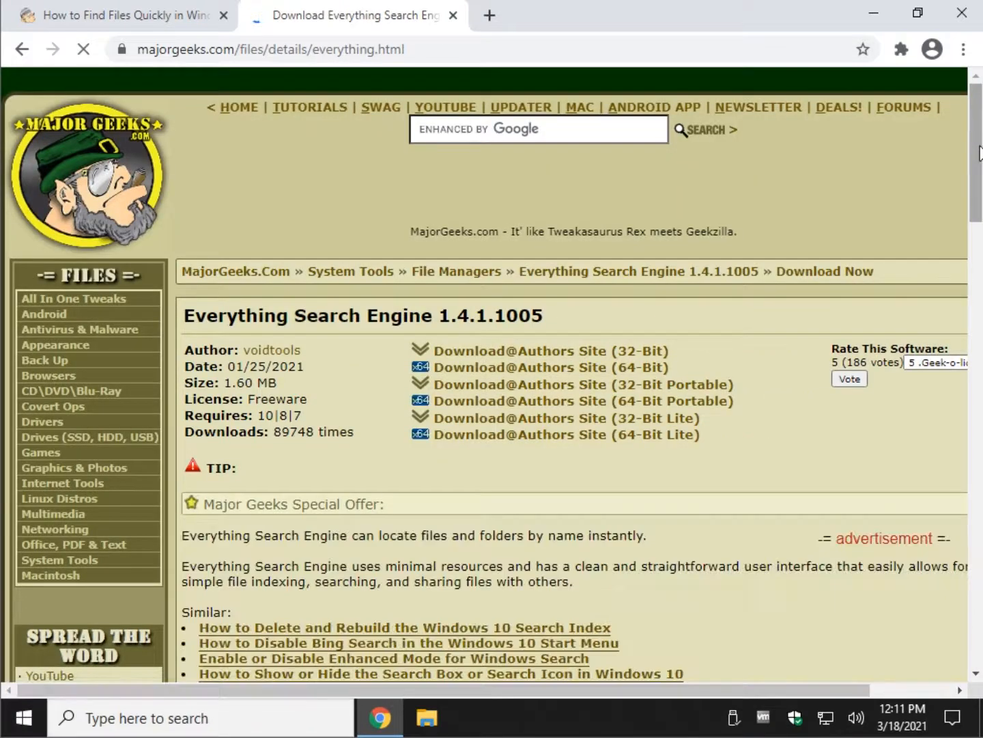
scroll("down", 3)
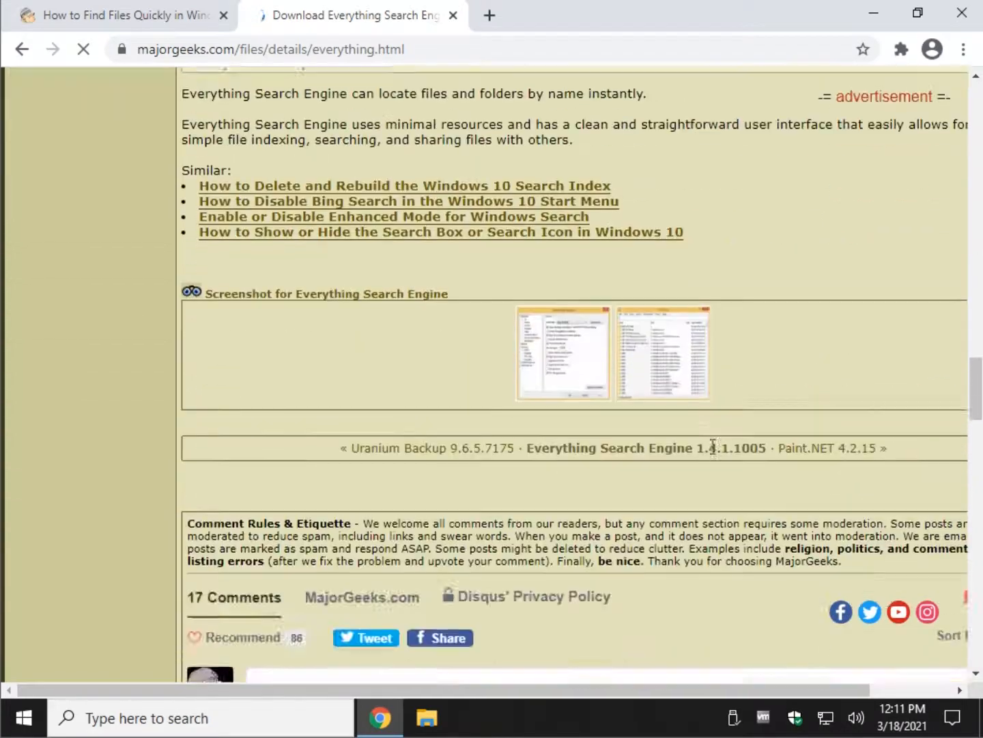
scroll("down", 3)
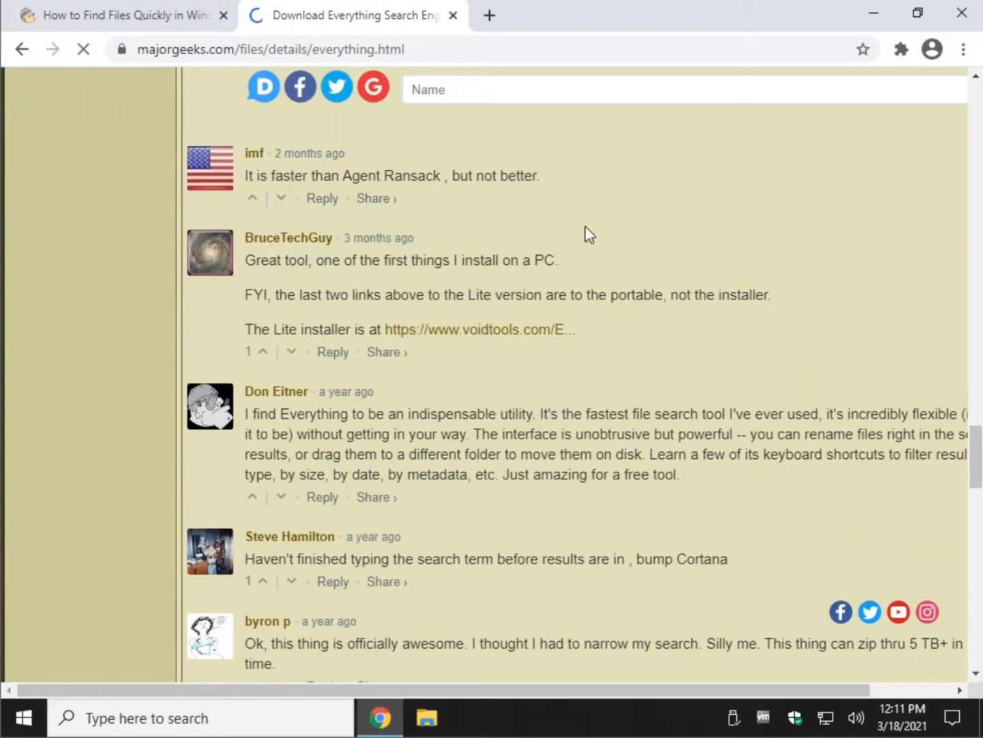
scroll("down", 3)
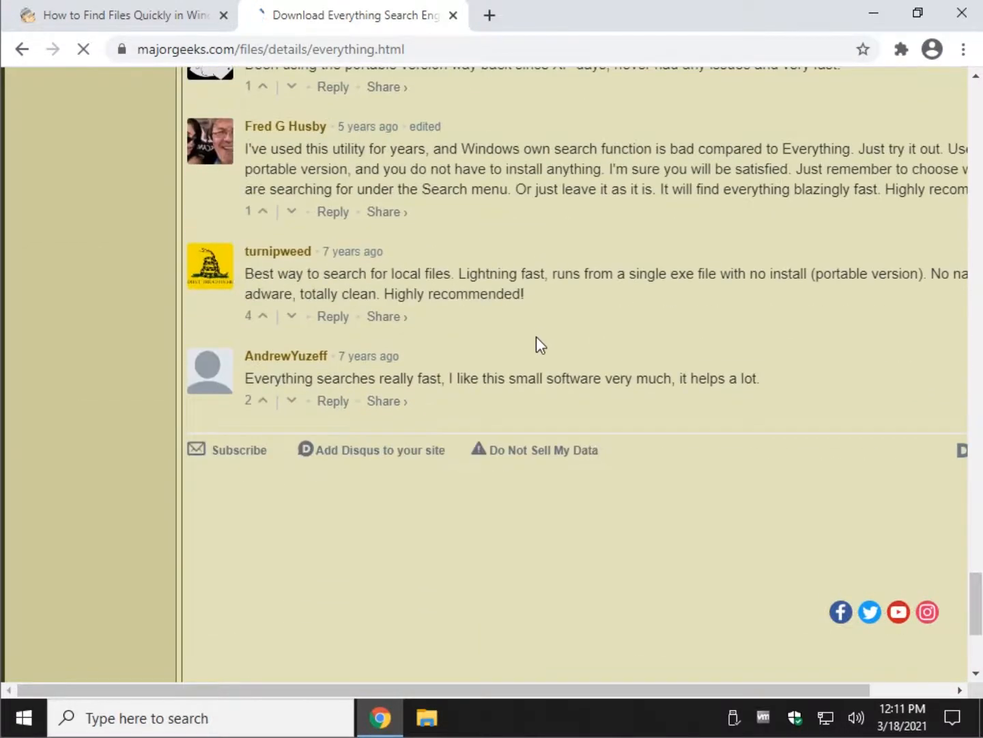
scroll("up", 3)
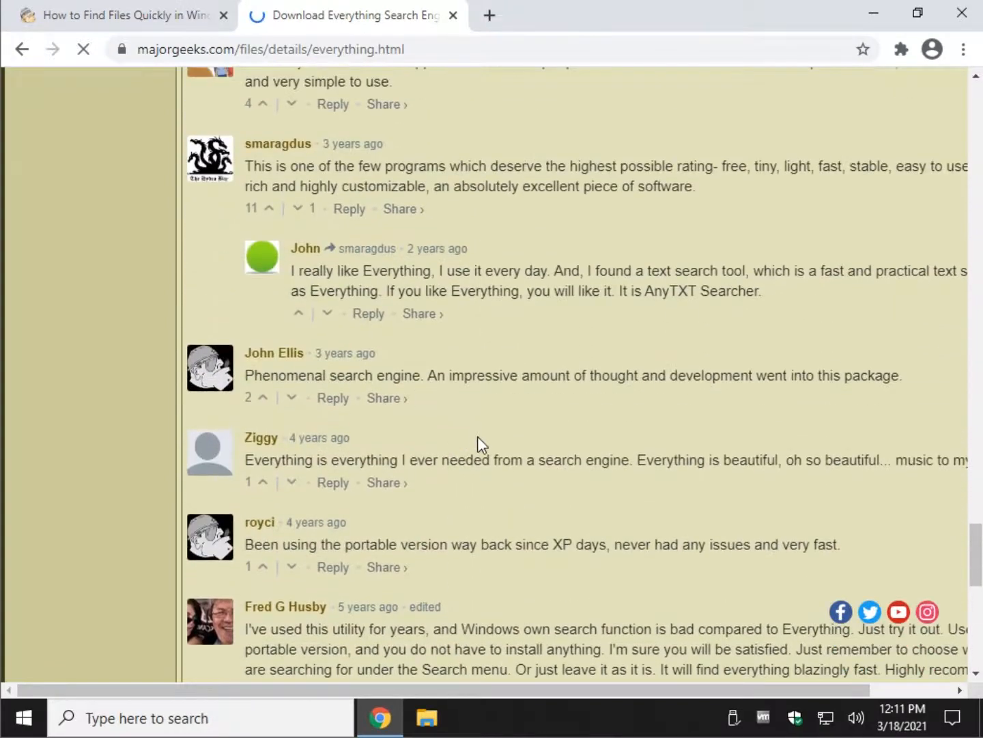
scroll("up", 3)
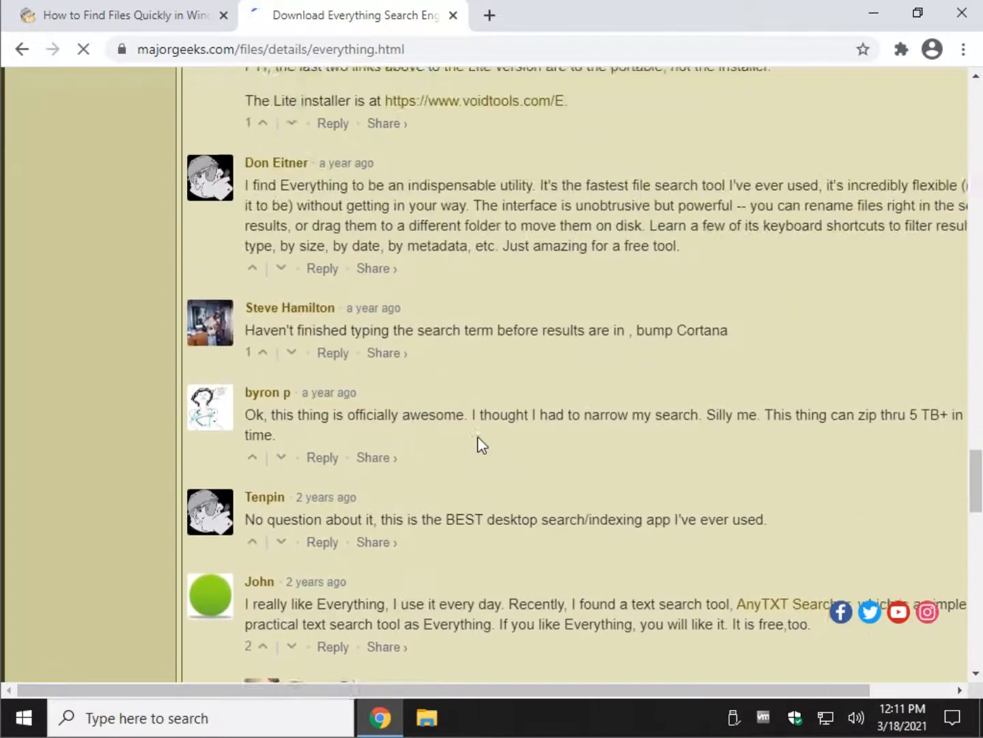
scroll("up", 3)
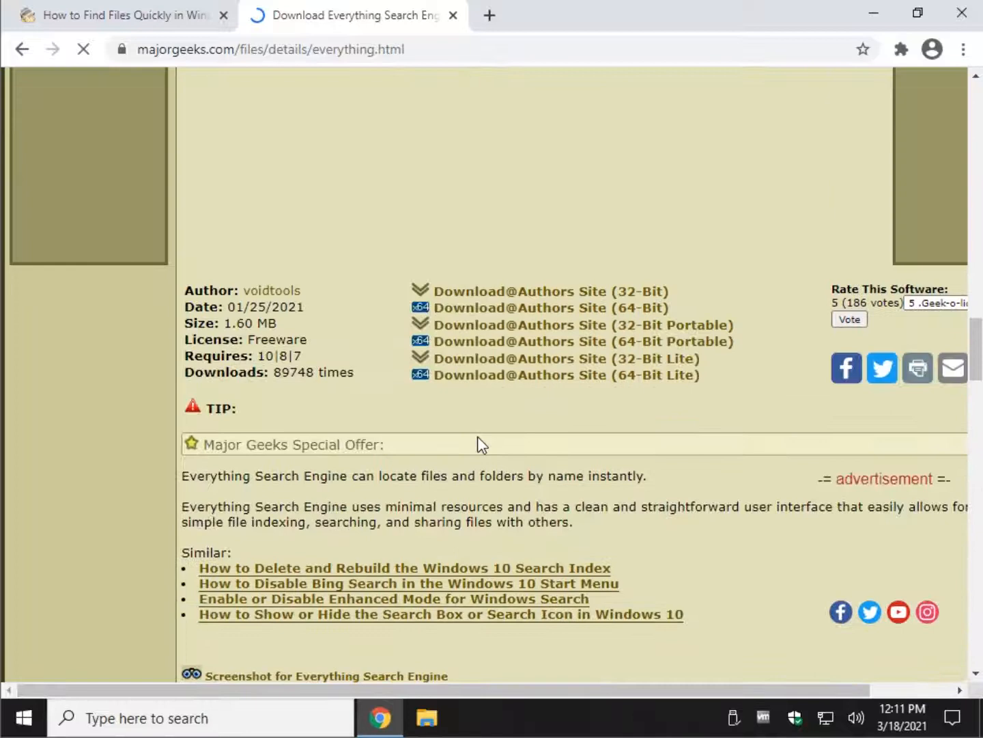
mouse_move(361, 149)
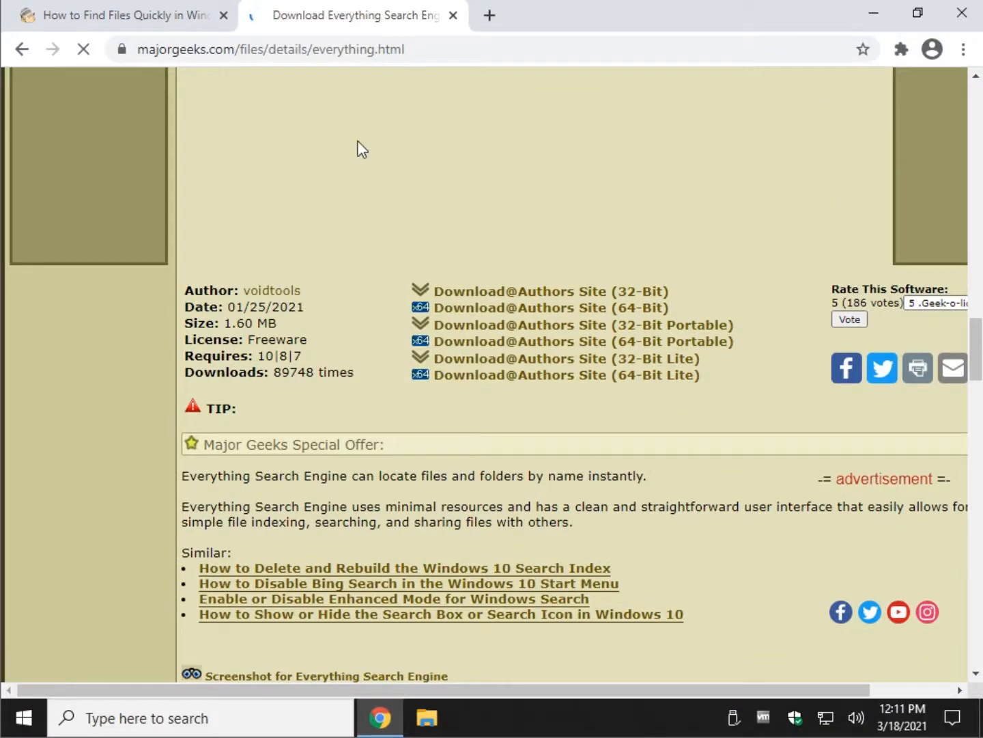
Step: Close the Download Everything tab and scroll the article to the Rating Files steps
left_click(453, 16)
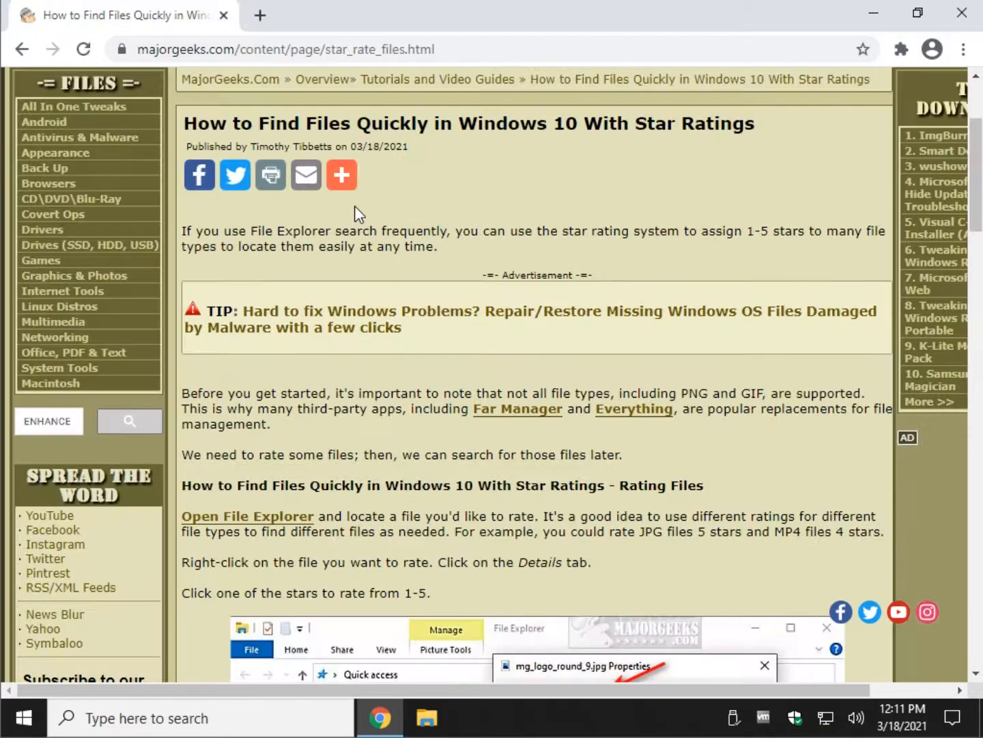
mouse_move(353, 317)
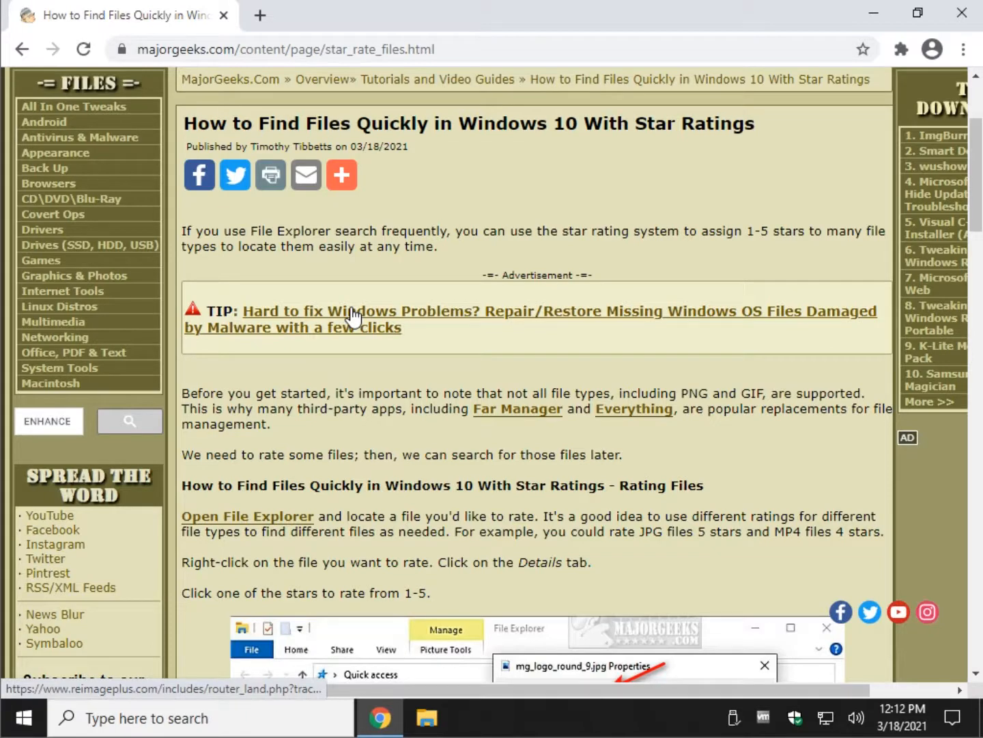
scroll("down", 3)
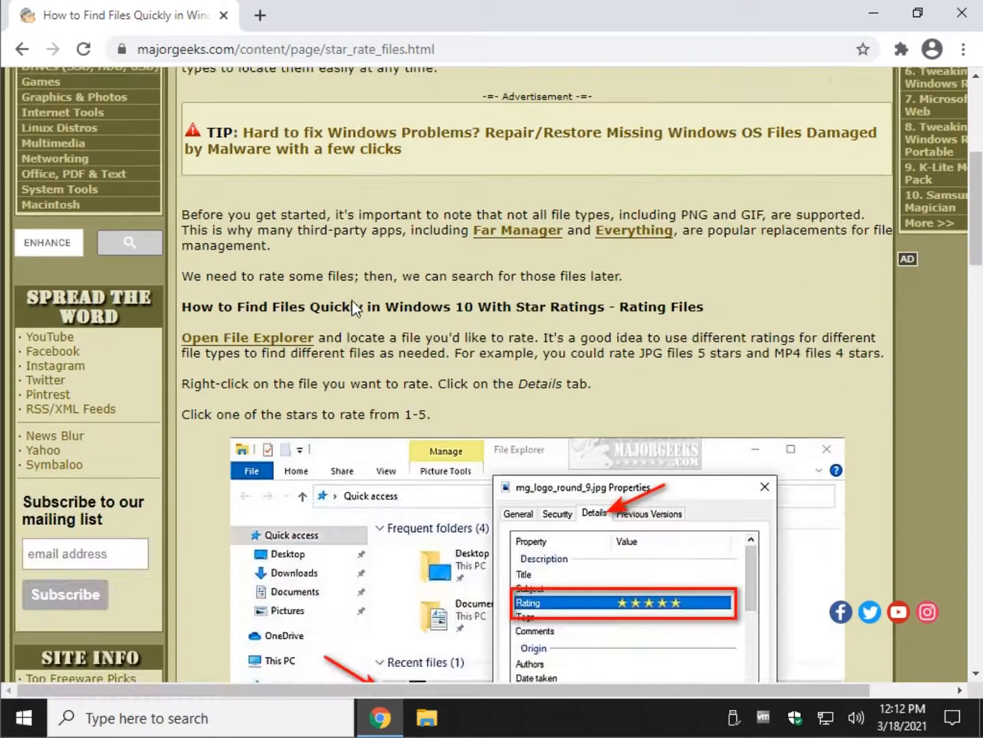
scroll("down", 3)
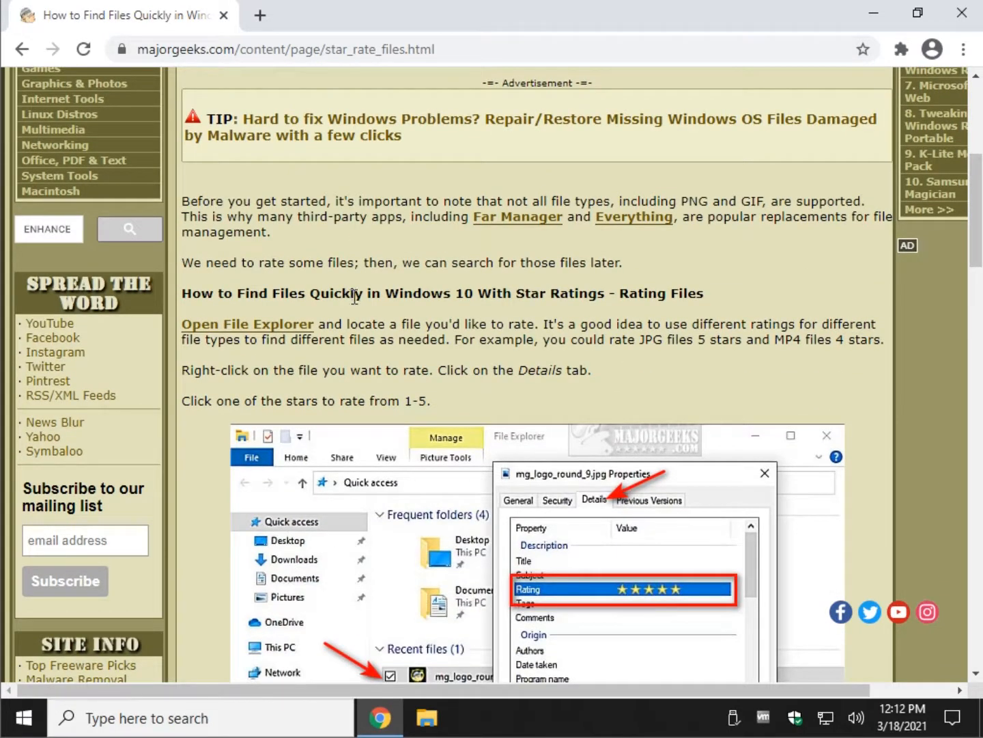
mouse_move(444, 504)
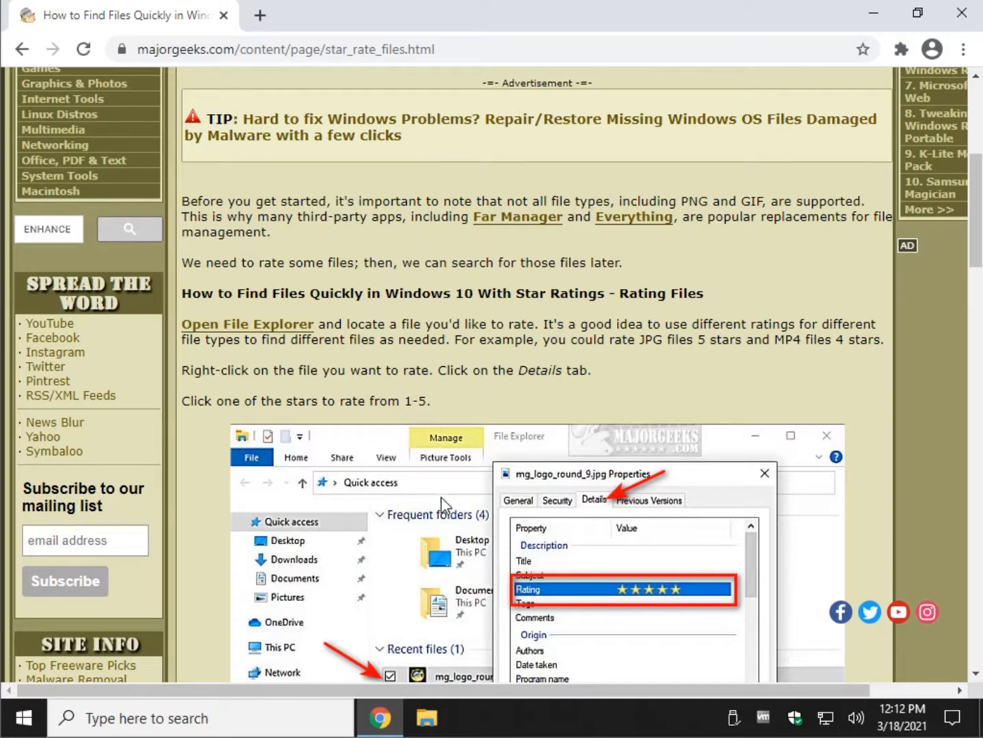
mouse_move(426, 717)
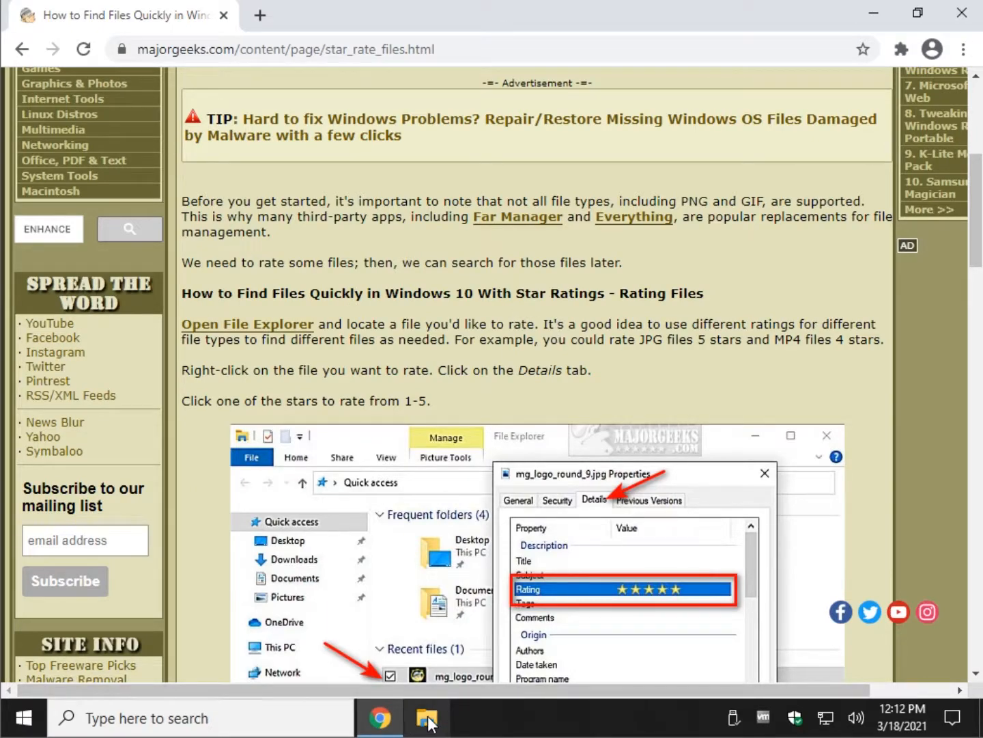
Step: Launch File Explorer, browse Local Disk (C:), open Pictures and select mg_logo_round_9.jpg
left_click(426, 717)
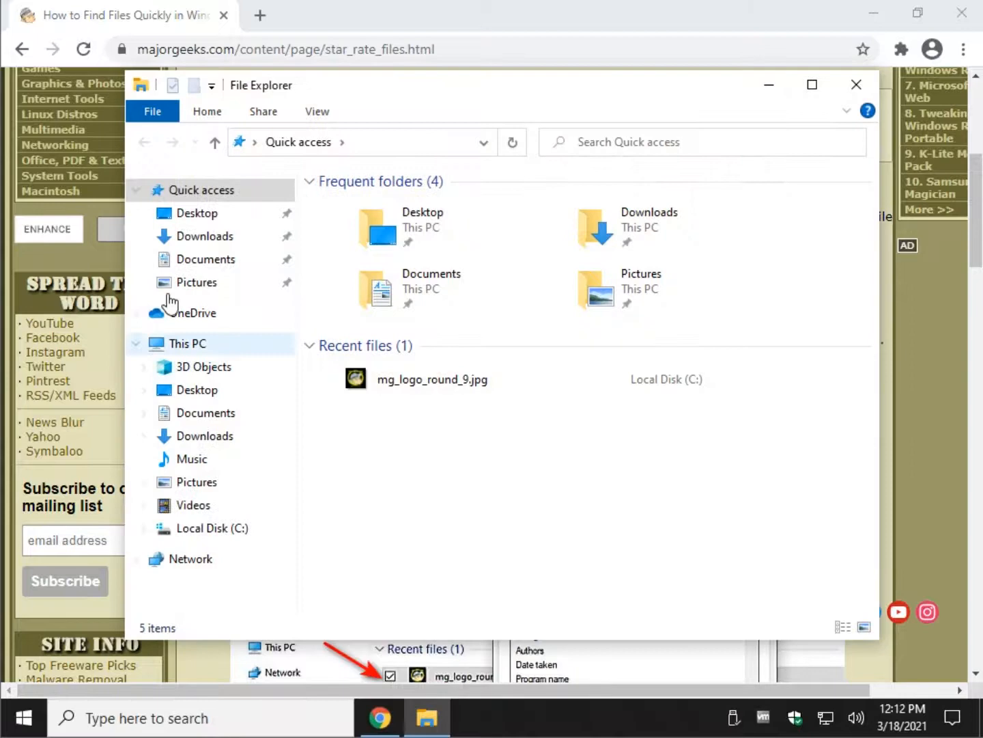
mouse_move(205, 413)
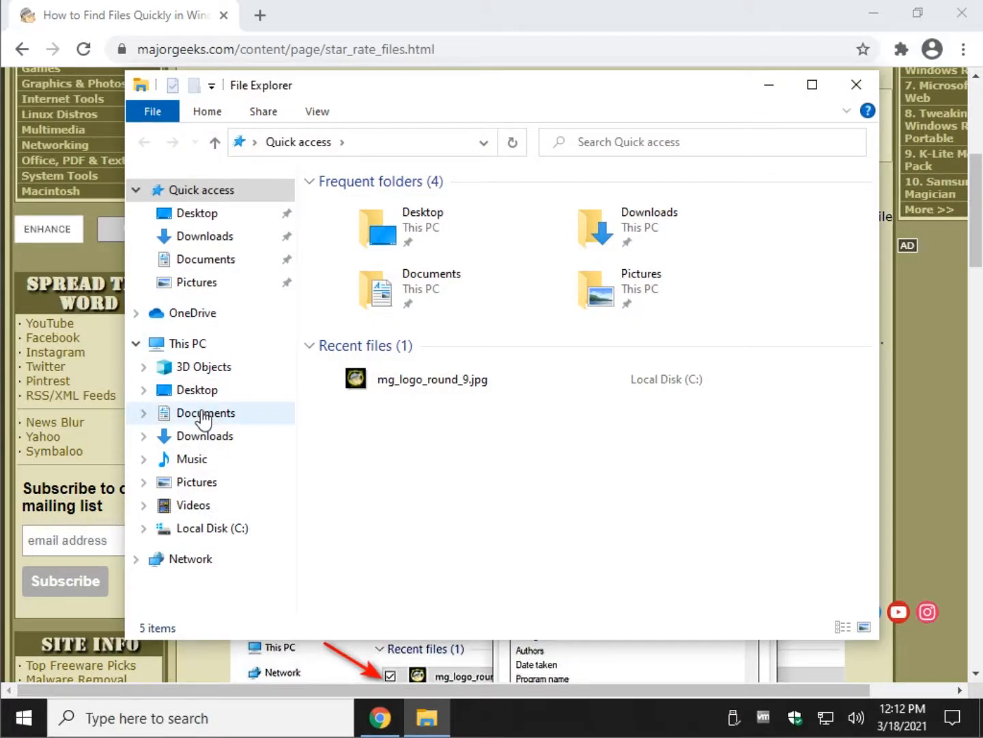
mouse_move(114, 480)
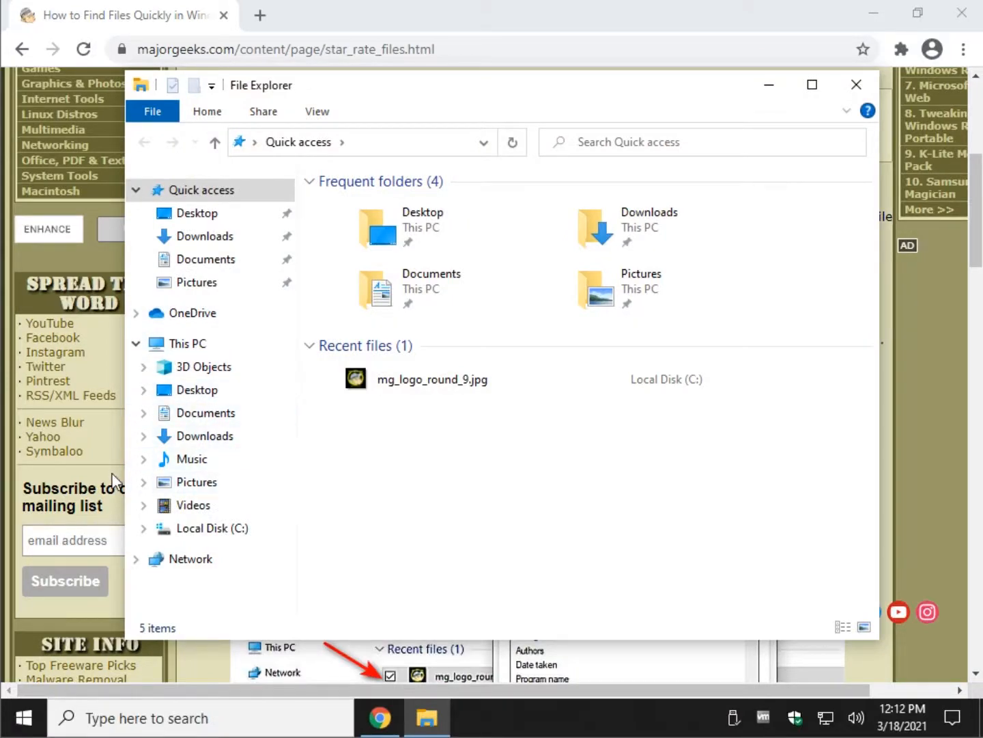
left_click(211, 528)
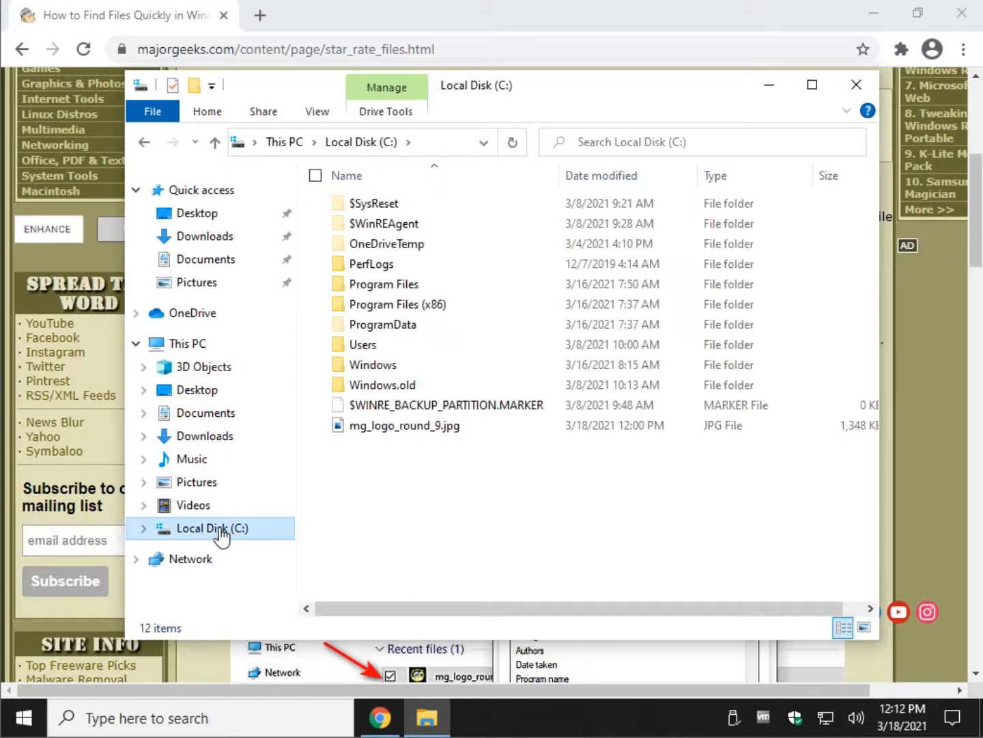
mouse_move(169, 557)
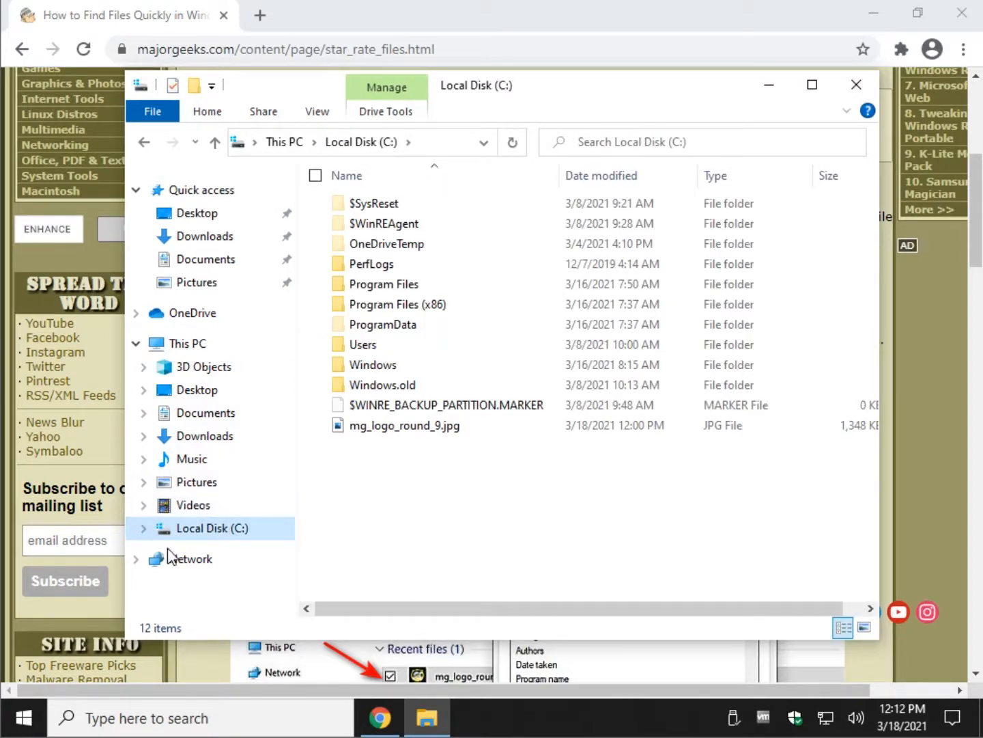
mouse_move(231, 536)
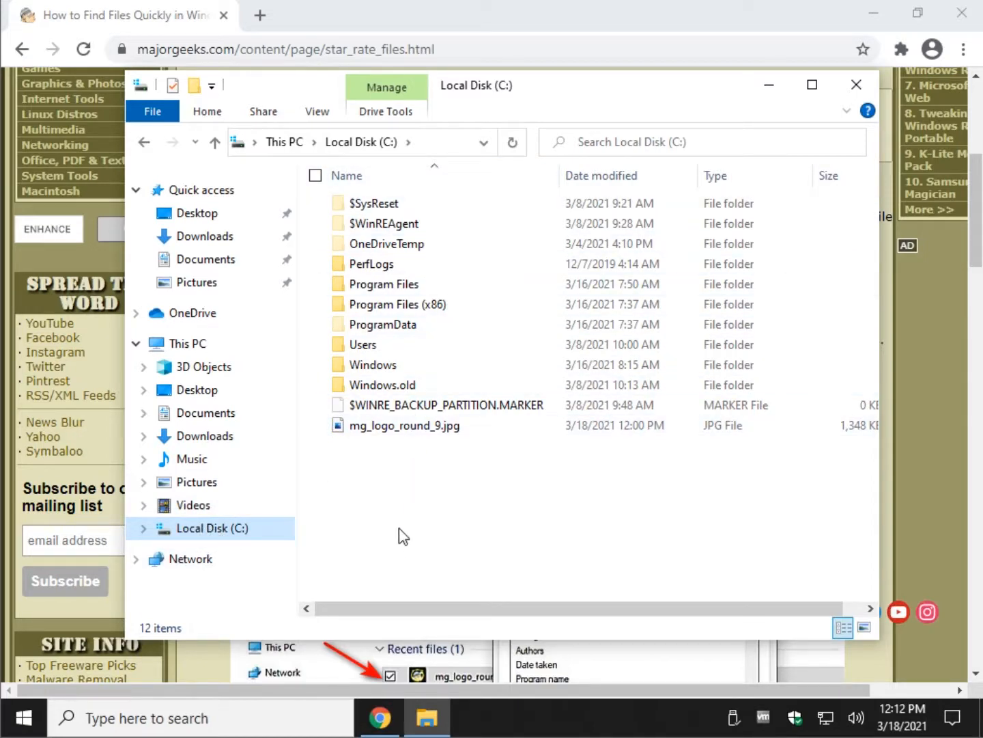
mouse_move(198, 282)
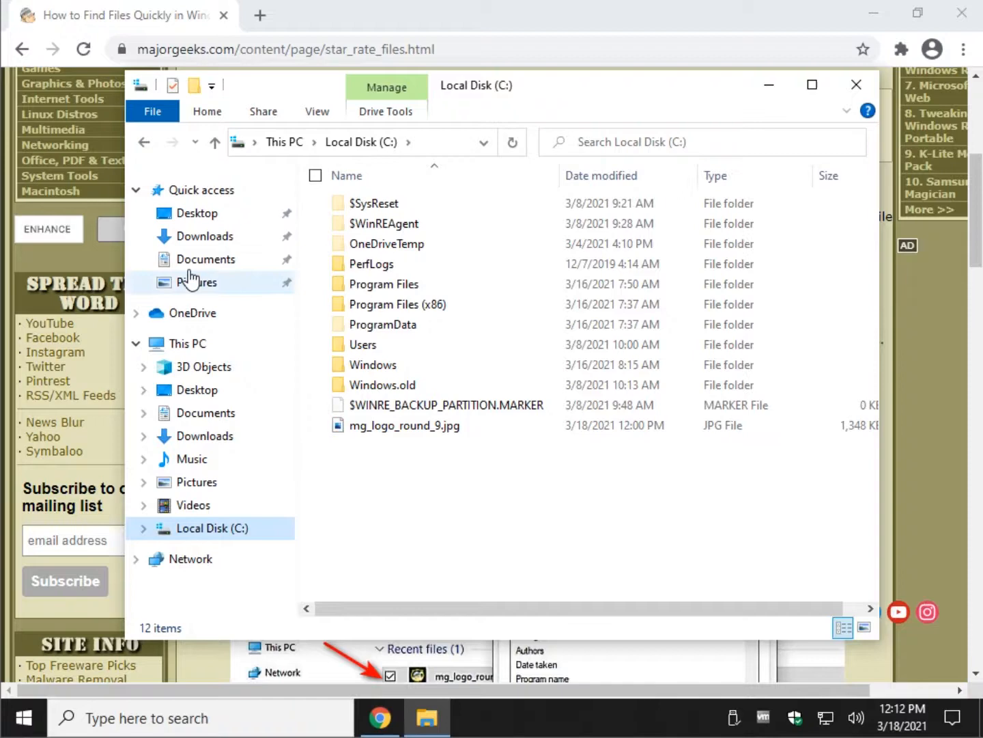
left_click(196, 282)
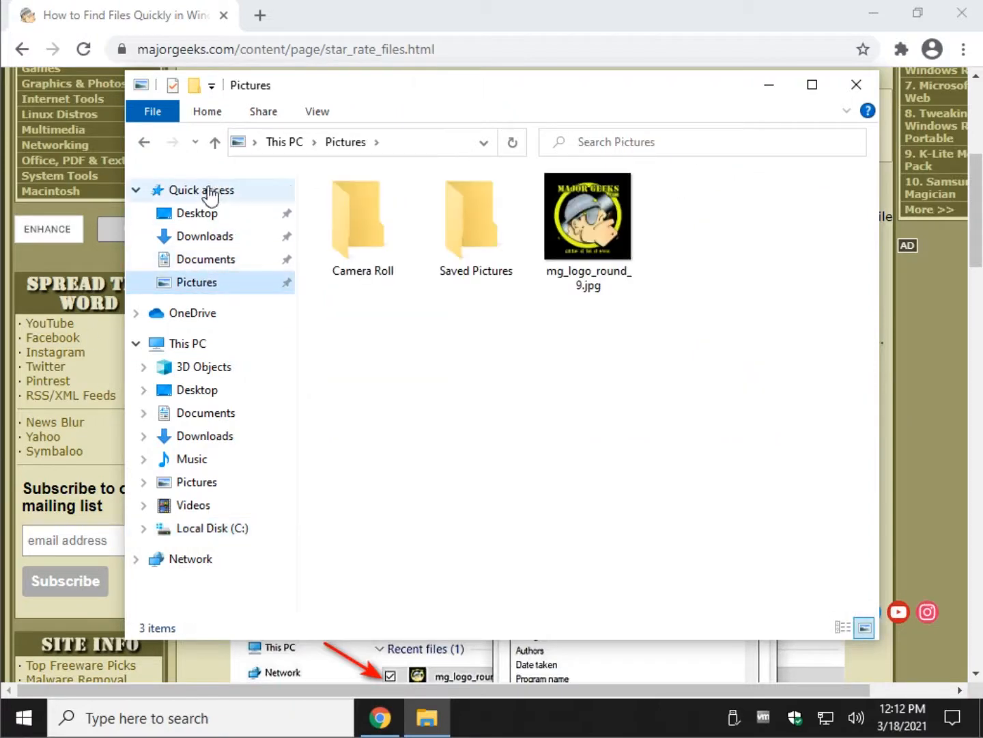
mouse_move(209, 228)
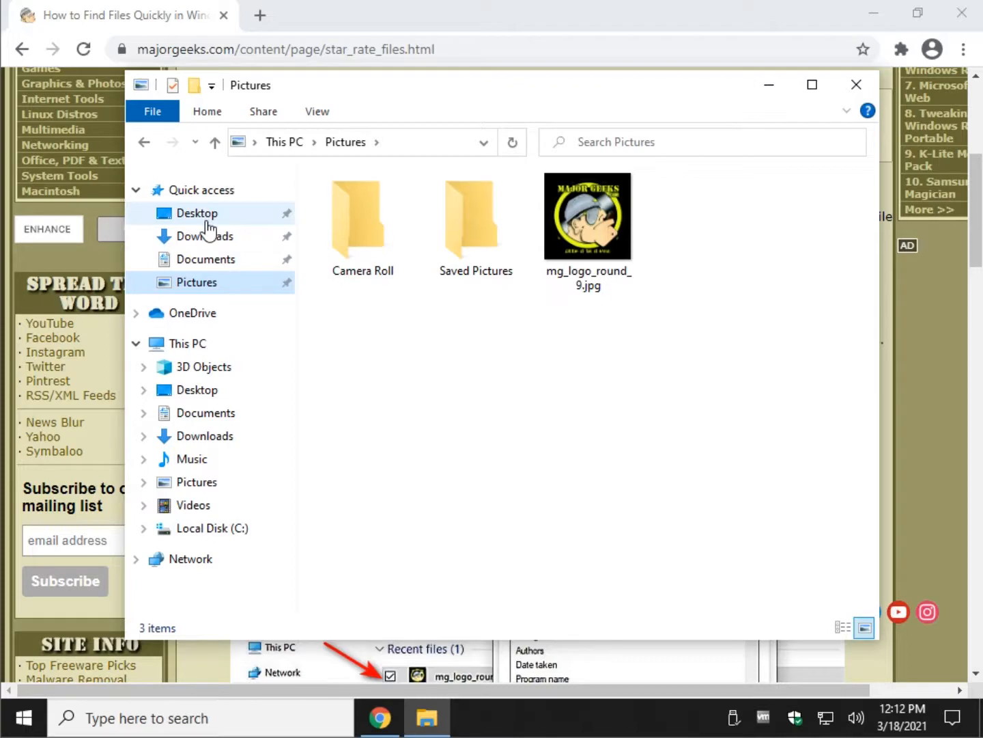
left_click(588, 215)
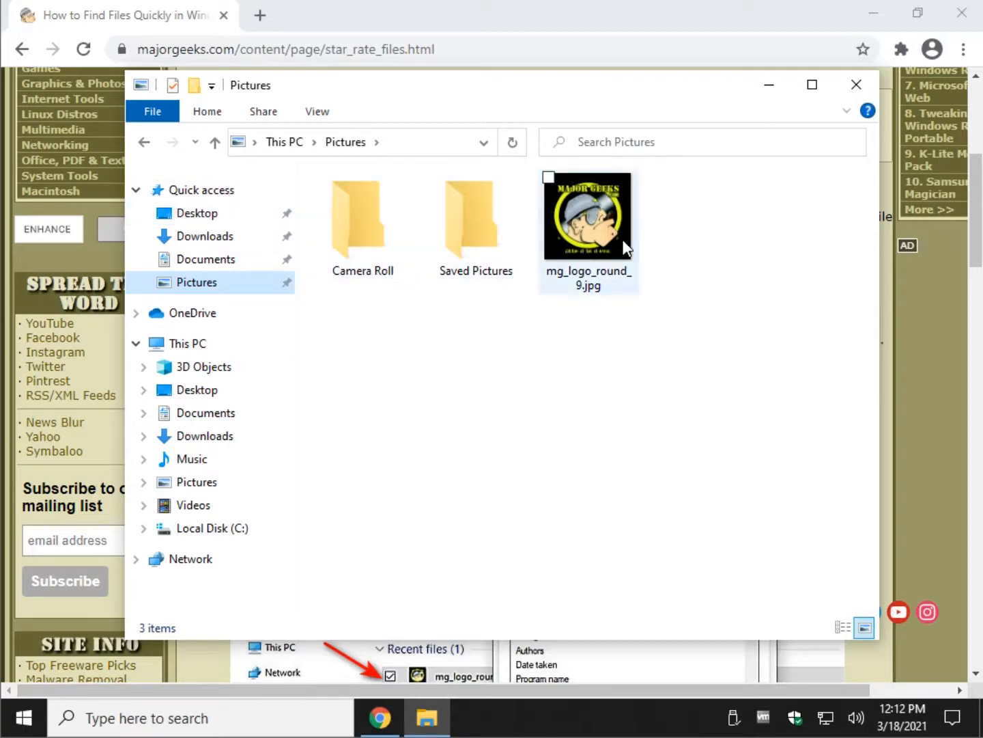
Step: Set mg_logo_round_9.jpg's Rating to four stars in its Properties Details and apply
right_click(588, 215)
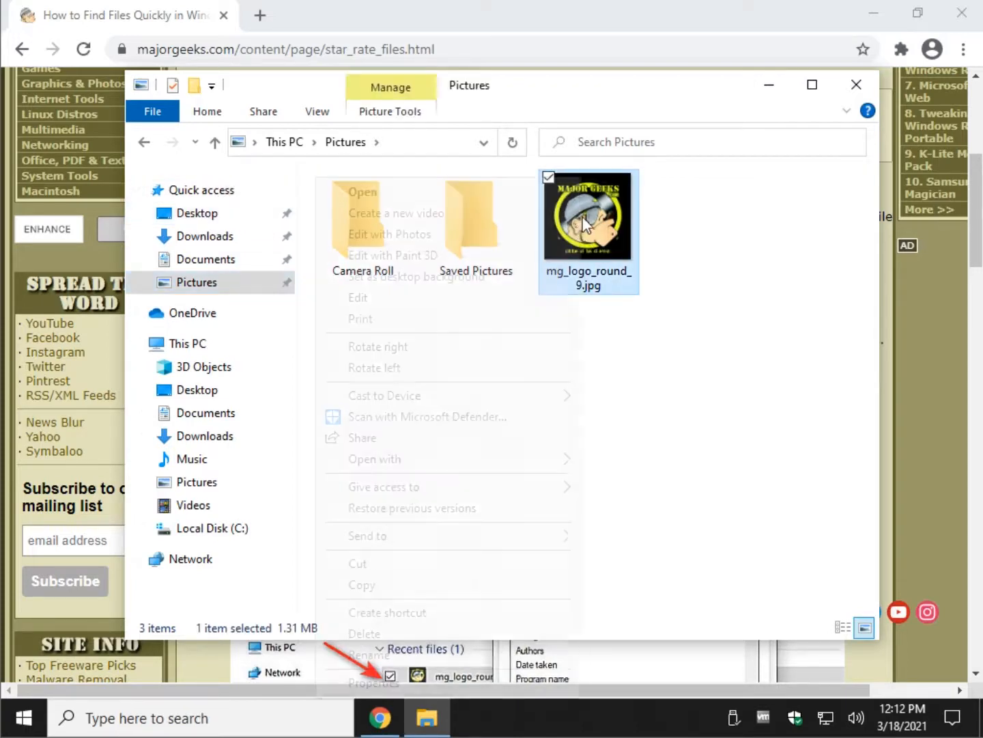
left_click(376, 682)
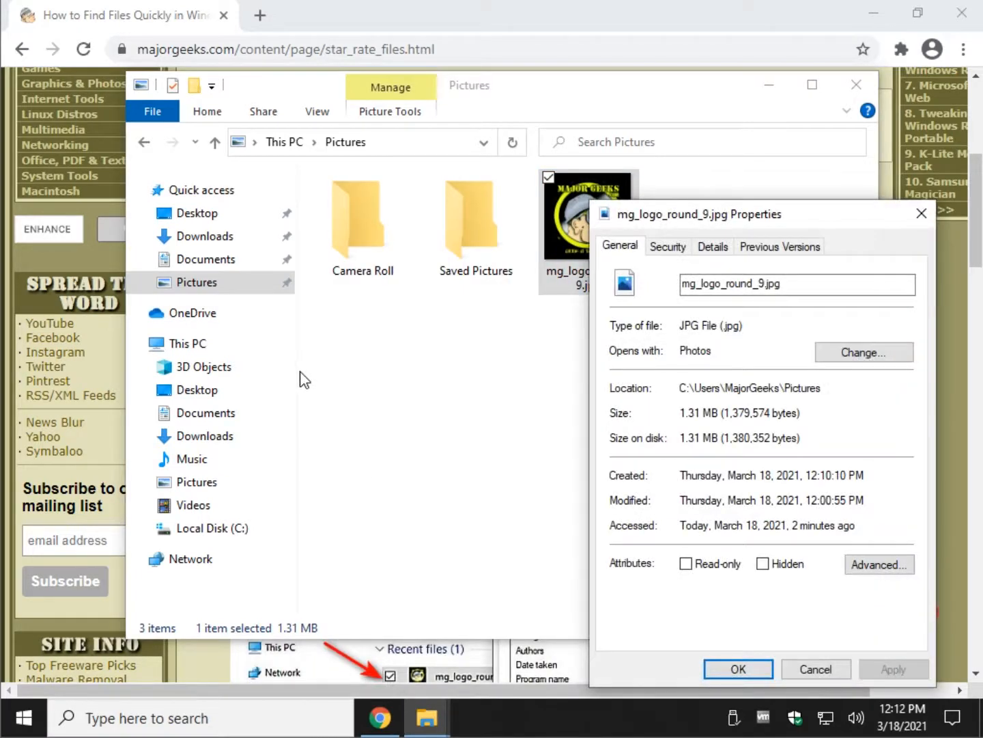
mouse_move(348, 386)
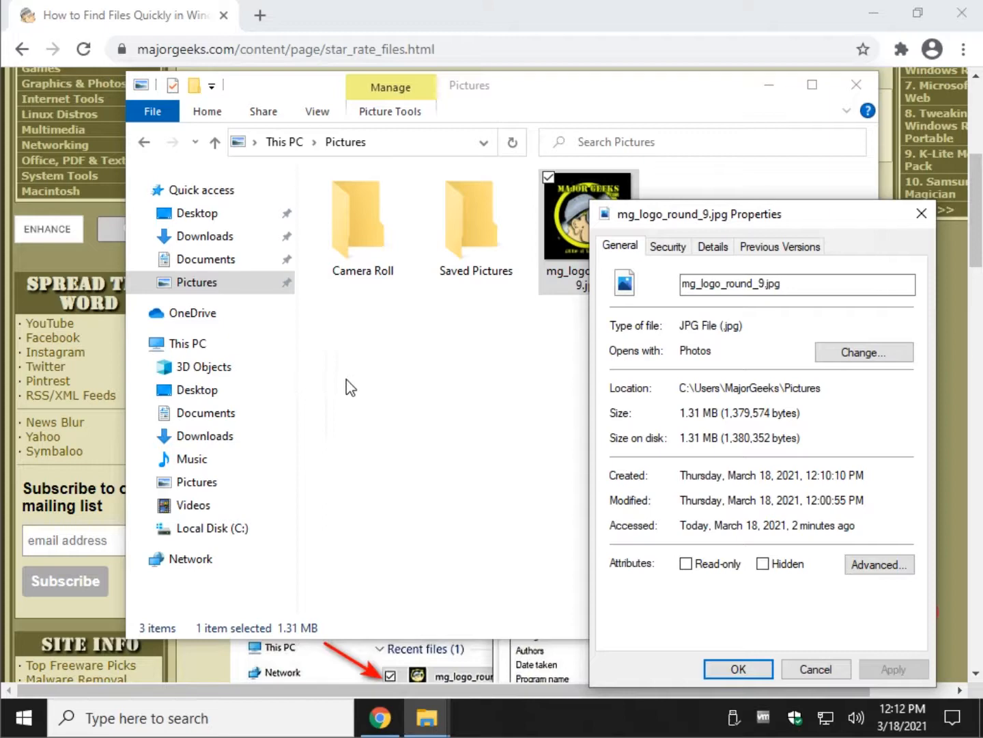
left_click(713, 246)
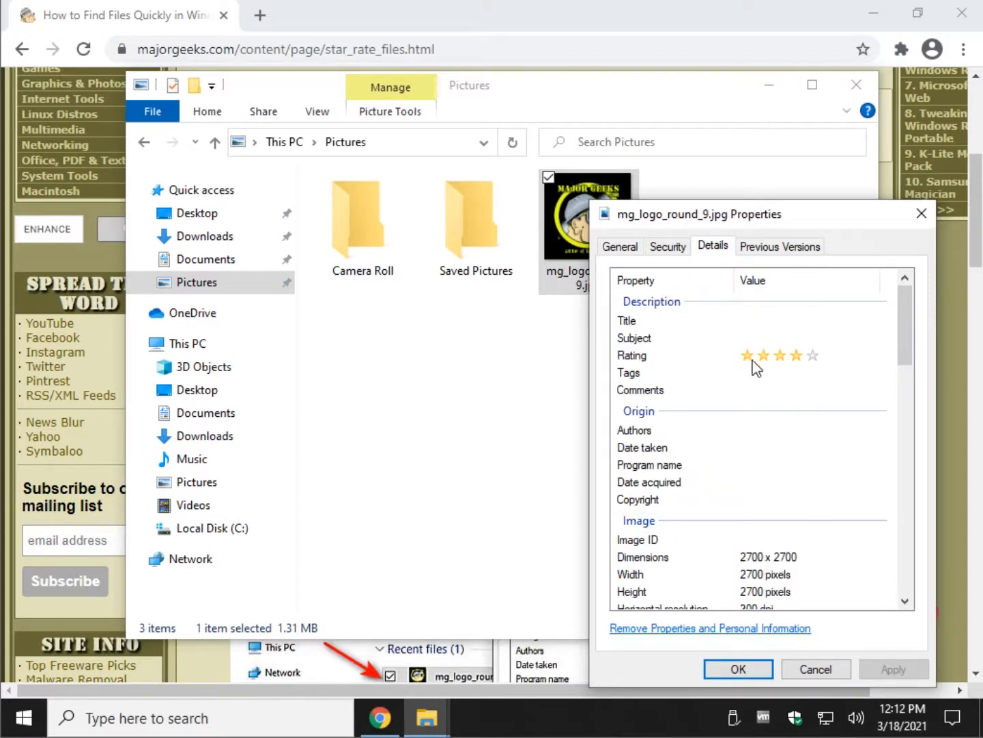
mouse_move(812, 369)
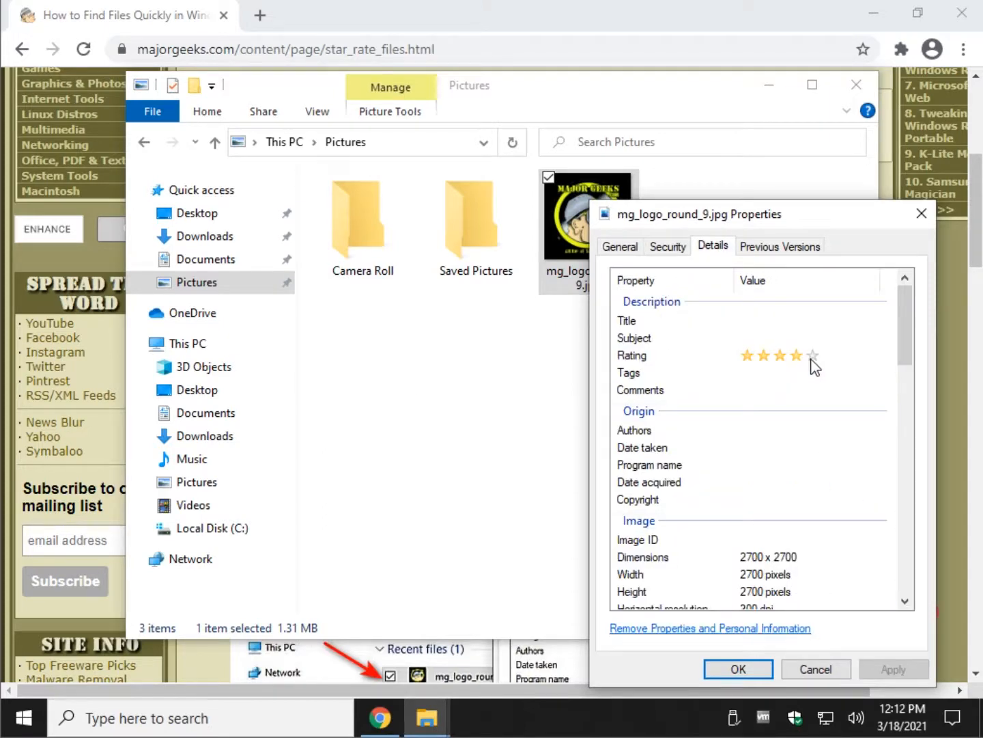
left_click(811, 354)
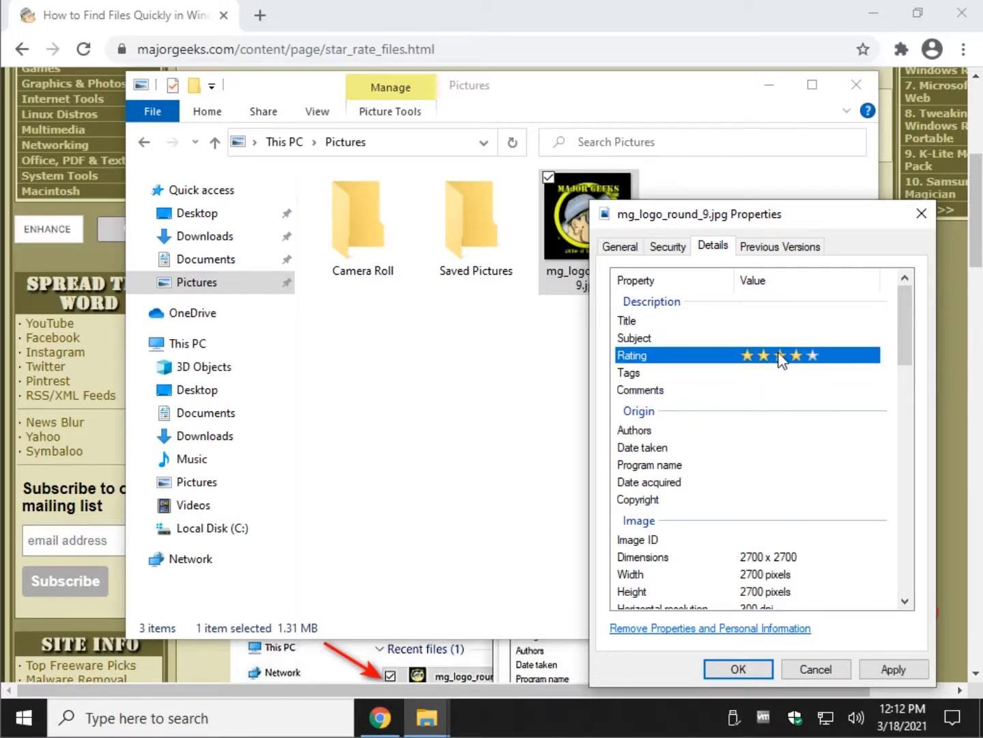
left_click(737, 669)
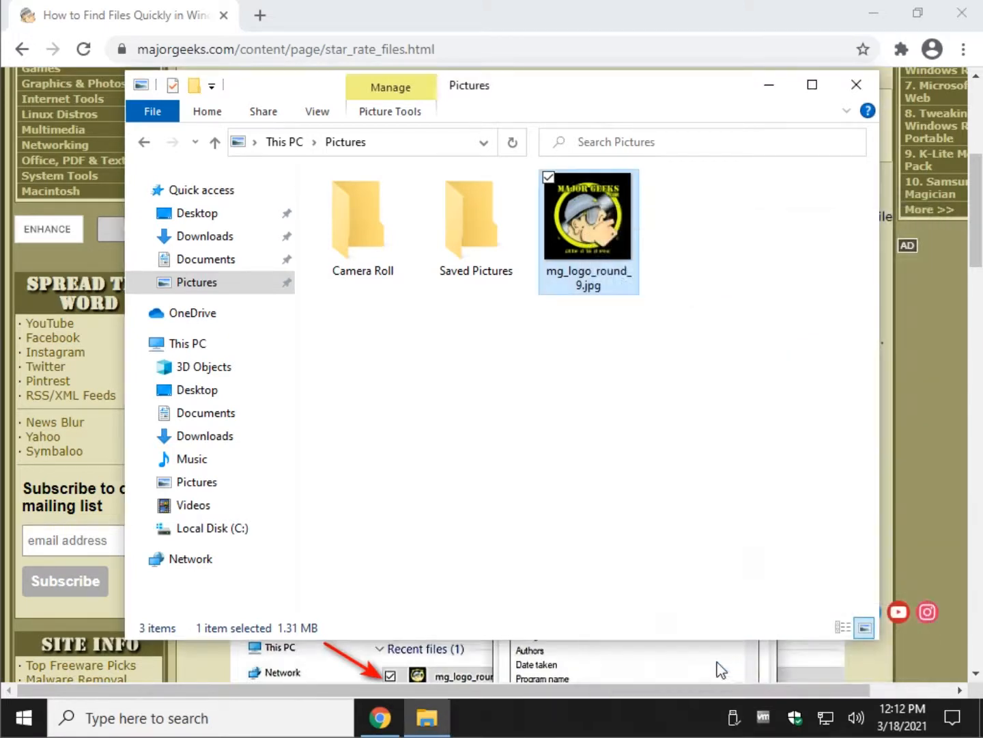
mouse_move(161, 160)
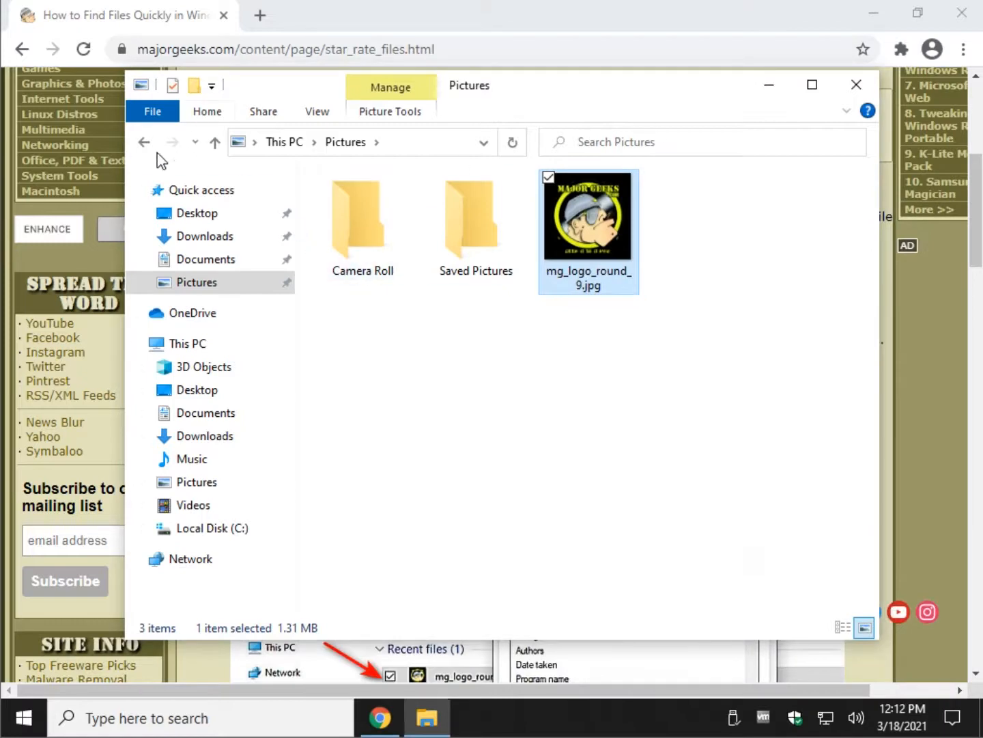
mouse_move(144, 142)
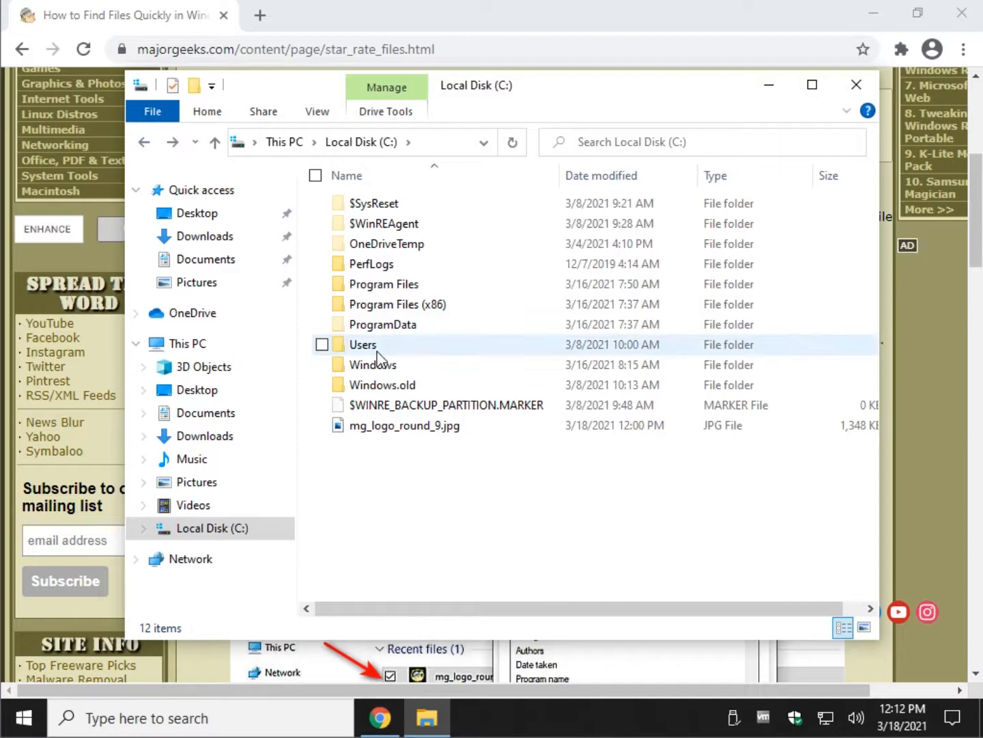
Step: Go through Users and the MajorGeeks profile folder into Videos
double_click(363, 344)
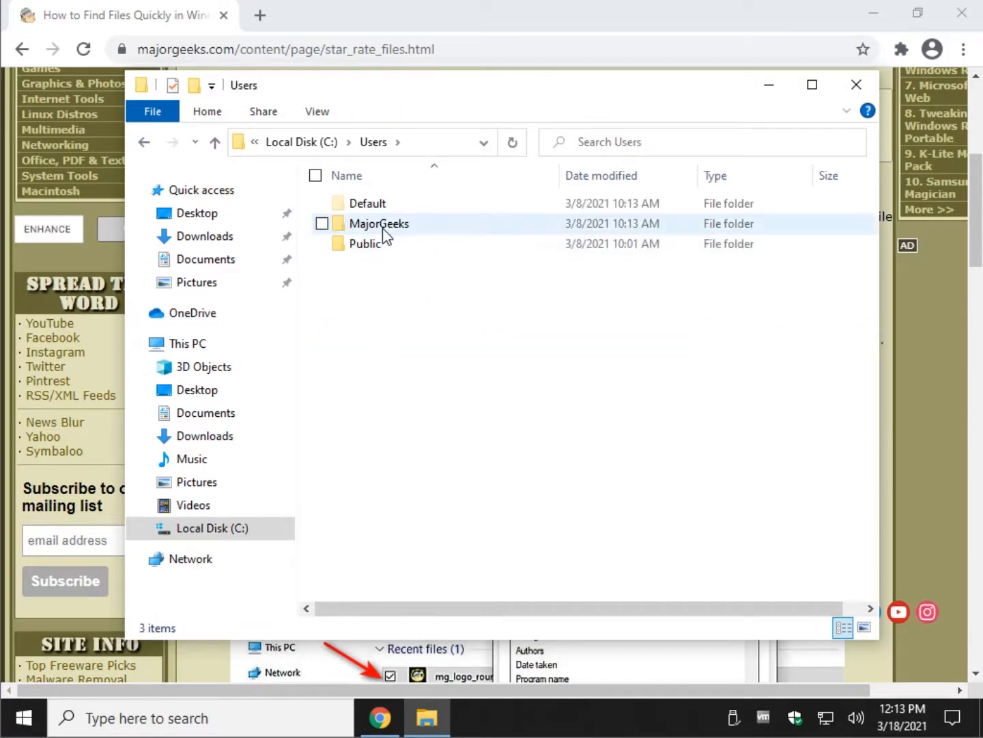
double_click(379, 224)
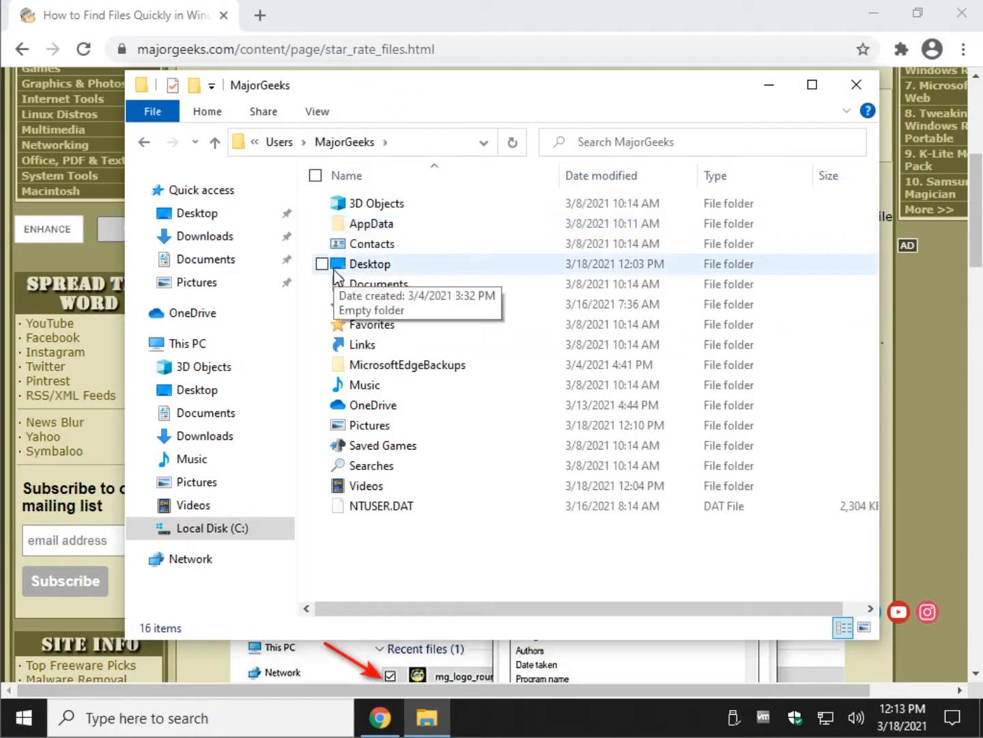
mouse_move(408, 324)
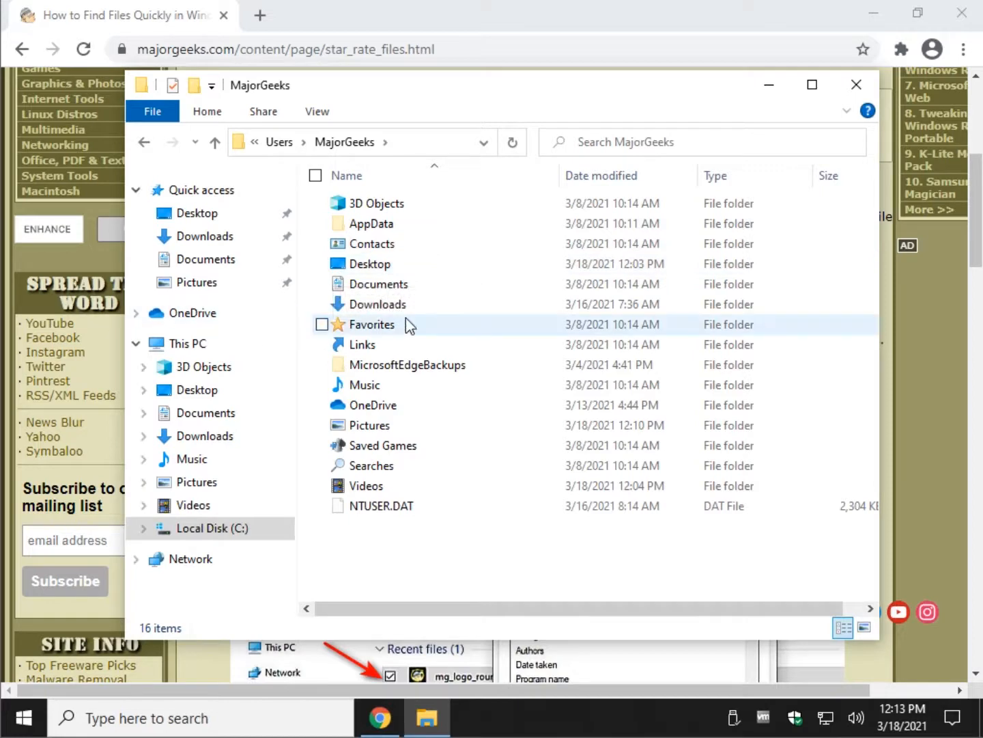
double_click(366, 485)
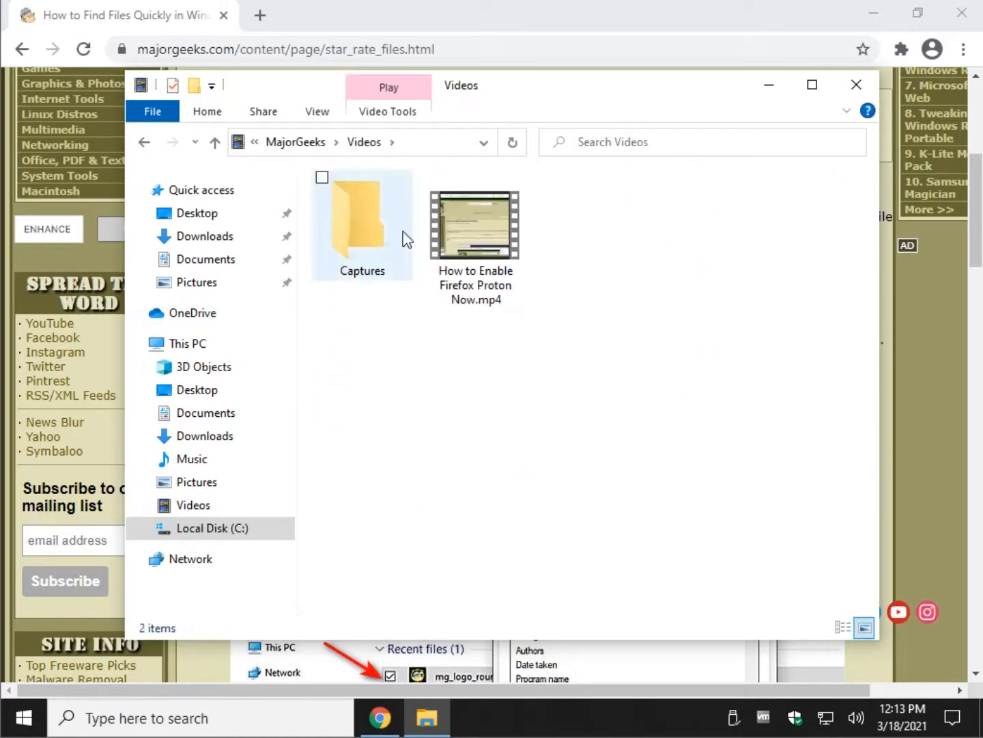
Step: Set How to Enable Firefox Proton Now.mp4's Rating to five stars in Properties Details
right_click(474, 224)
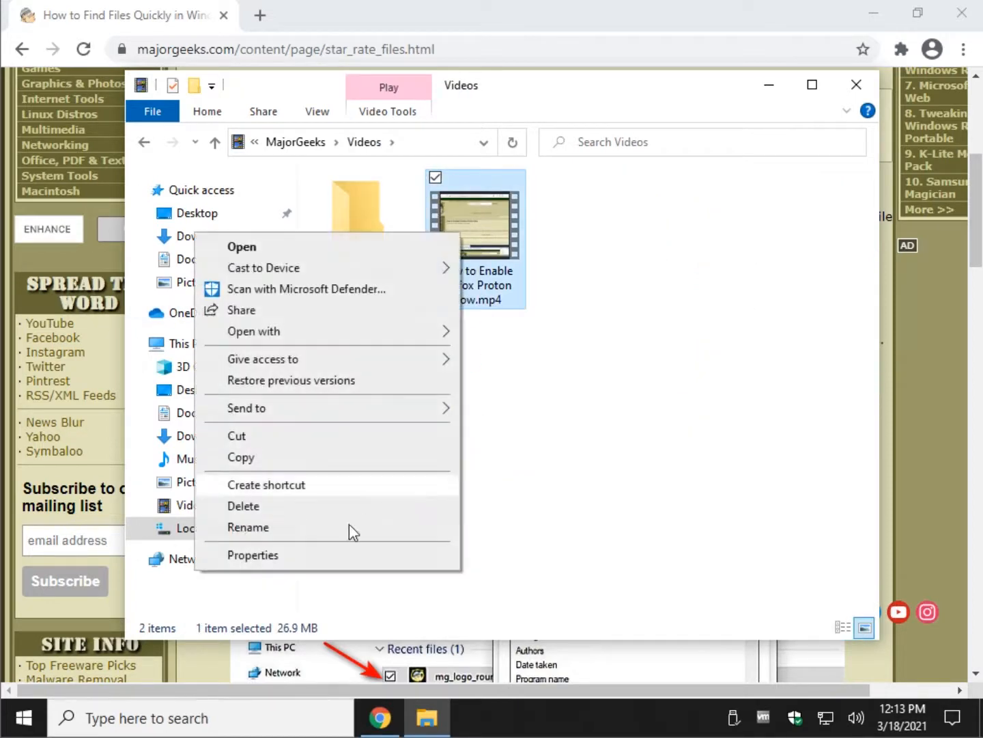
left_click(253, 555)
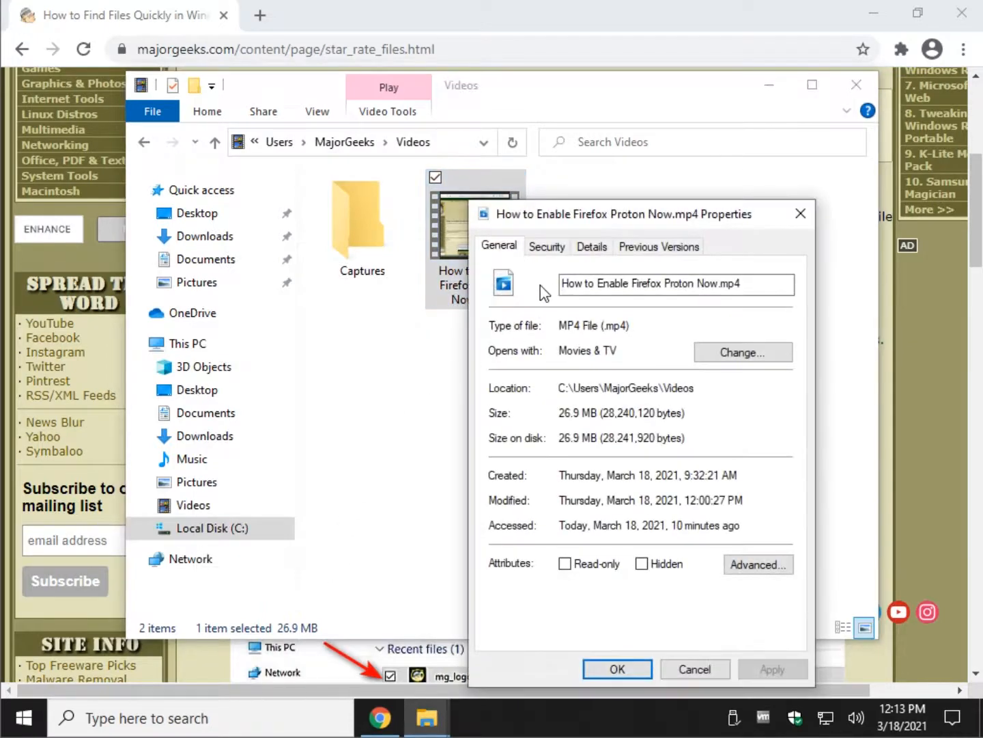
mouse_move(693, 208)
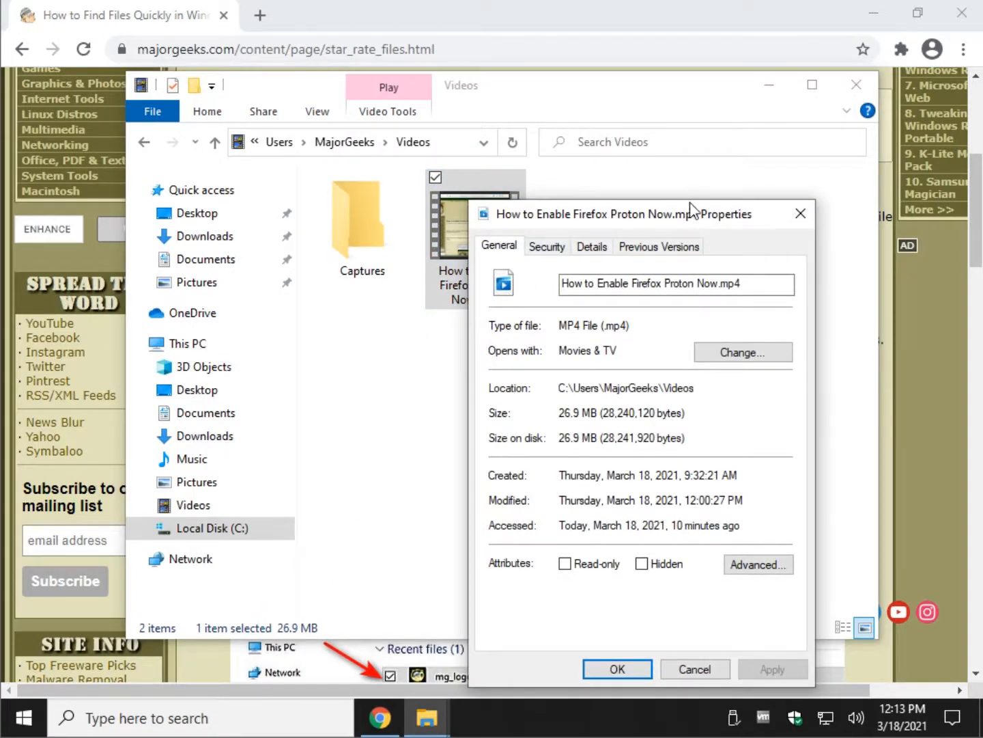
left_click(591, 246)
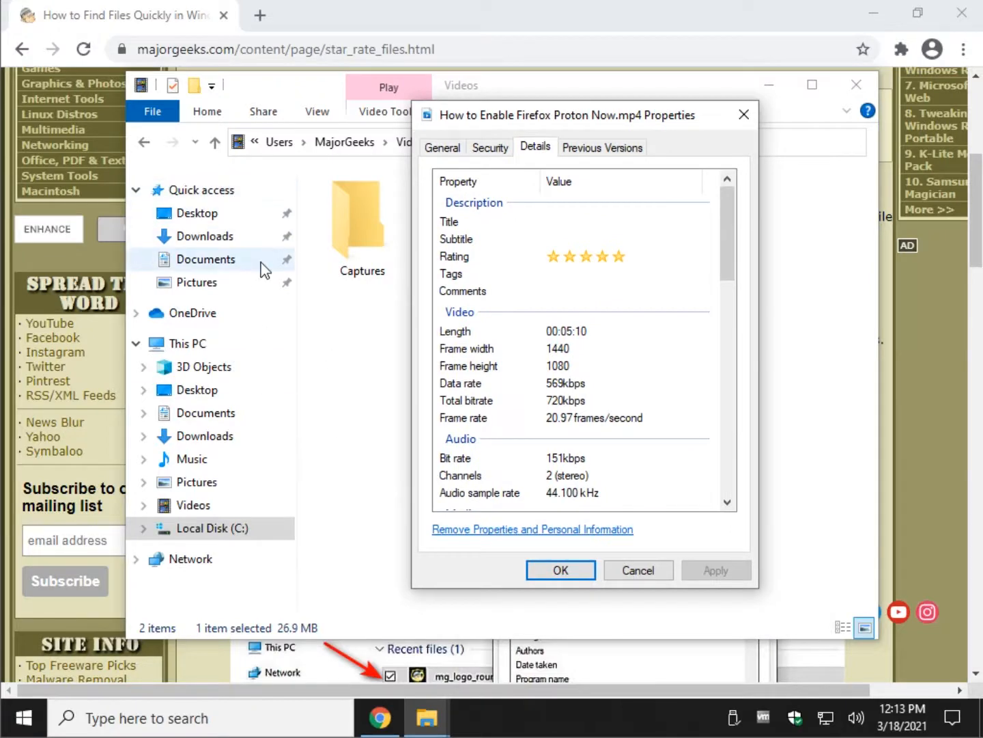
mouse_move(675, 274)
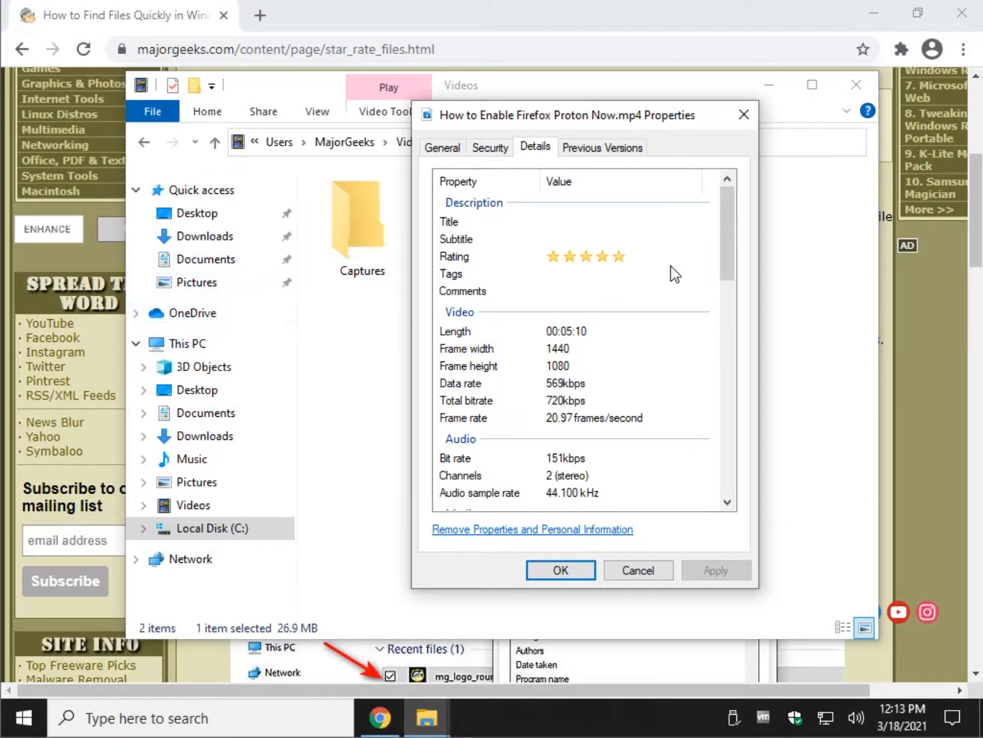
left_click(560, 569)
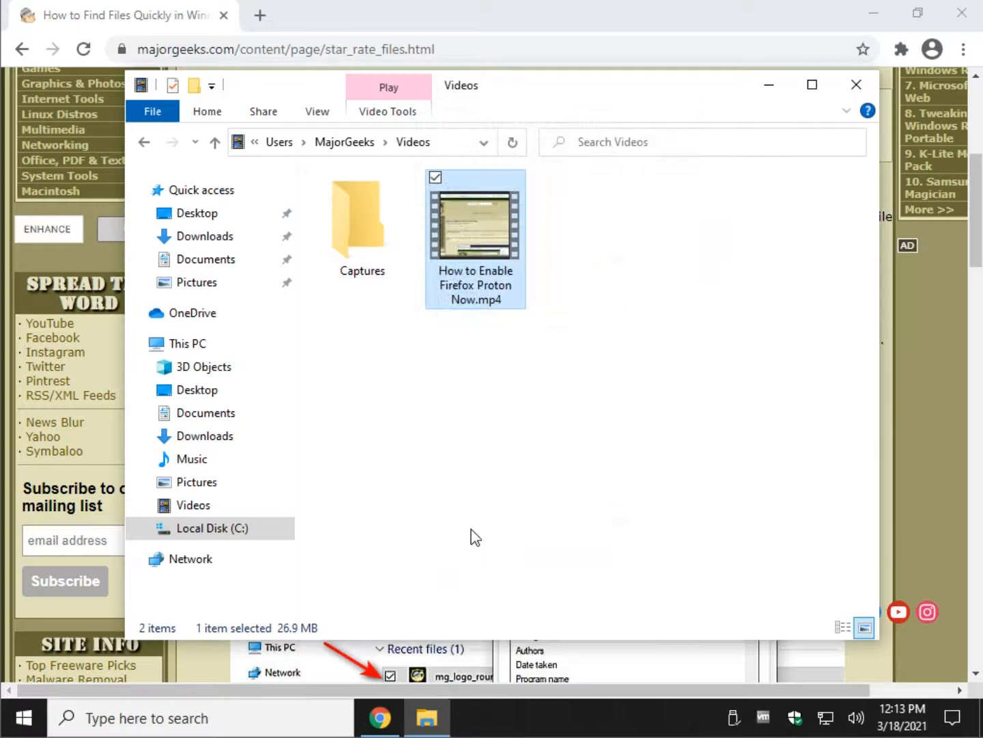
mouse_move(375, 430)
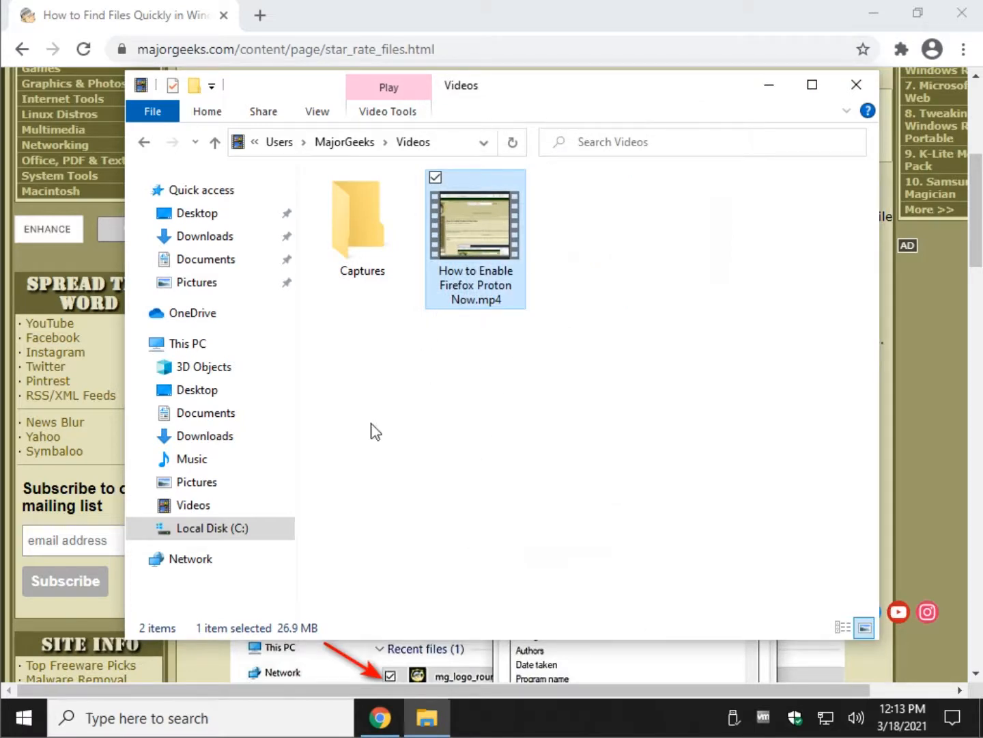
Step: Open Local Disk (C:), select 'Rating: 5 stars' under Finding Files, then return to Explorer
left_click(212, 528)
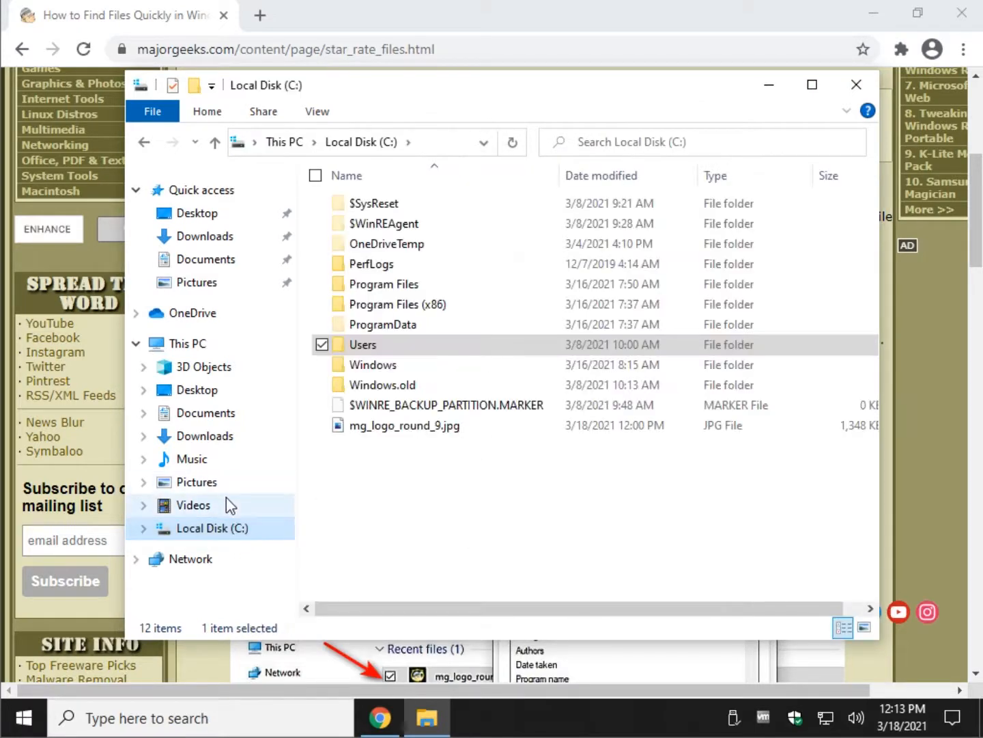
mouse_move(170, 306)
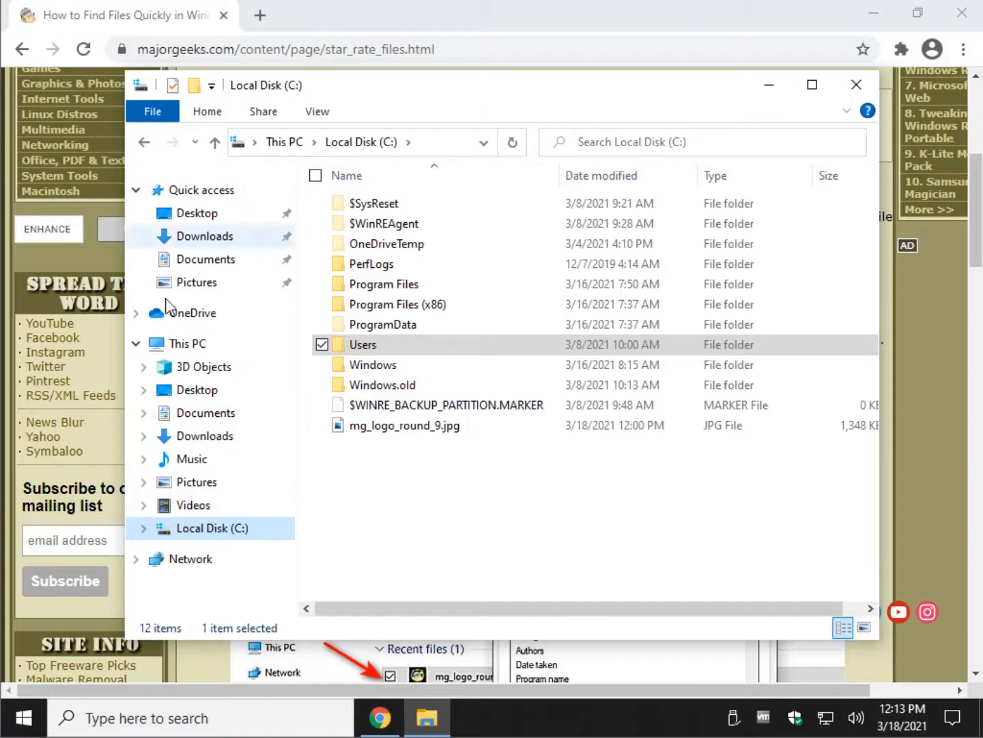
scroll("down", 3)
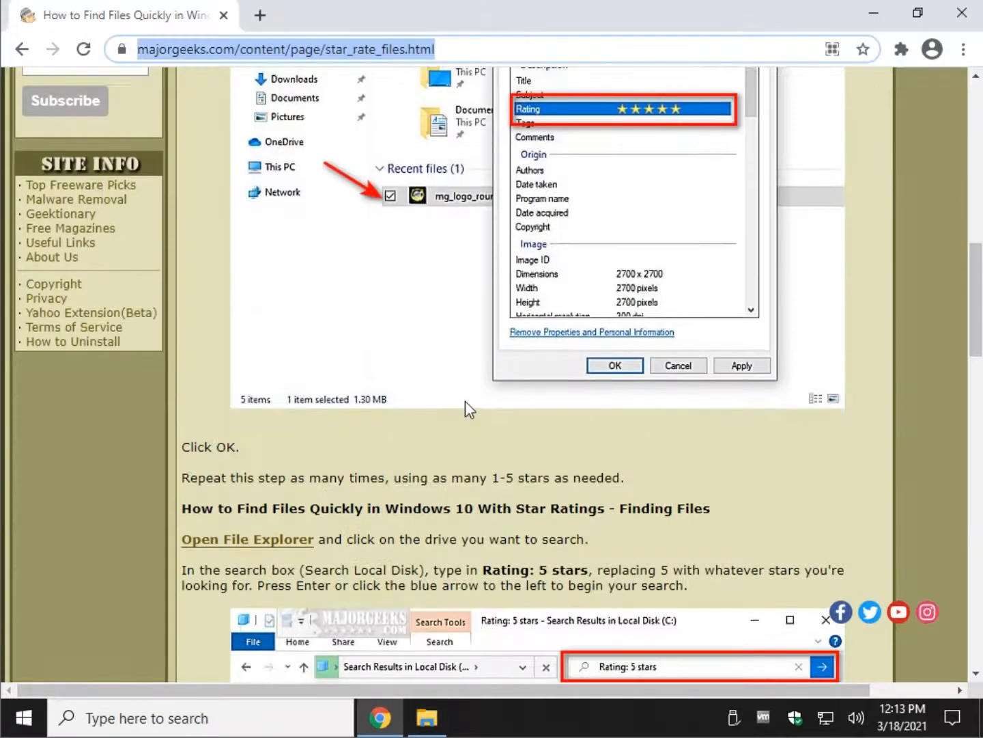
scroll("down", 3)
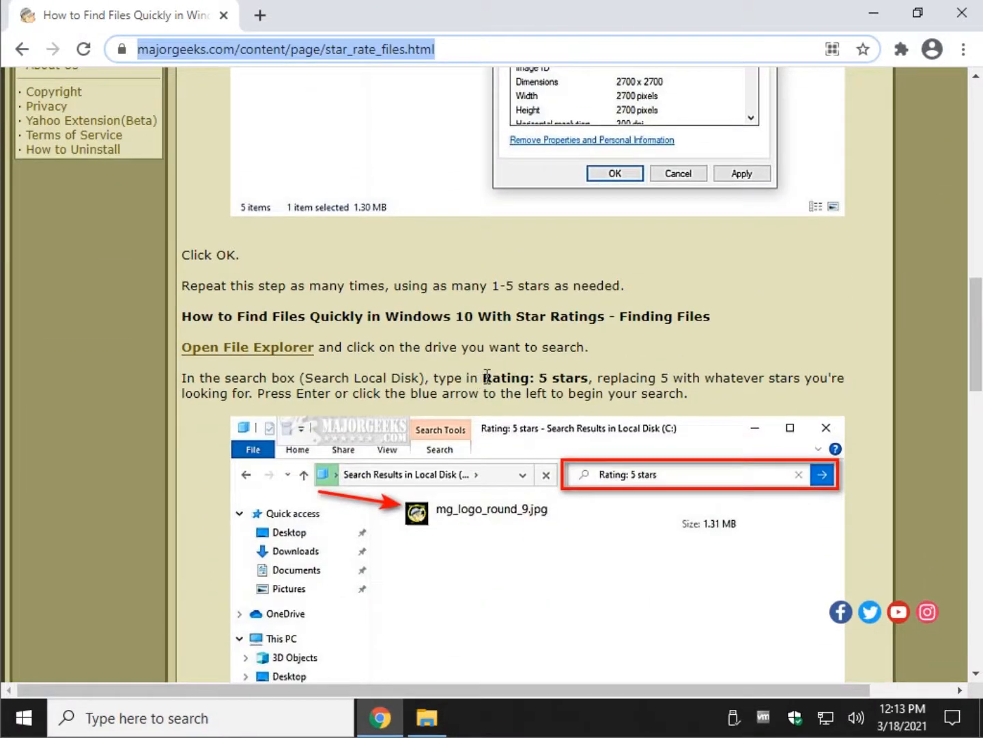
double_click(506, 377)
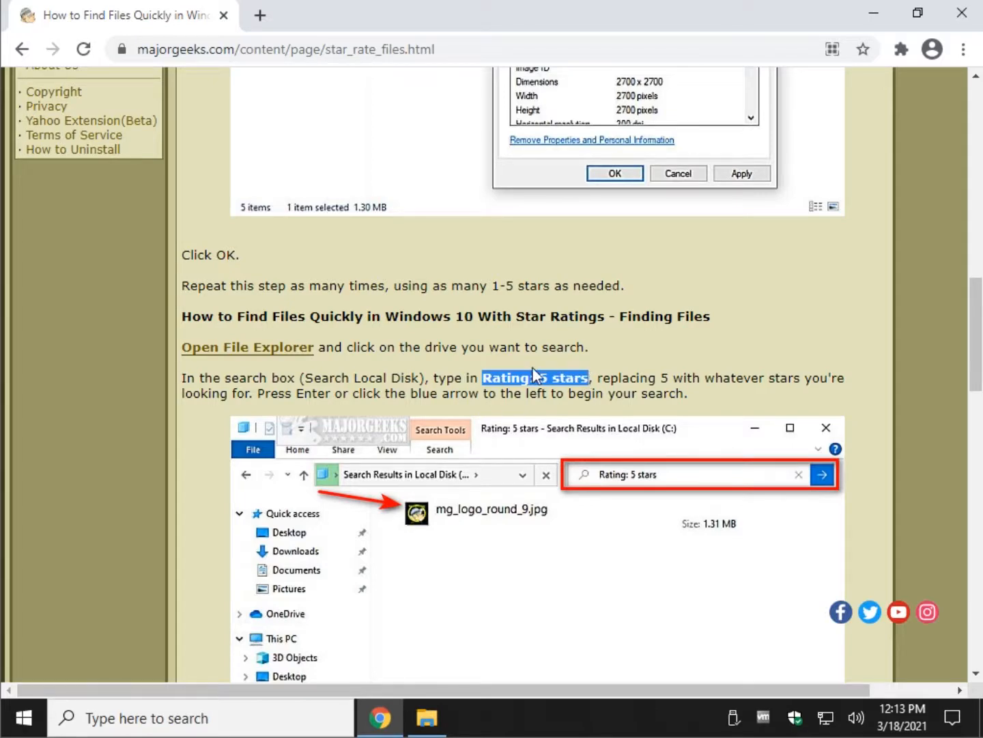
left_click(426, 717)
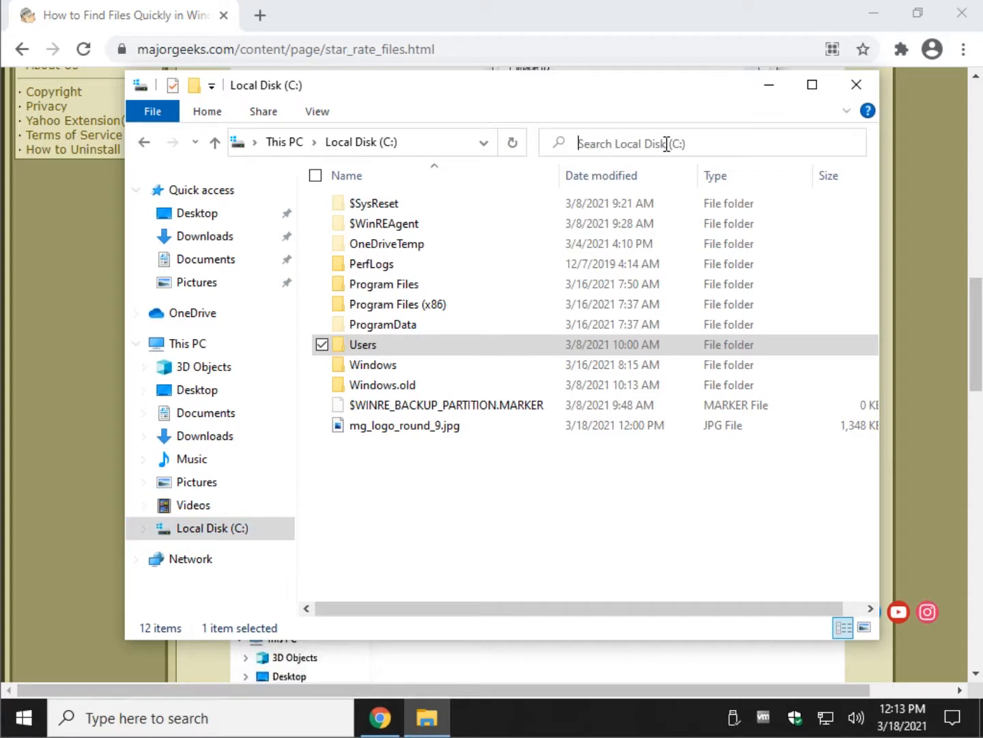
Step: Search C: for 'Rating: 4 stars', change it to 5 stars, then go to Quick access
left_click(700, 143)
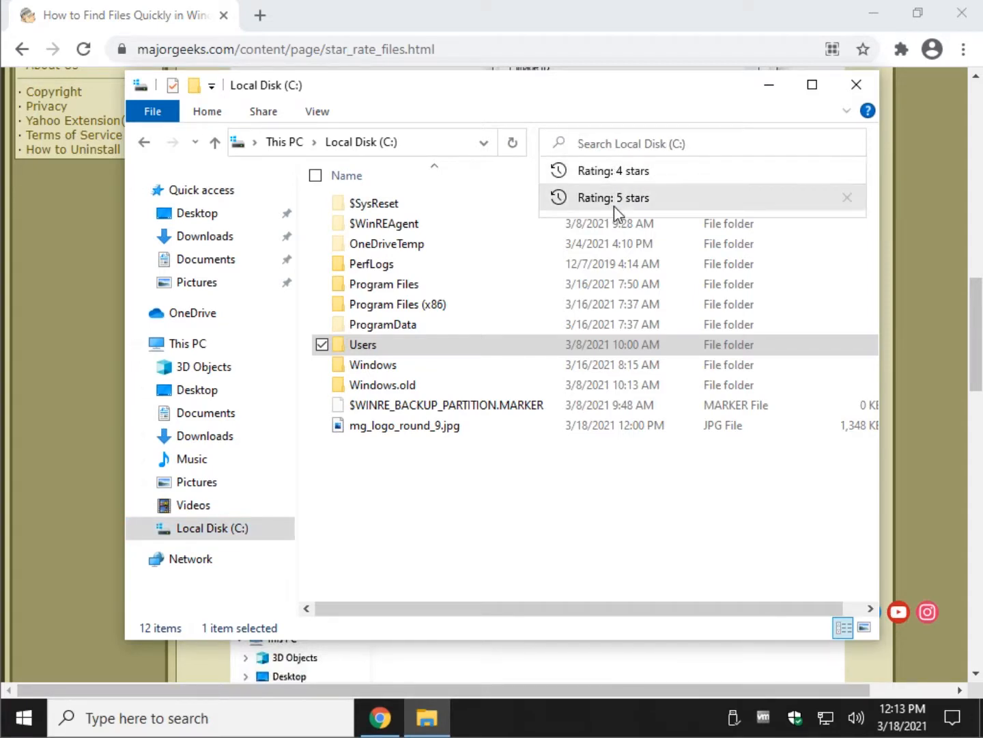
left_click(613, 170)
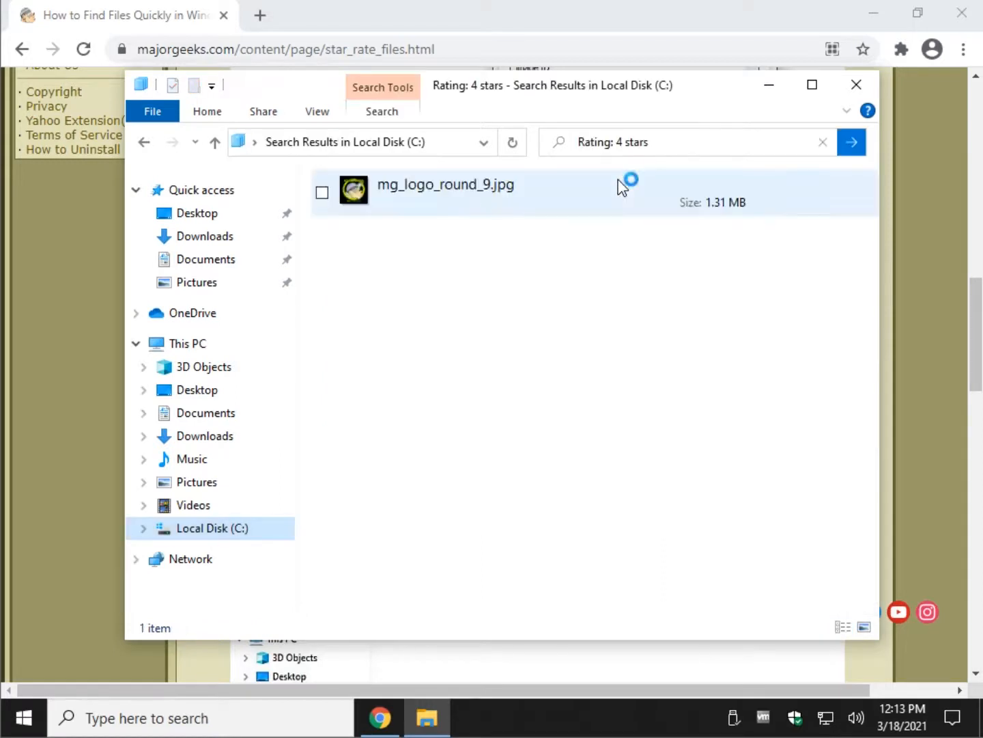
left_click(618, 142)
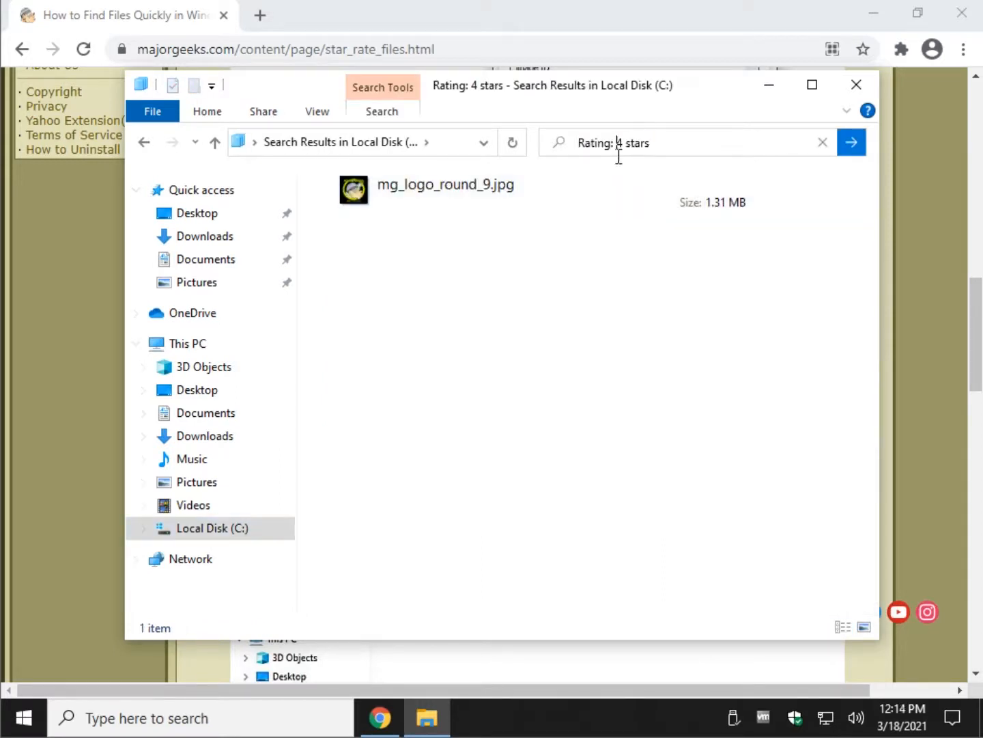
type("5")
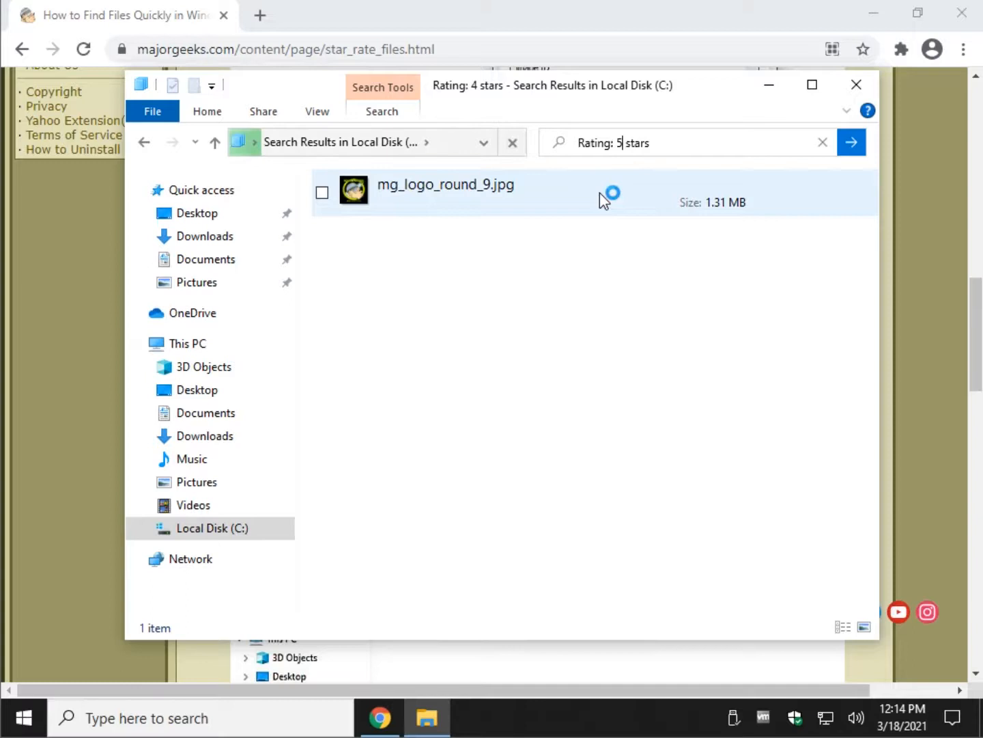
left_click(852, 142)
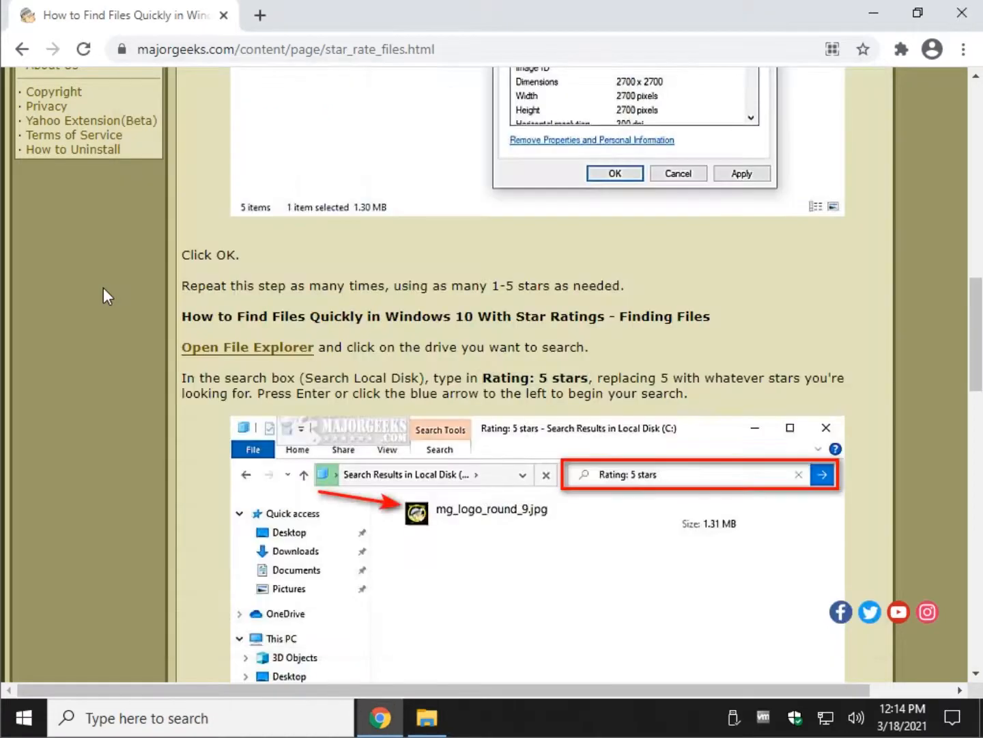
scroll("up", 3)
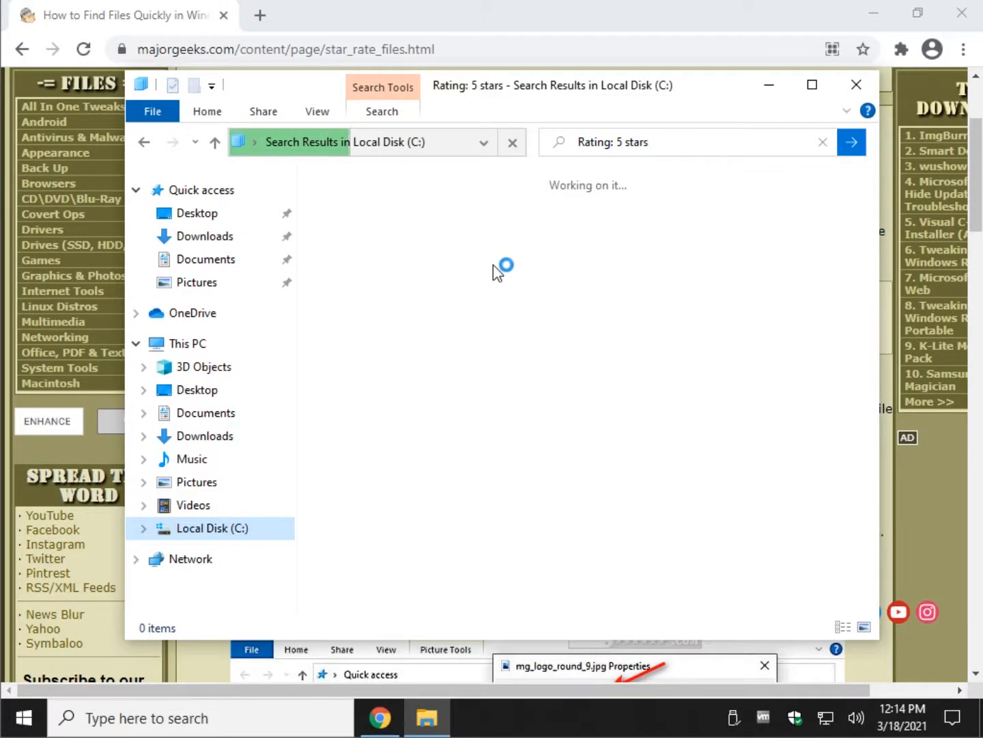
mouse_move(454, 226)
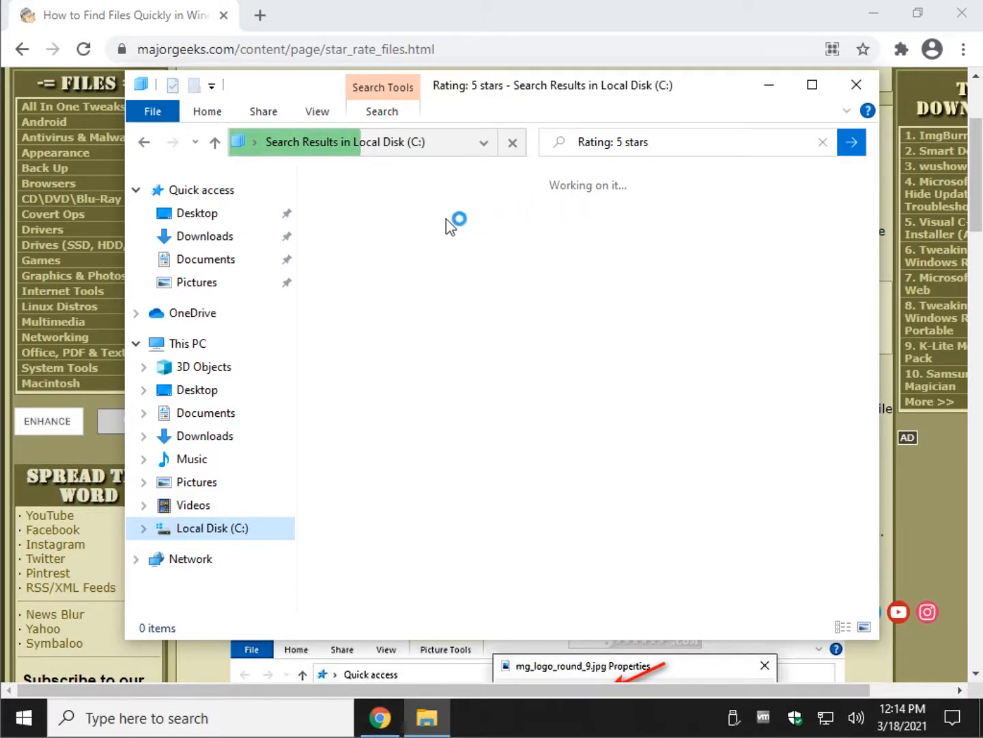
mouse_move(398, 365)
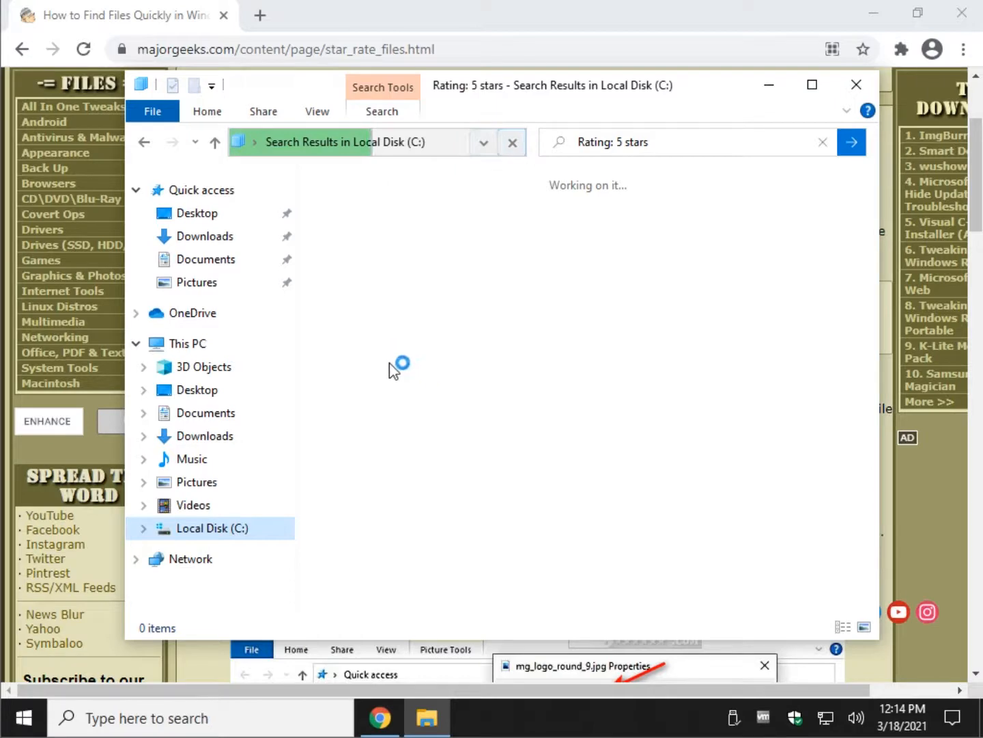
left_click(203, 189)
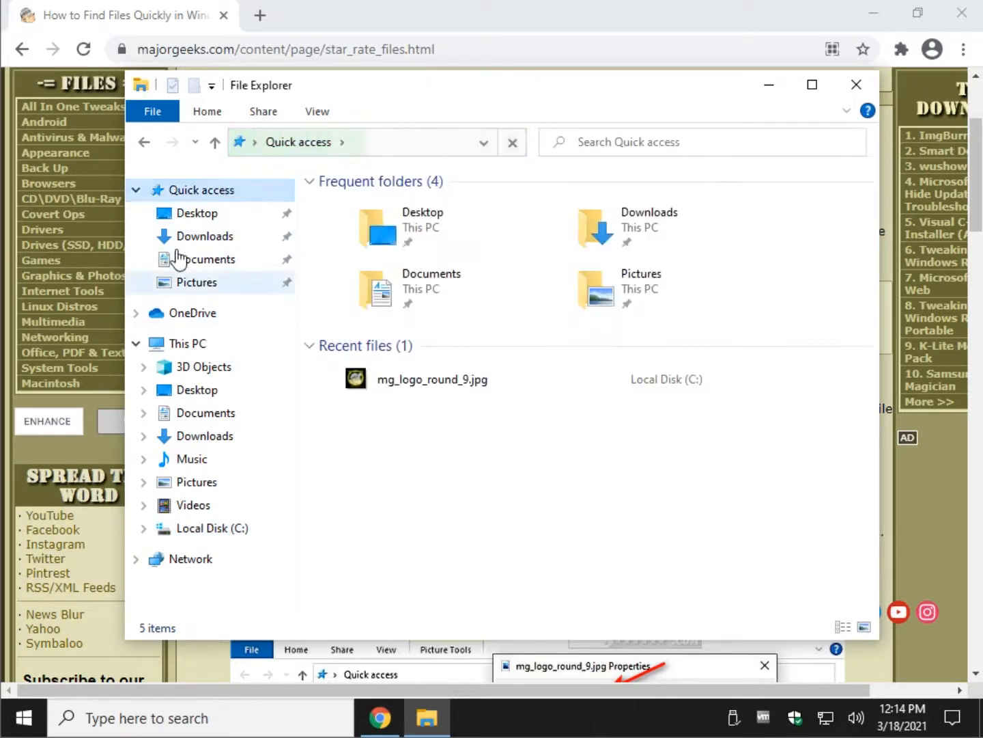
Step: Toggle between Desktop, Documents, This PC and Quick access, finishing on Quick access
left_click(198, 213)
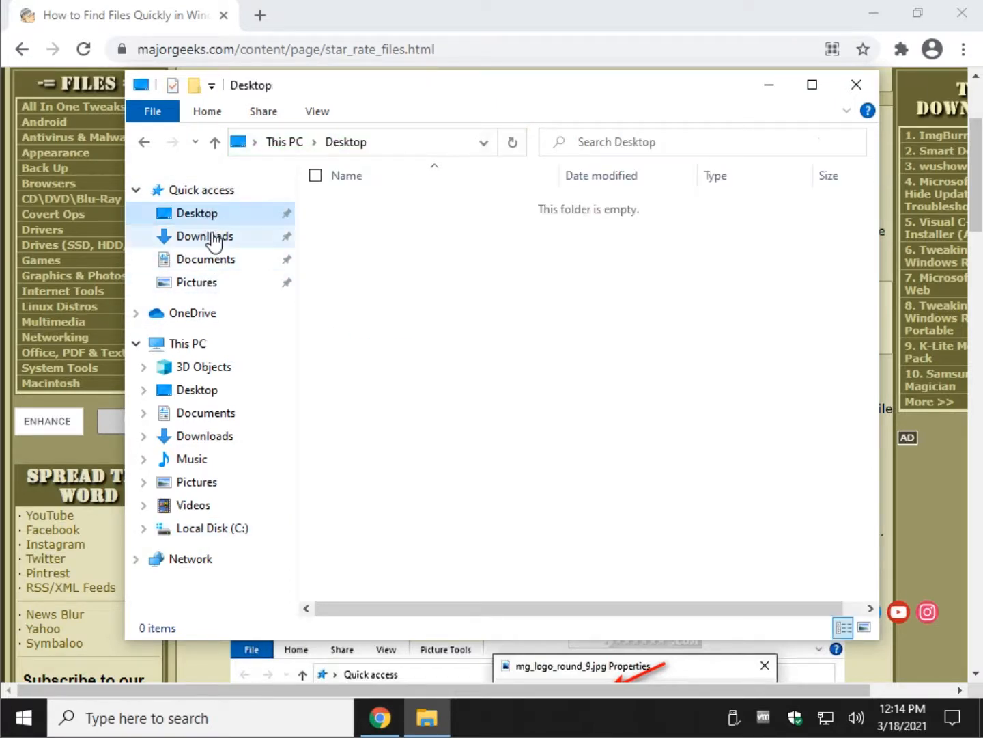
mouse_move(204, 259)
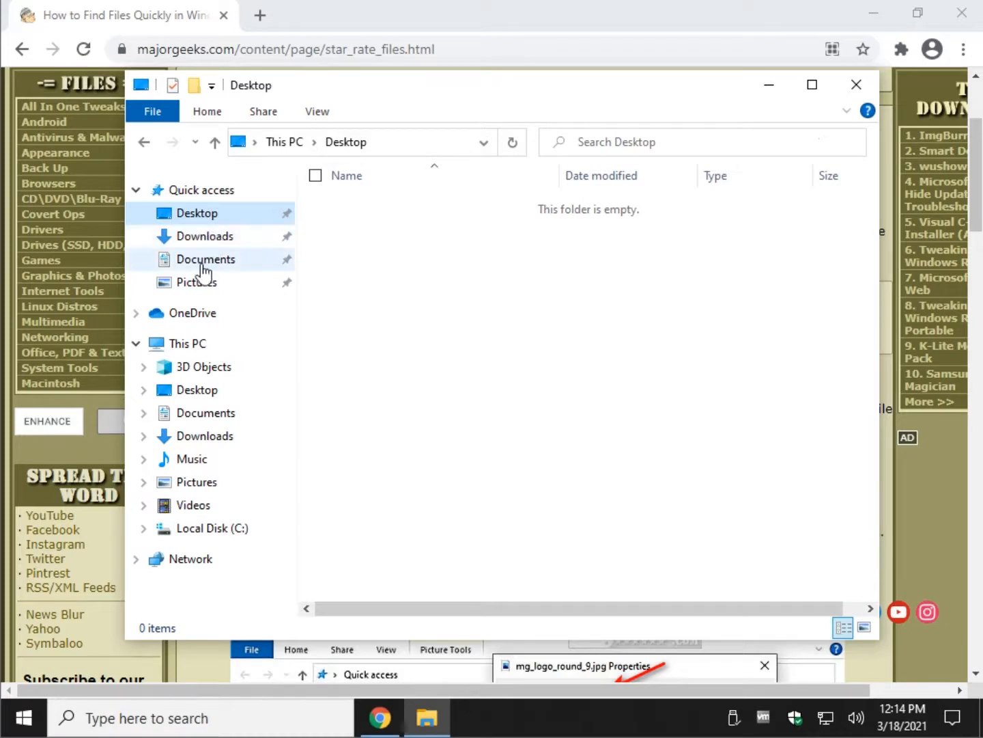
left_click(203, 190)
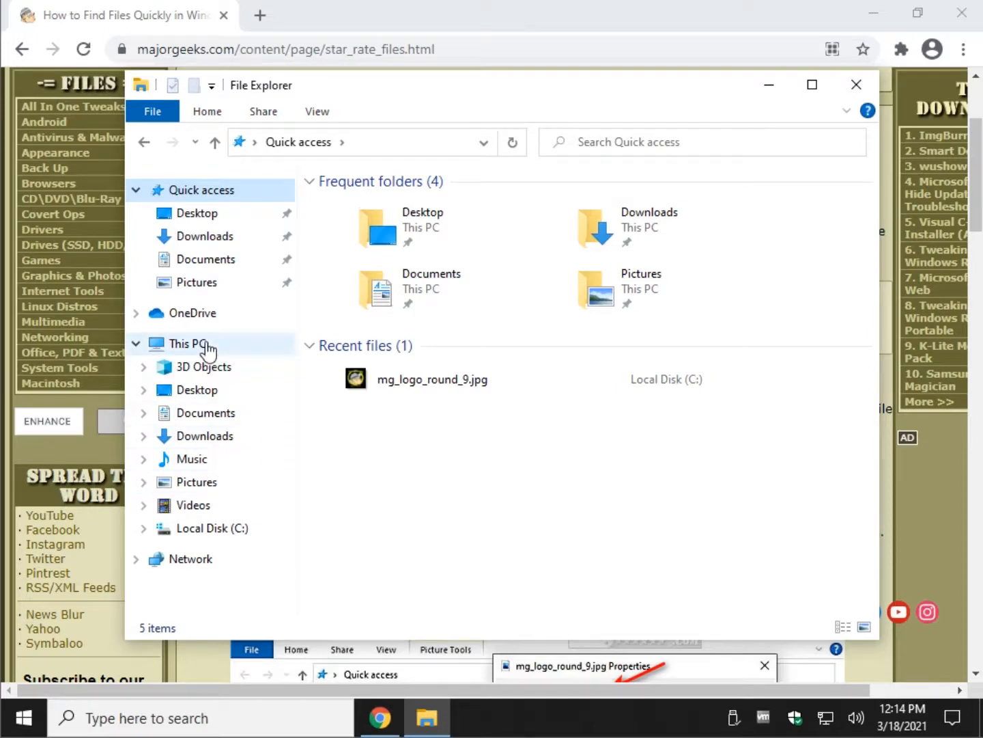
left_click(185, 344)
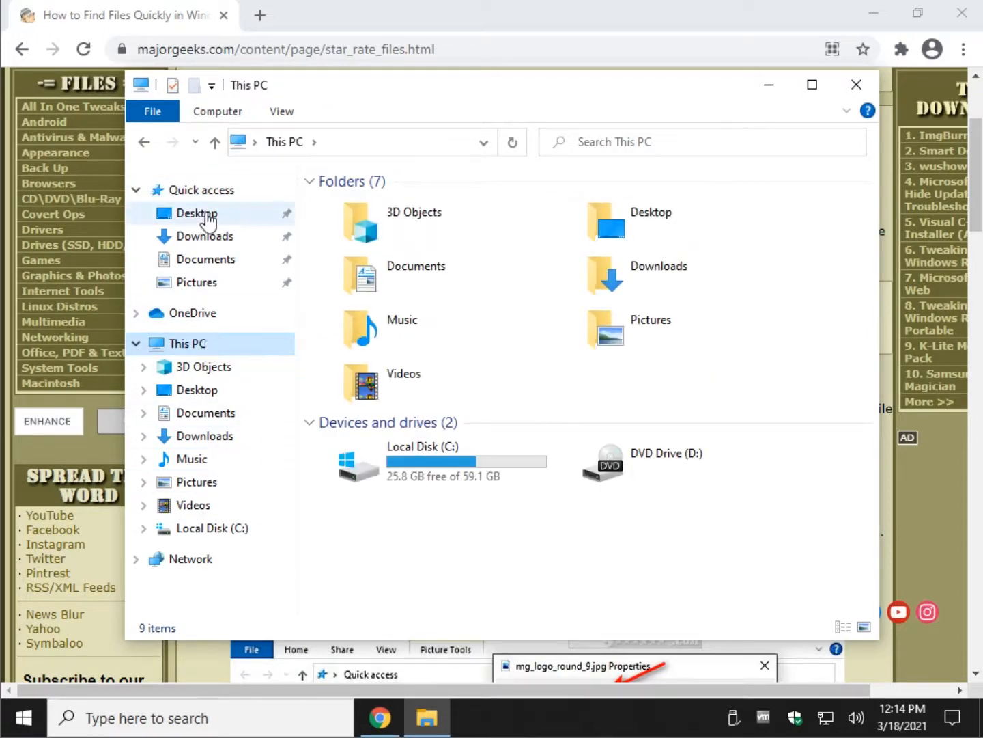
left_click(202, 190)
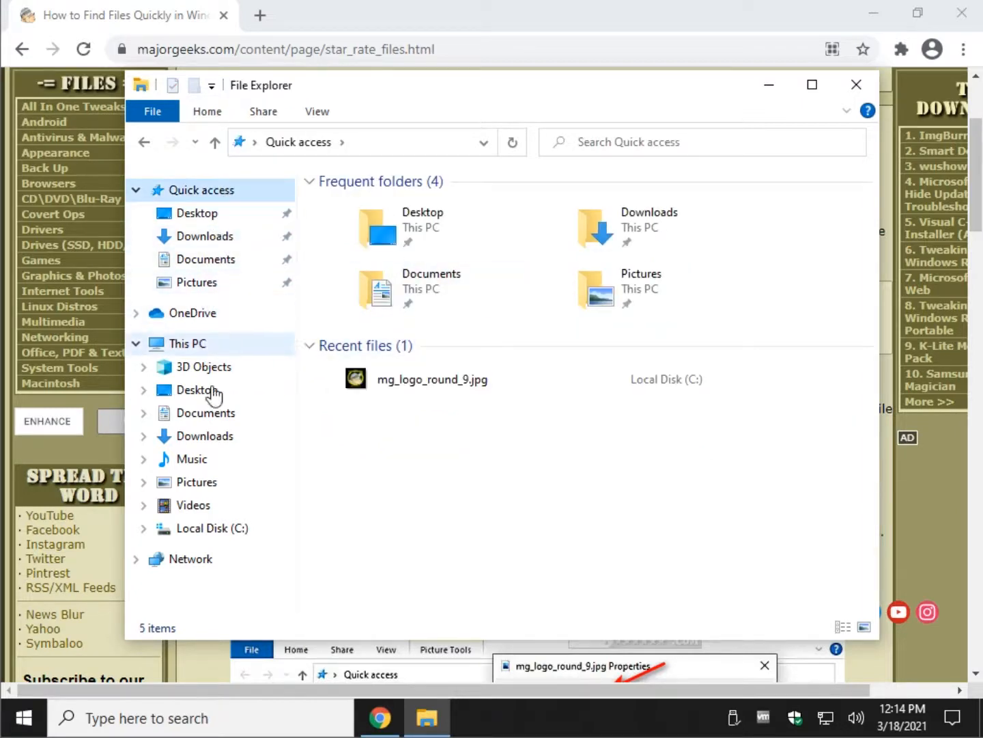
left_click(187, 343)
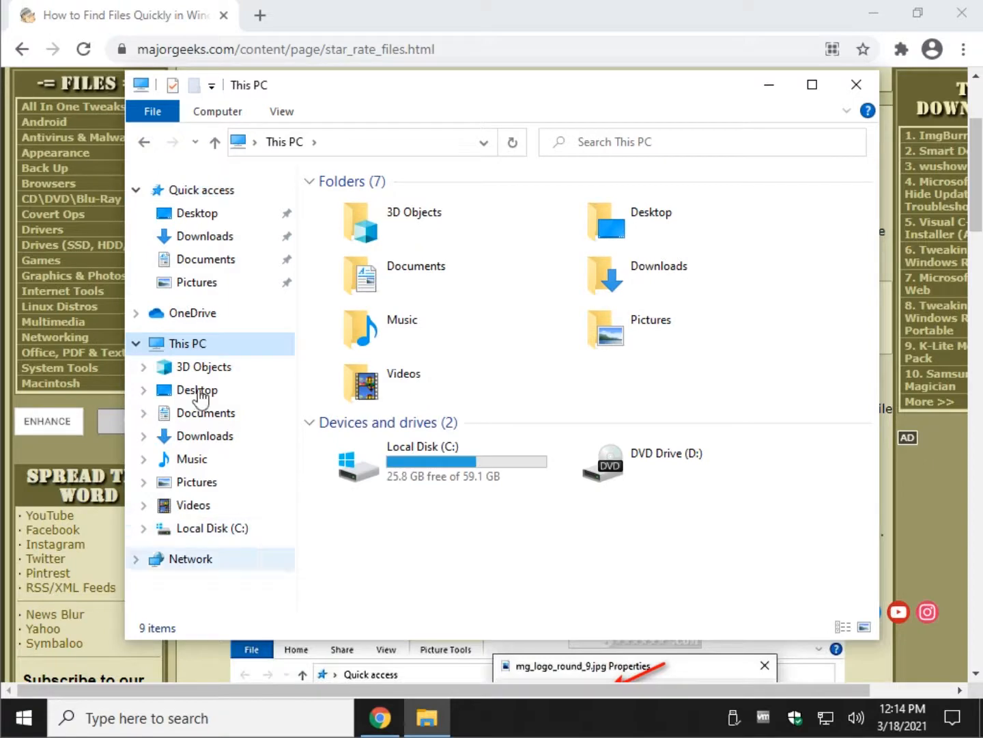
left_click(202, 190)
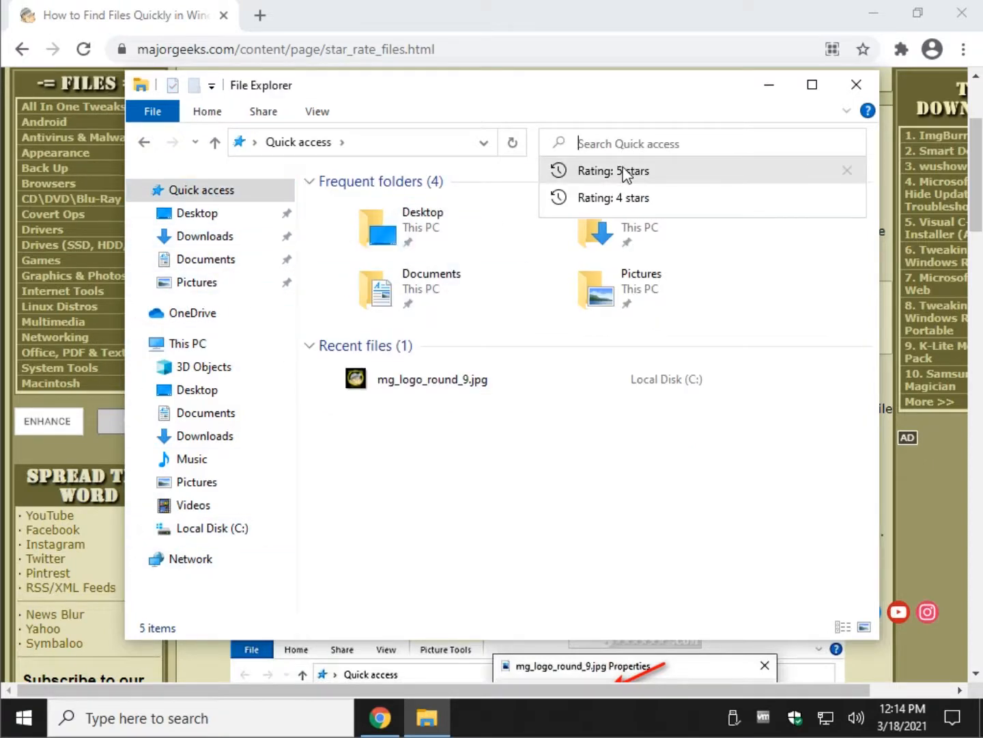
Step: Search Quick access for 'Rating: 5 stars' then 'Rating: 4 stars', then switch to This PC
left_click(613, 170)
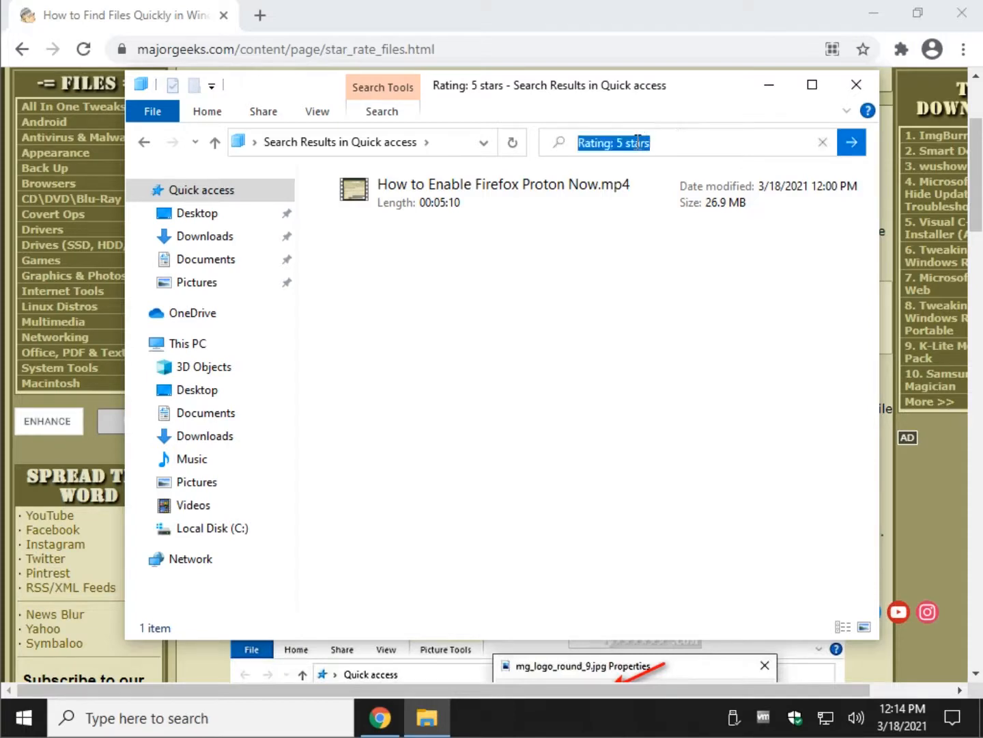
type("r")
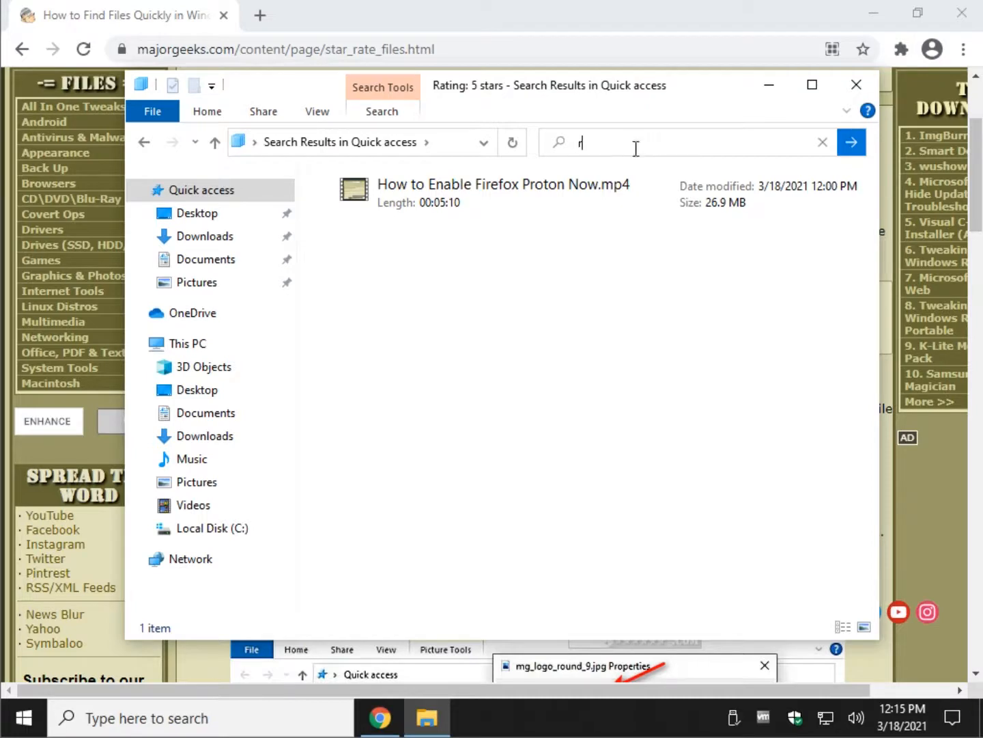
type("Rating: 4 stars")
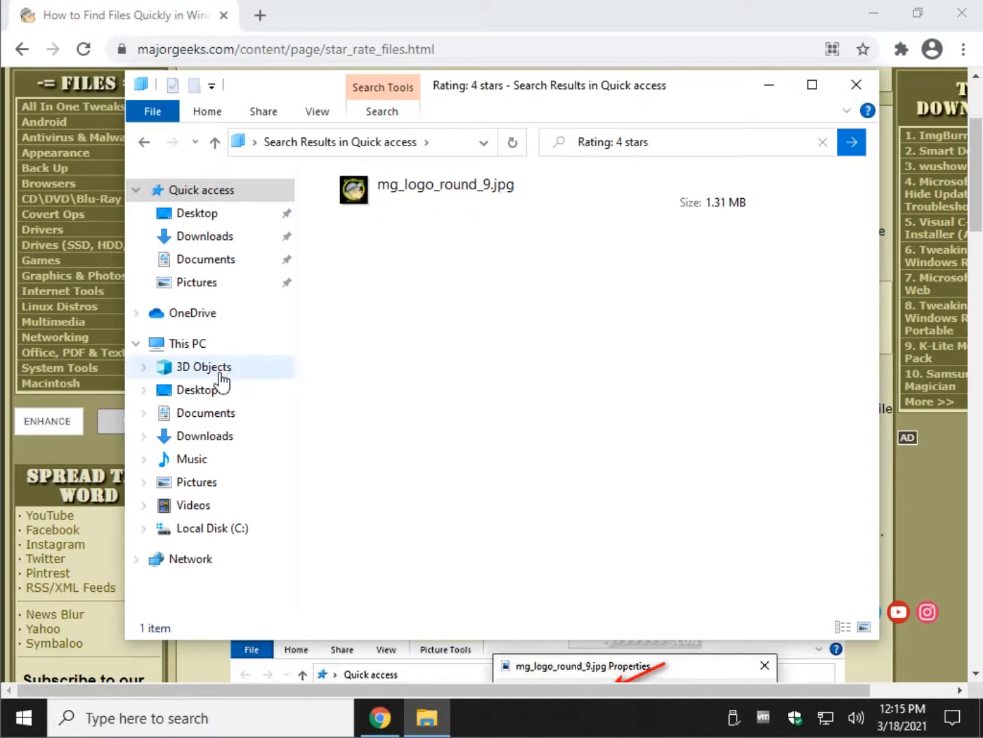
left_click(185, 343)
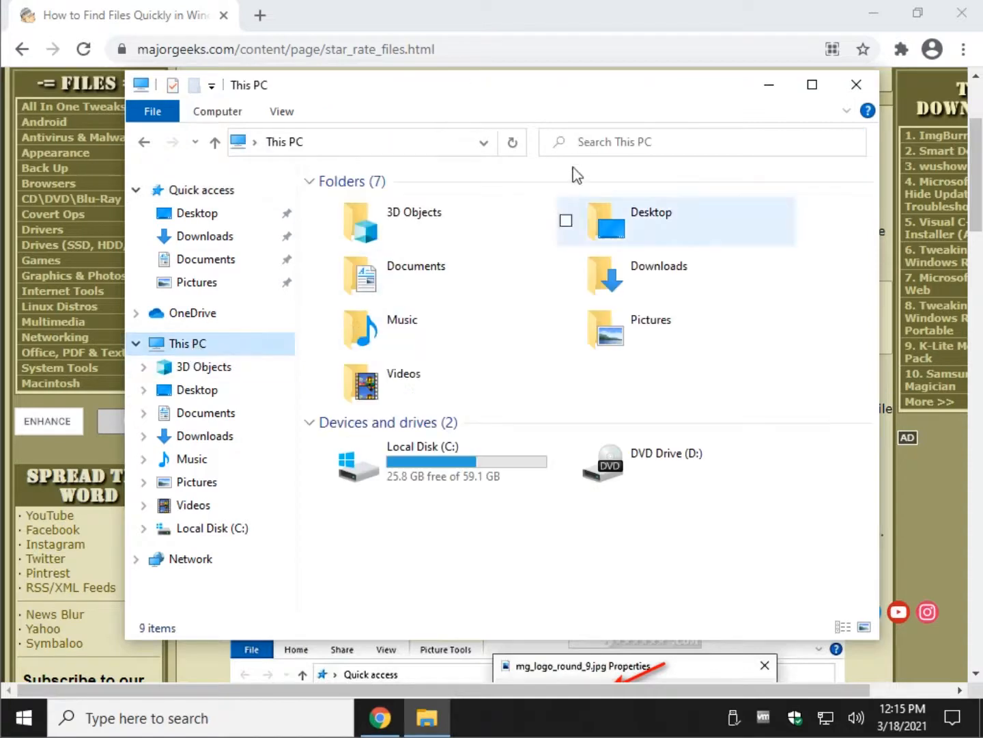
Step: Start a 'Rating: 5 stars' search of This PC, then cancel back to Quick access
left_click(683, 142)
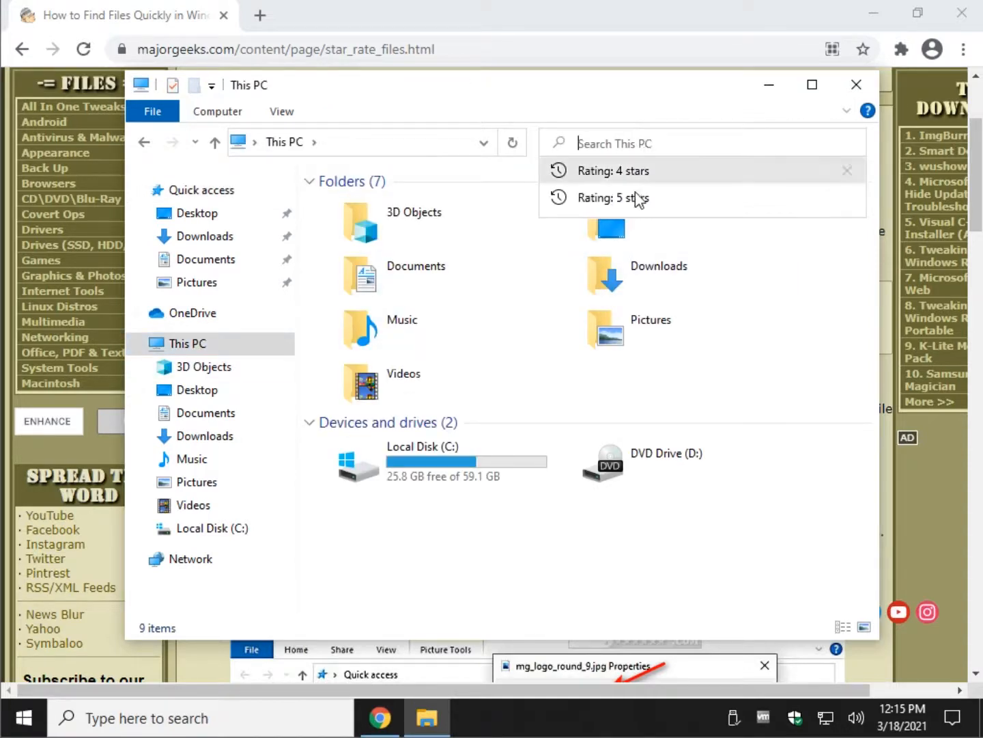
left_click(612, 198)
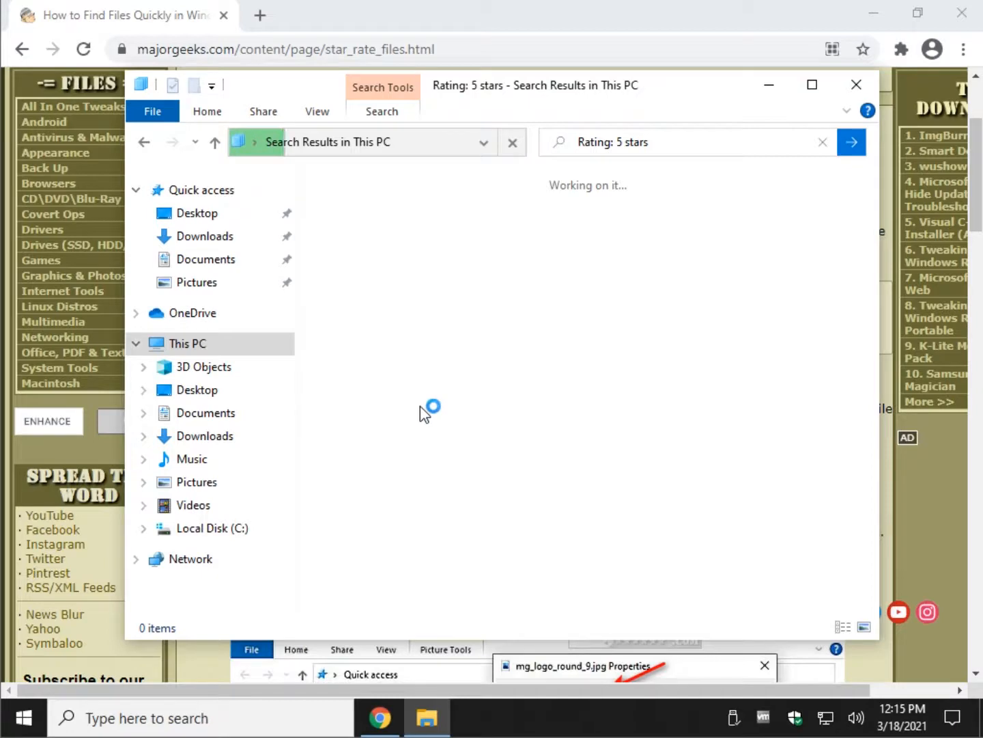
mouse_move(243, 250)
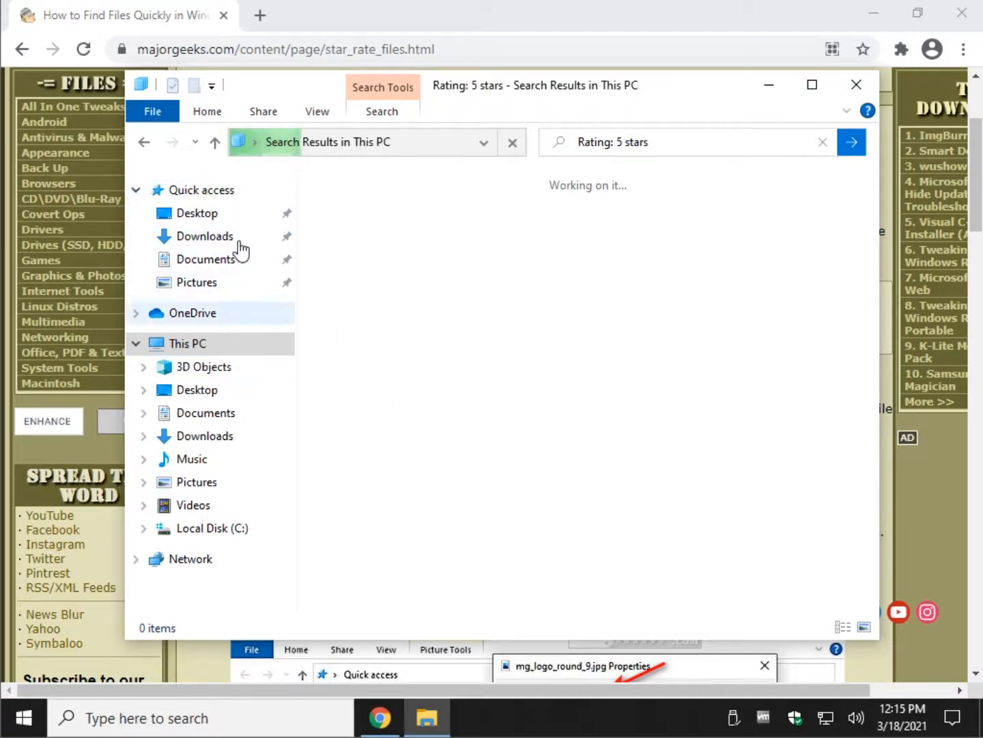
left_click(511, 142)
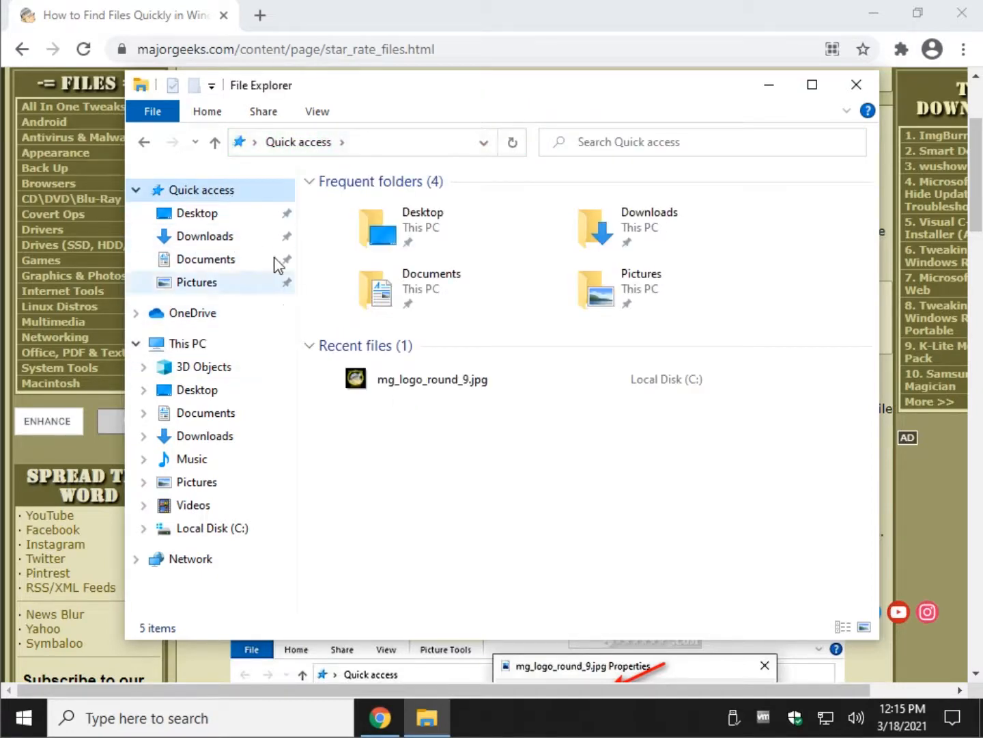
right_click(202, 190)
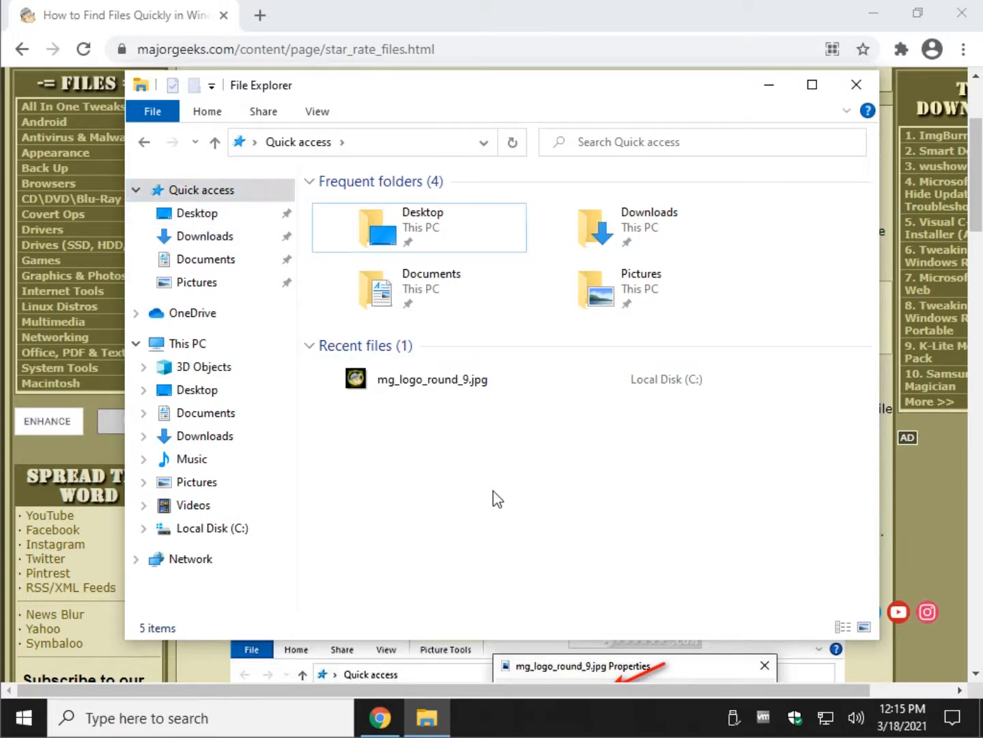
mouse_move(857, 85)
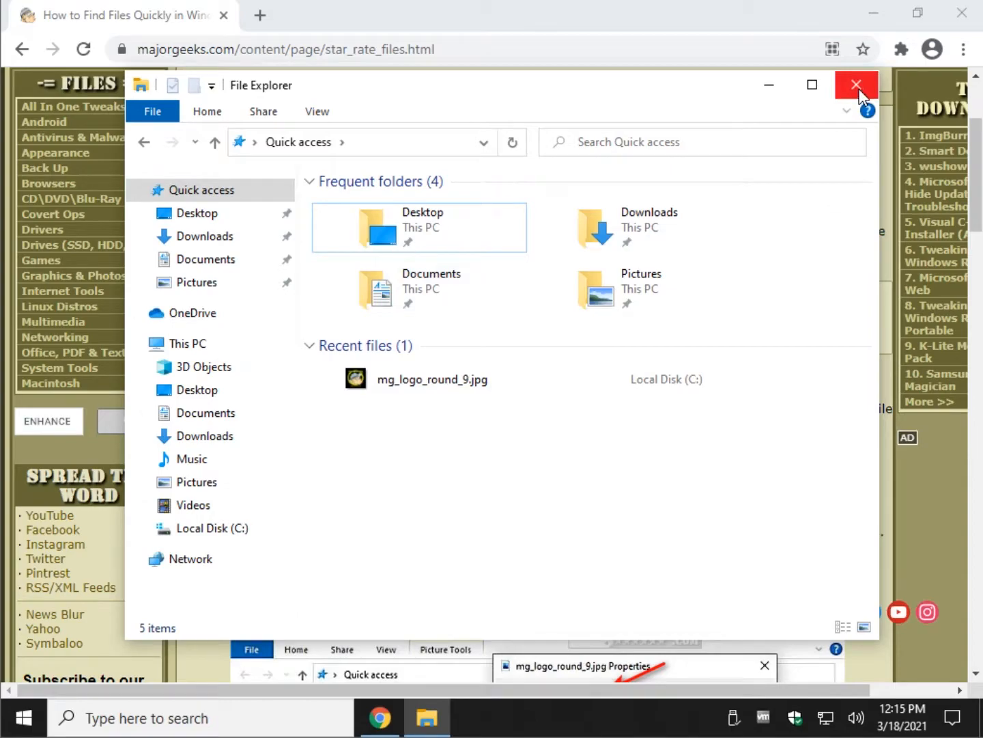
Step: Close File Explorer and scroll the MajorGeeks star-ratings article back to its title
left_click(855, 85)
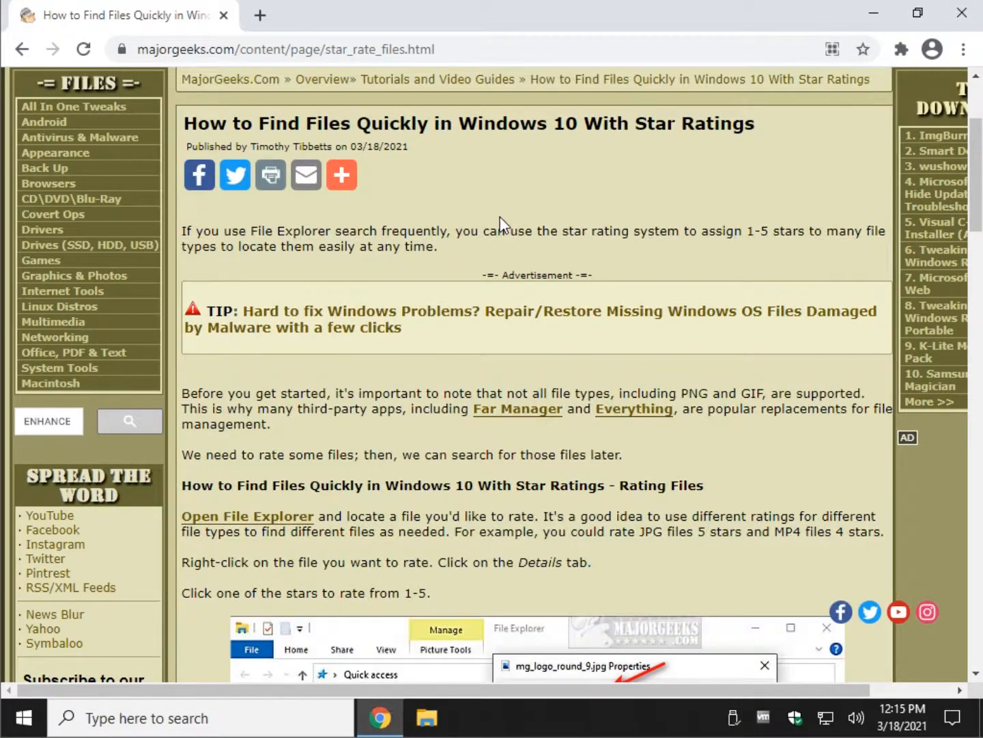
scroll("down", 3)
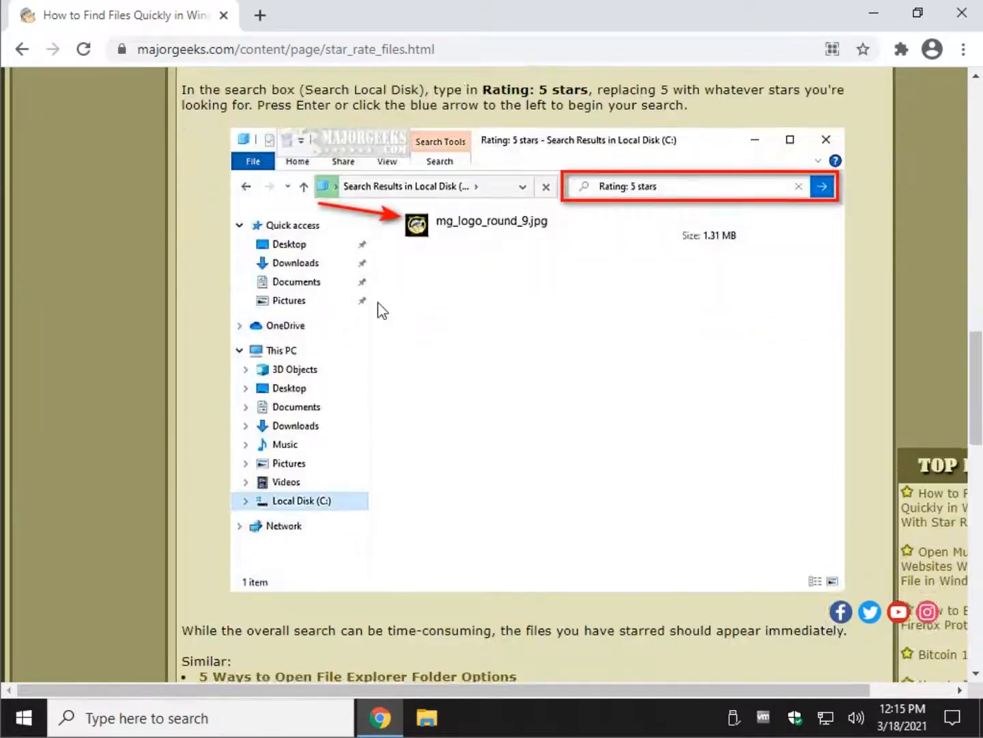
scroll("up", 3)
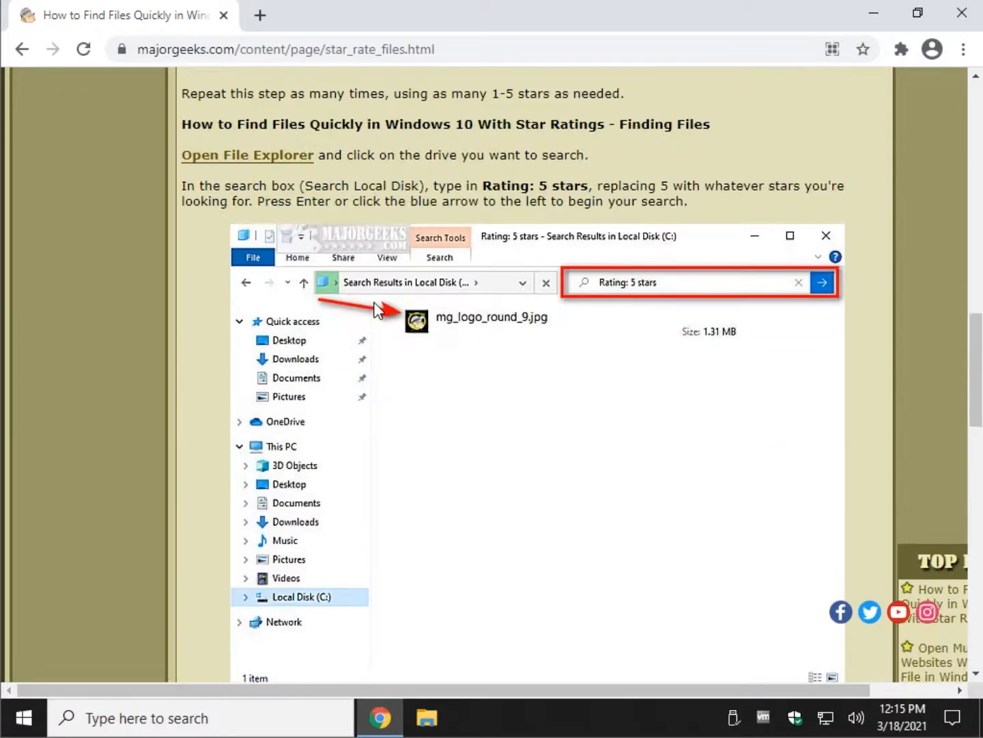
scroll("up", 3)
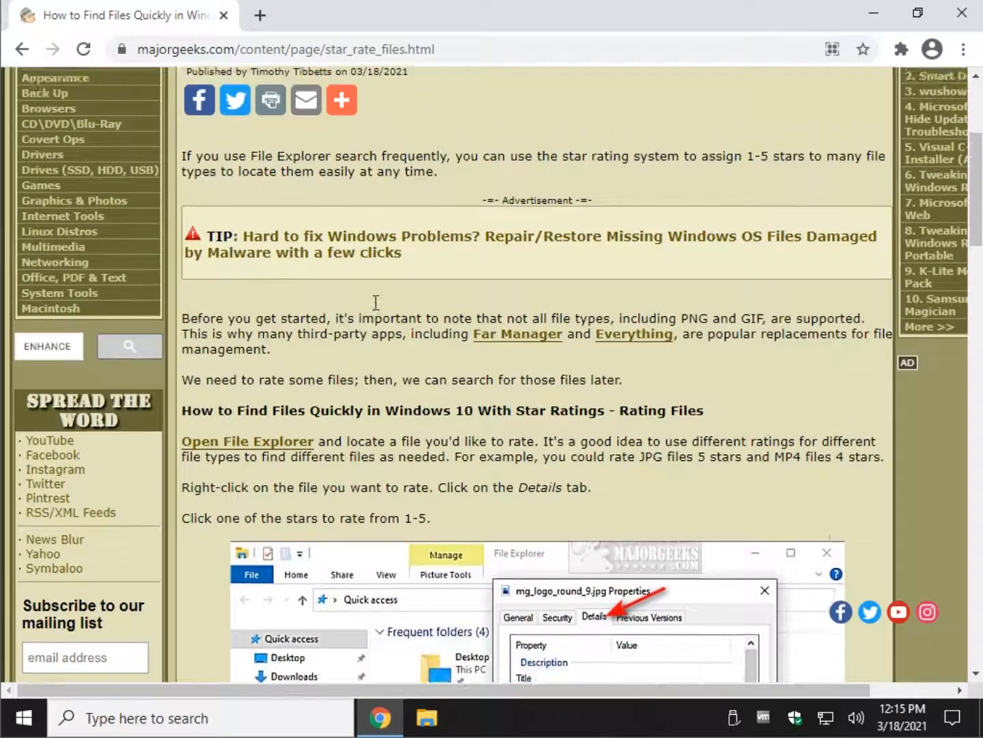
scroll("up", 3)
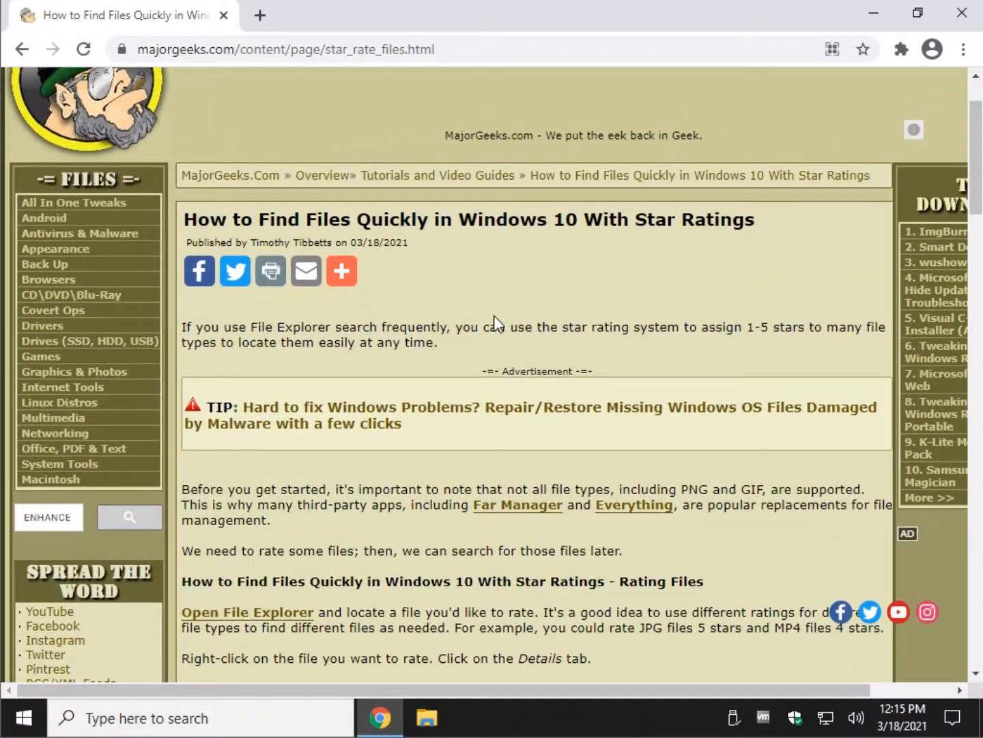
mouse_move(634, 504)
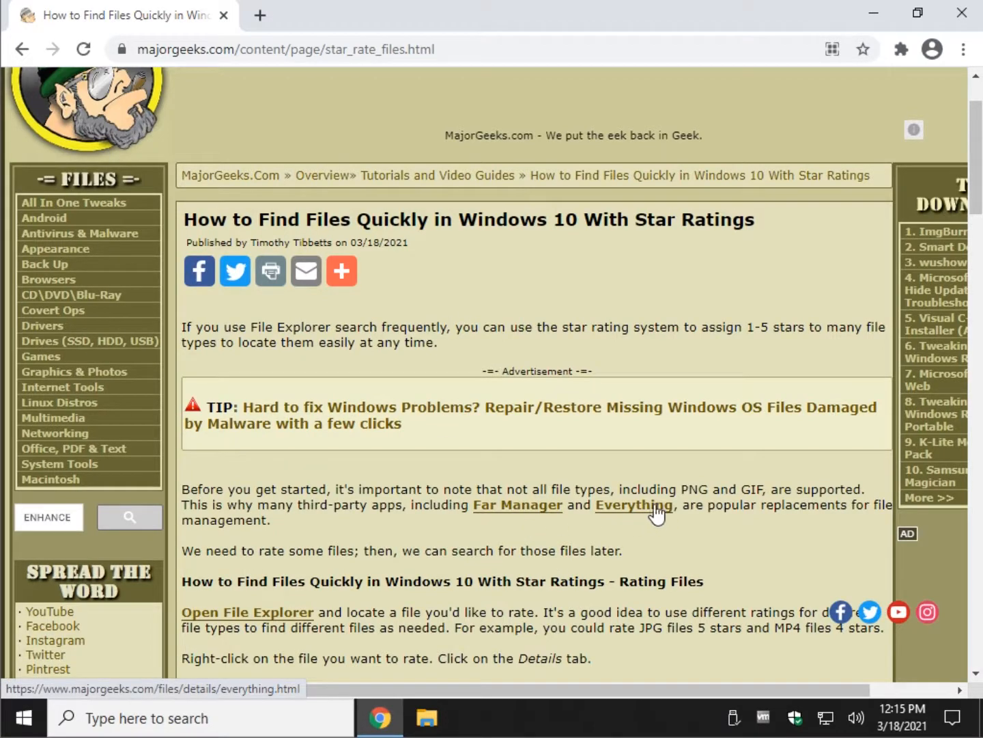
mouse_move(494, 514)
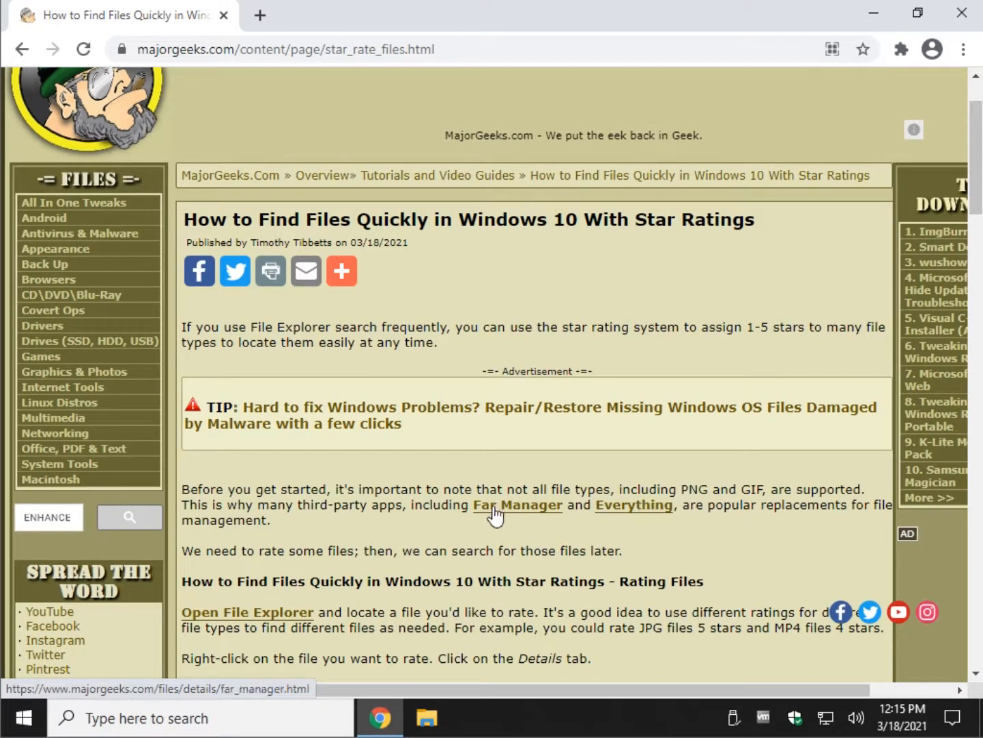
mouse_move(634, 504)
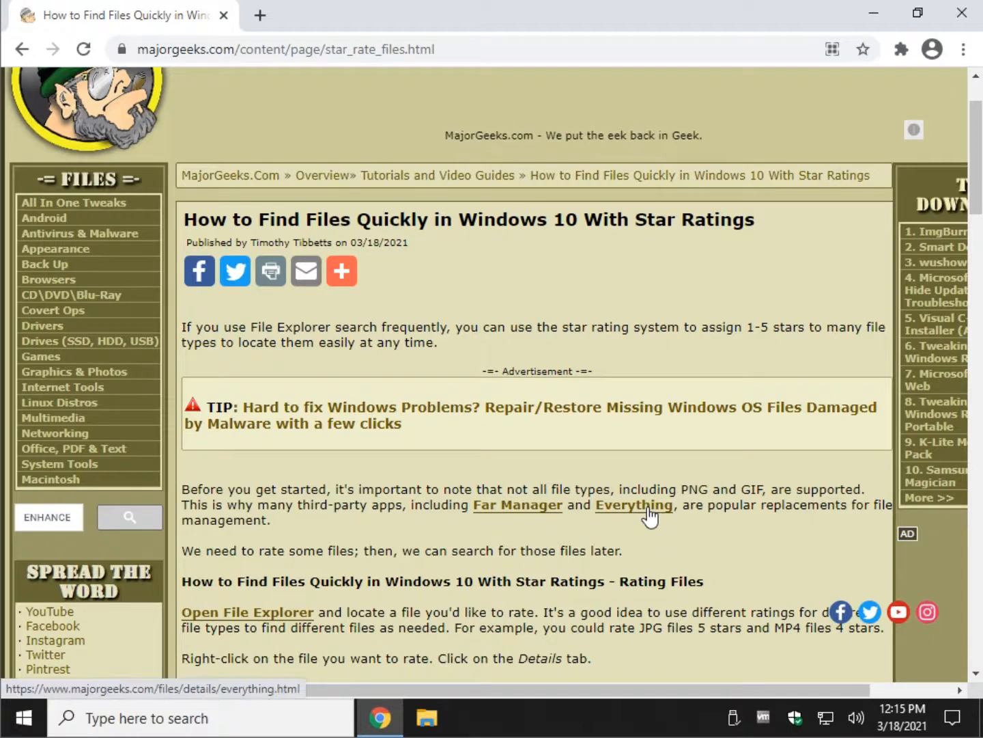
scroll("up", 3)
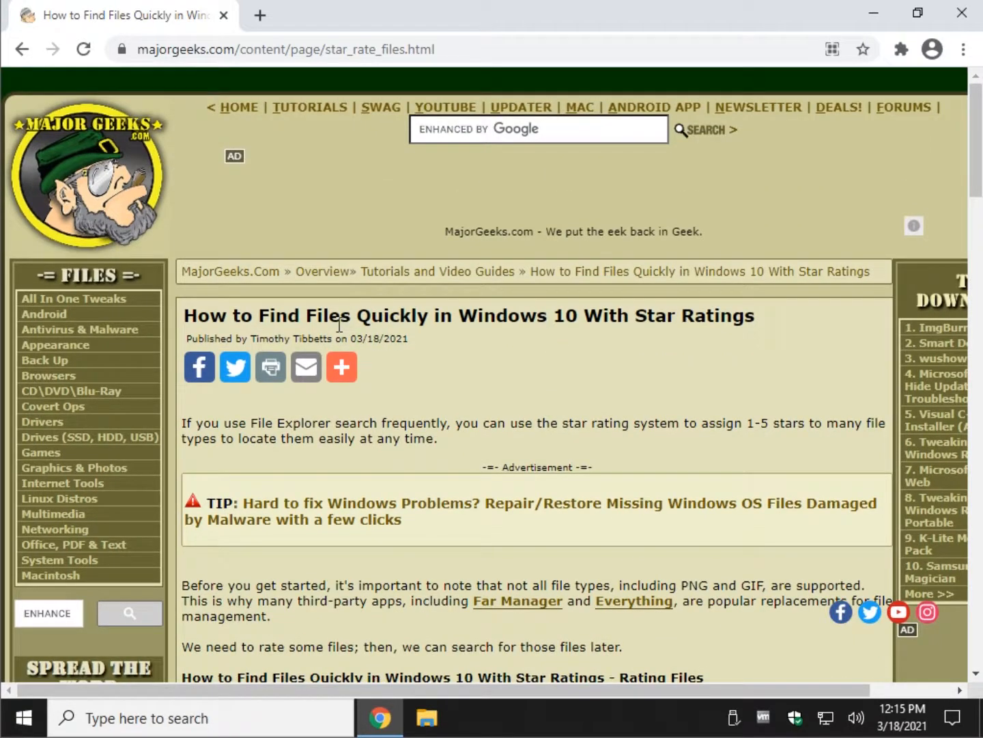
mouse_move(384, 310)
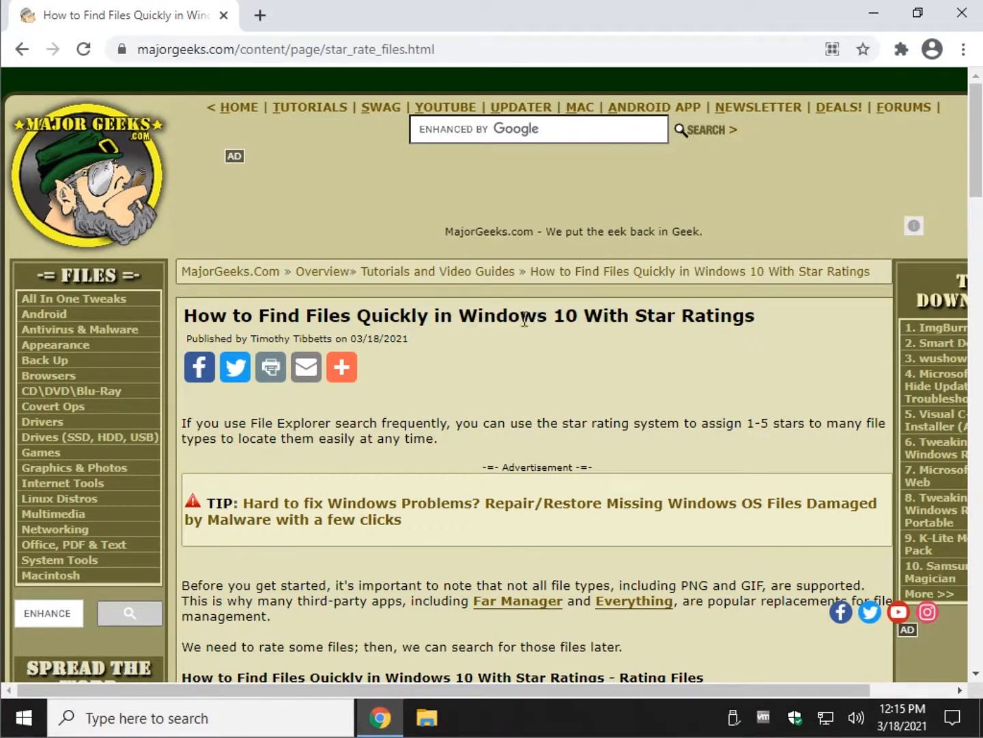
mouse_move(471, 310)
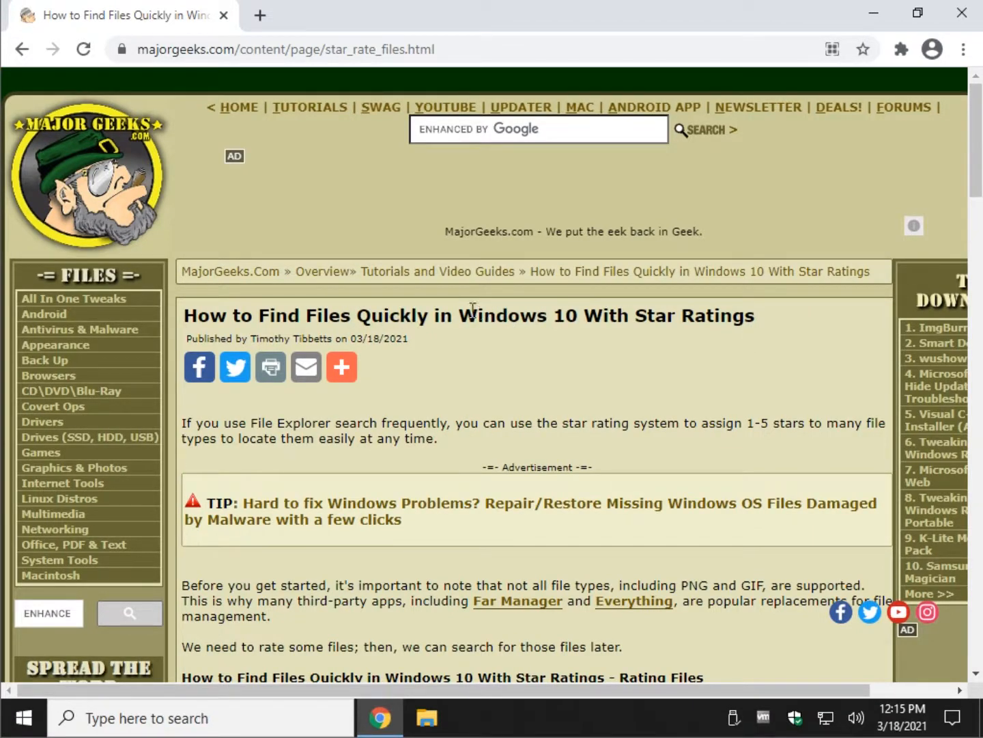
mouse_move(769, 651)
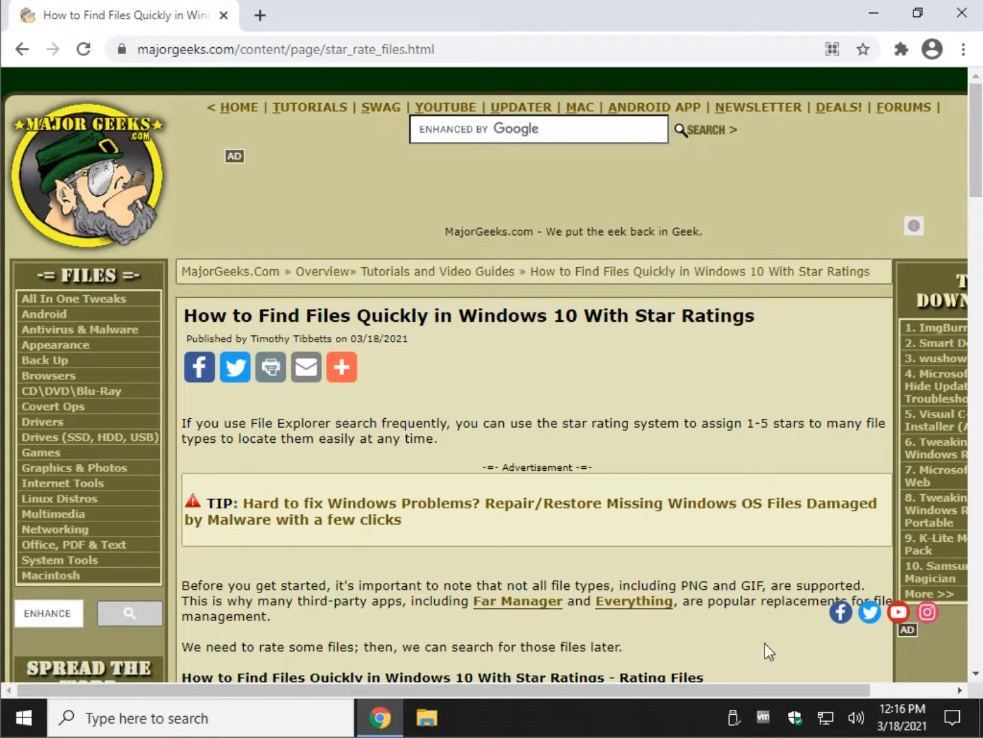